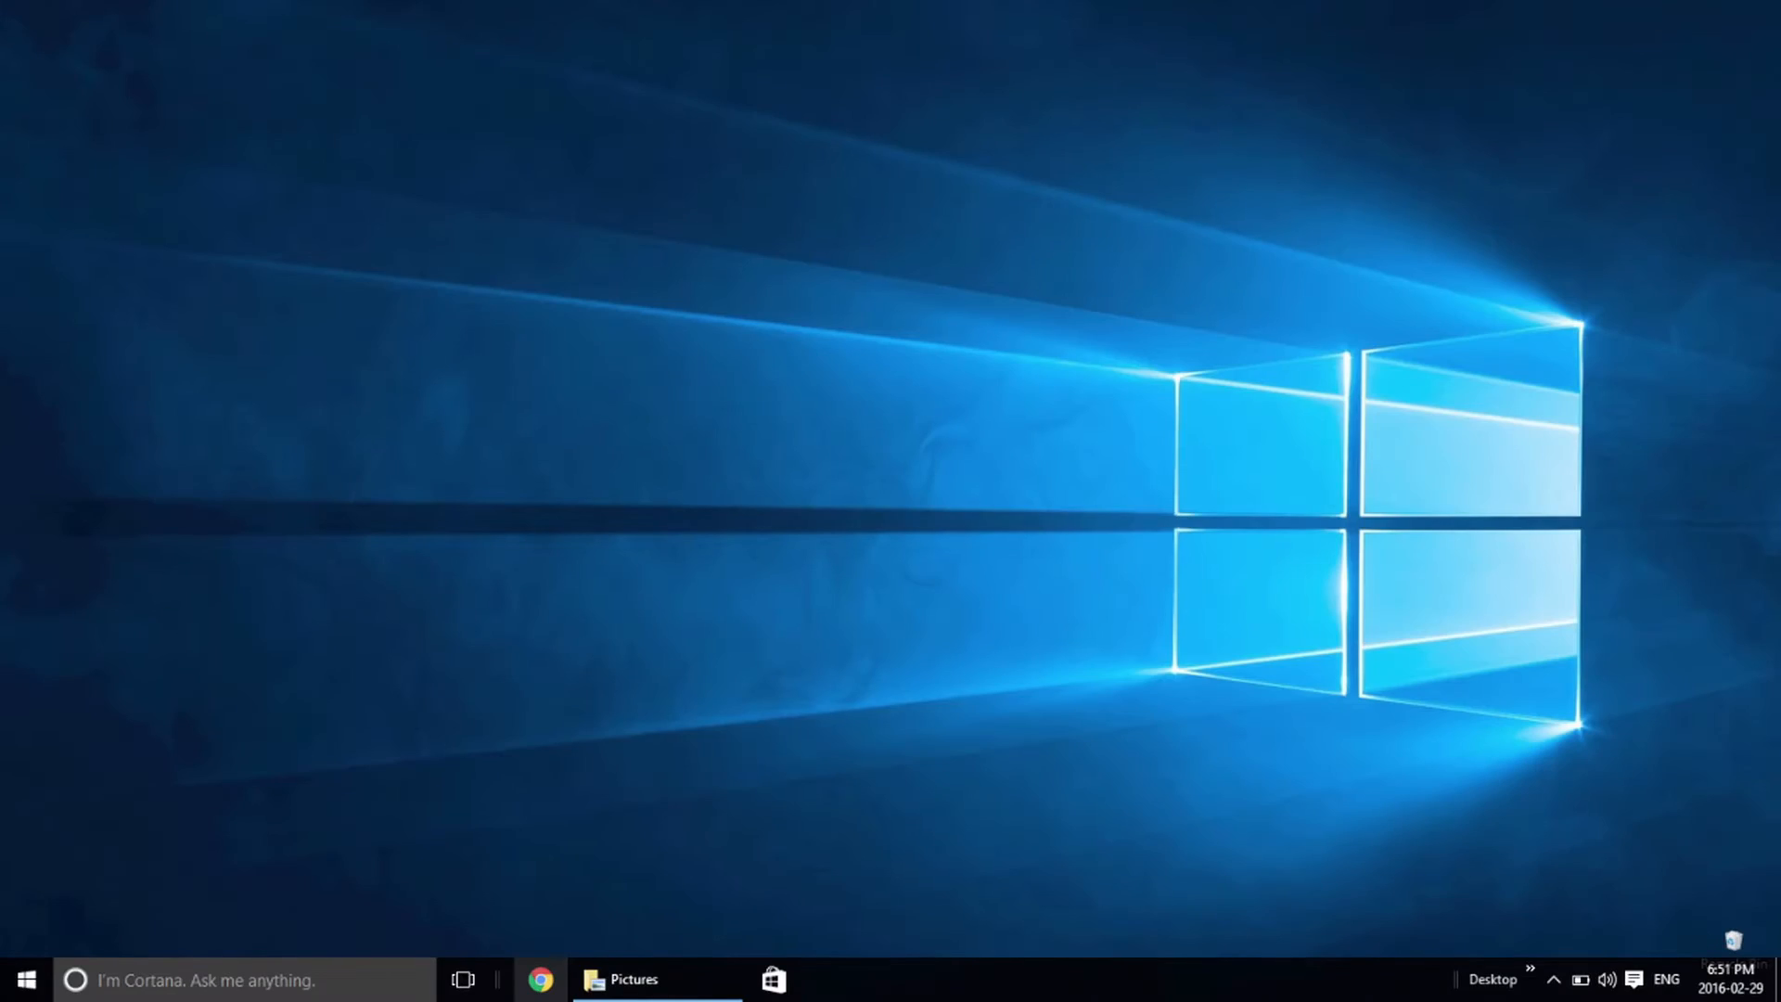
Launch Chrome and go to the ReadyNAS admin page at 192.168.0.138/admin.
click(540, 979)
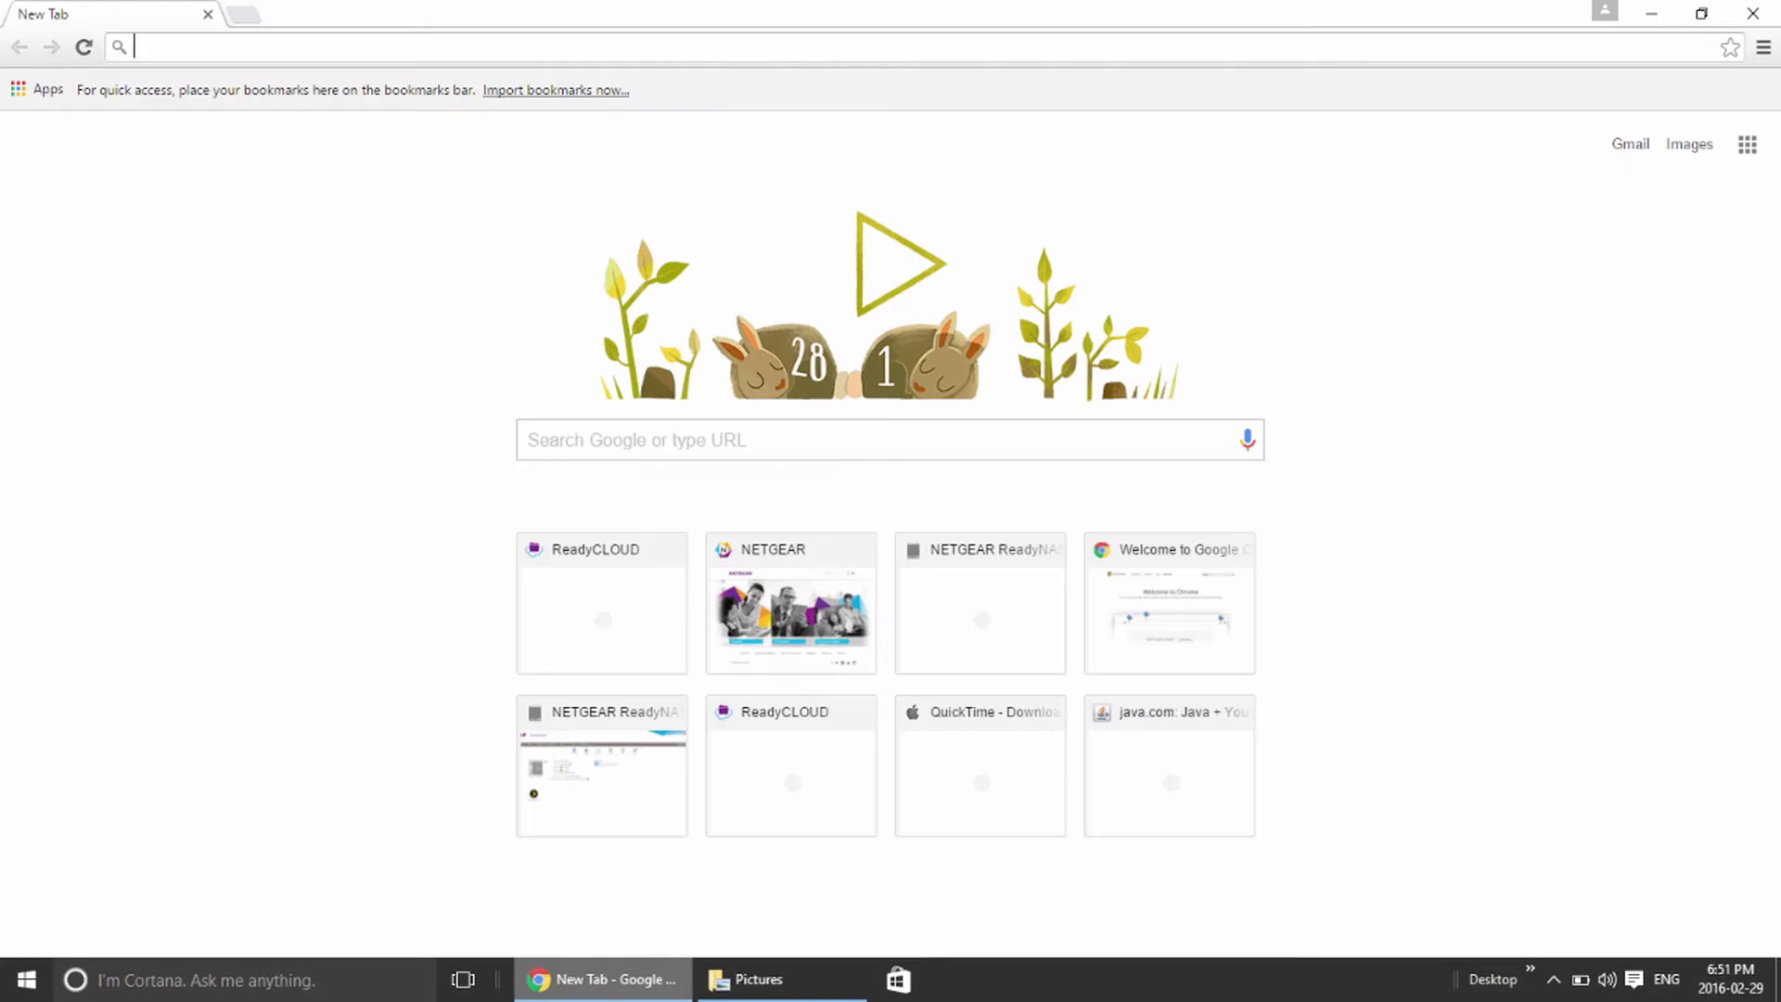
text(192.168.0.138/admin/)
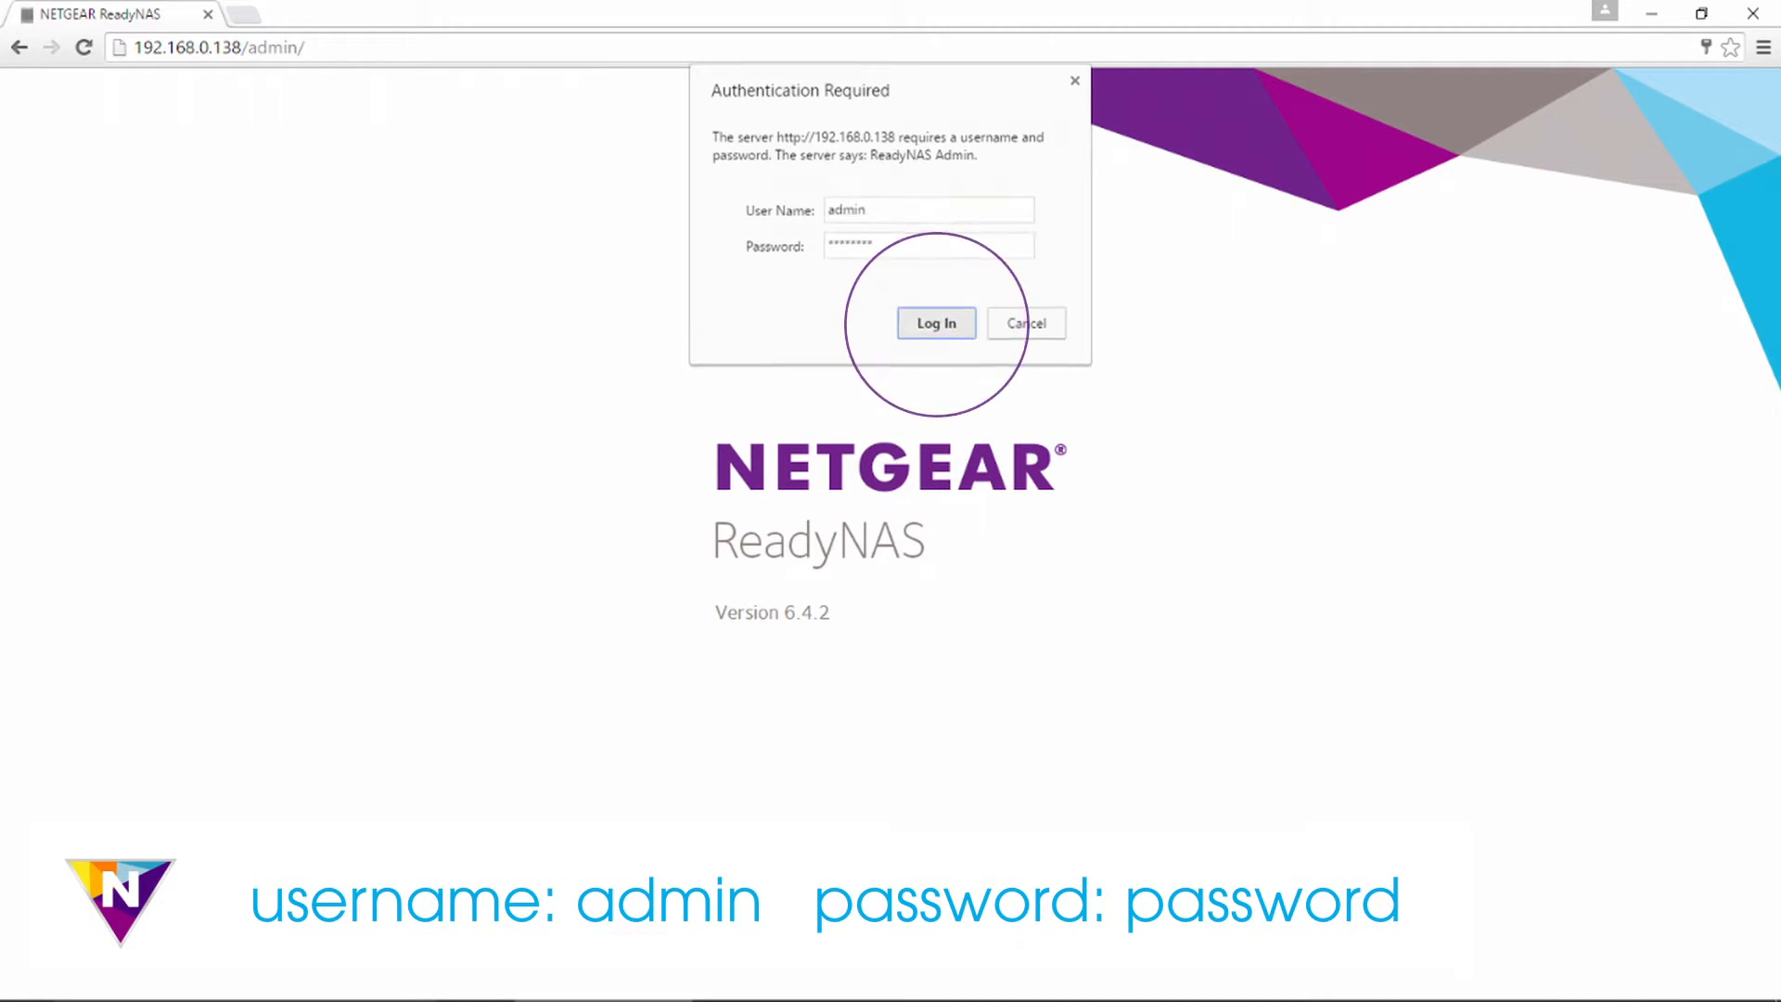
Log in to ReadyNAS Admin and switch ReadyCLOUD on in the Cloud settings.
click(935, 323)
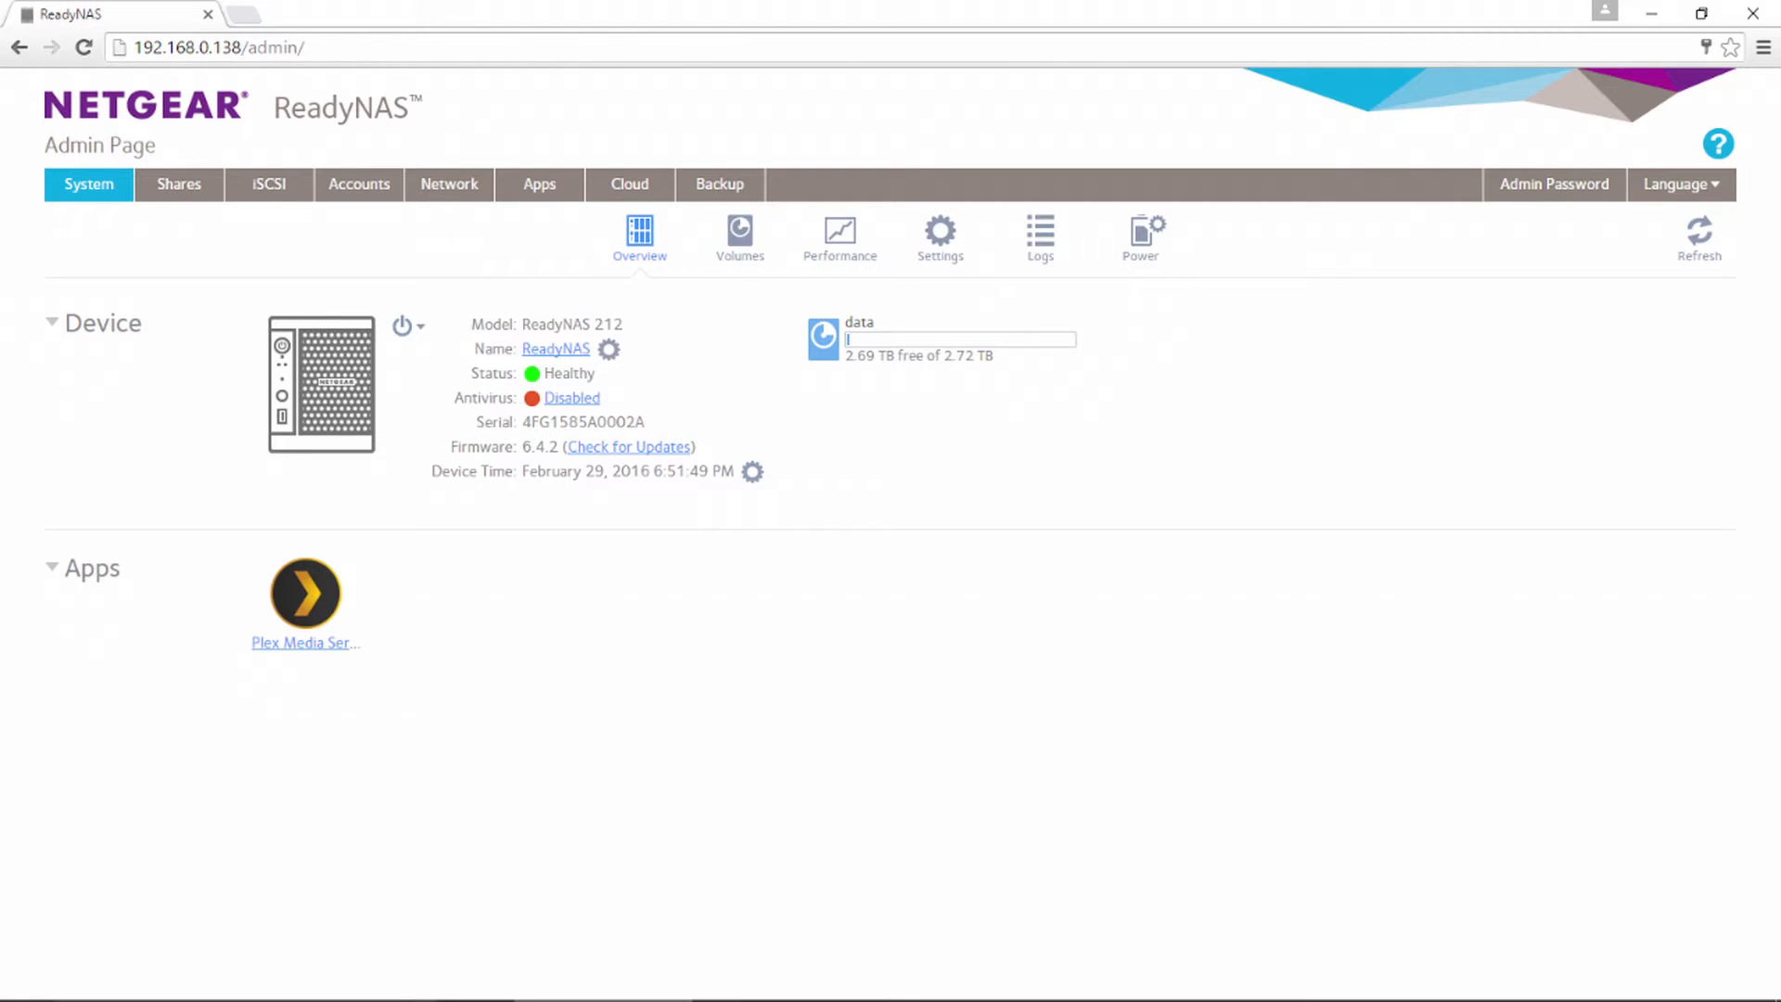
click(629, 184)
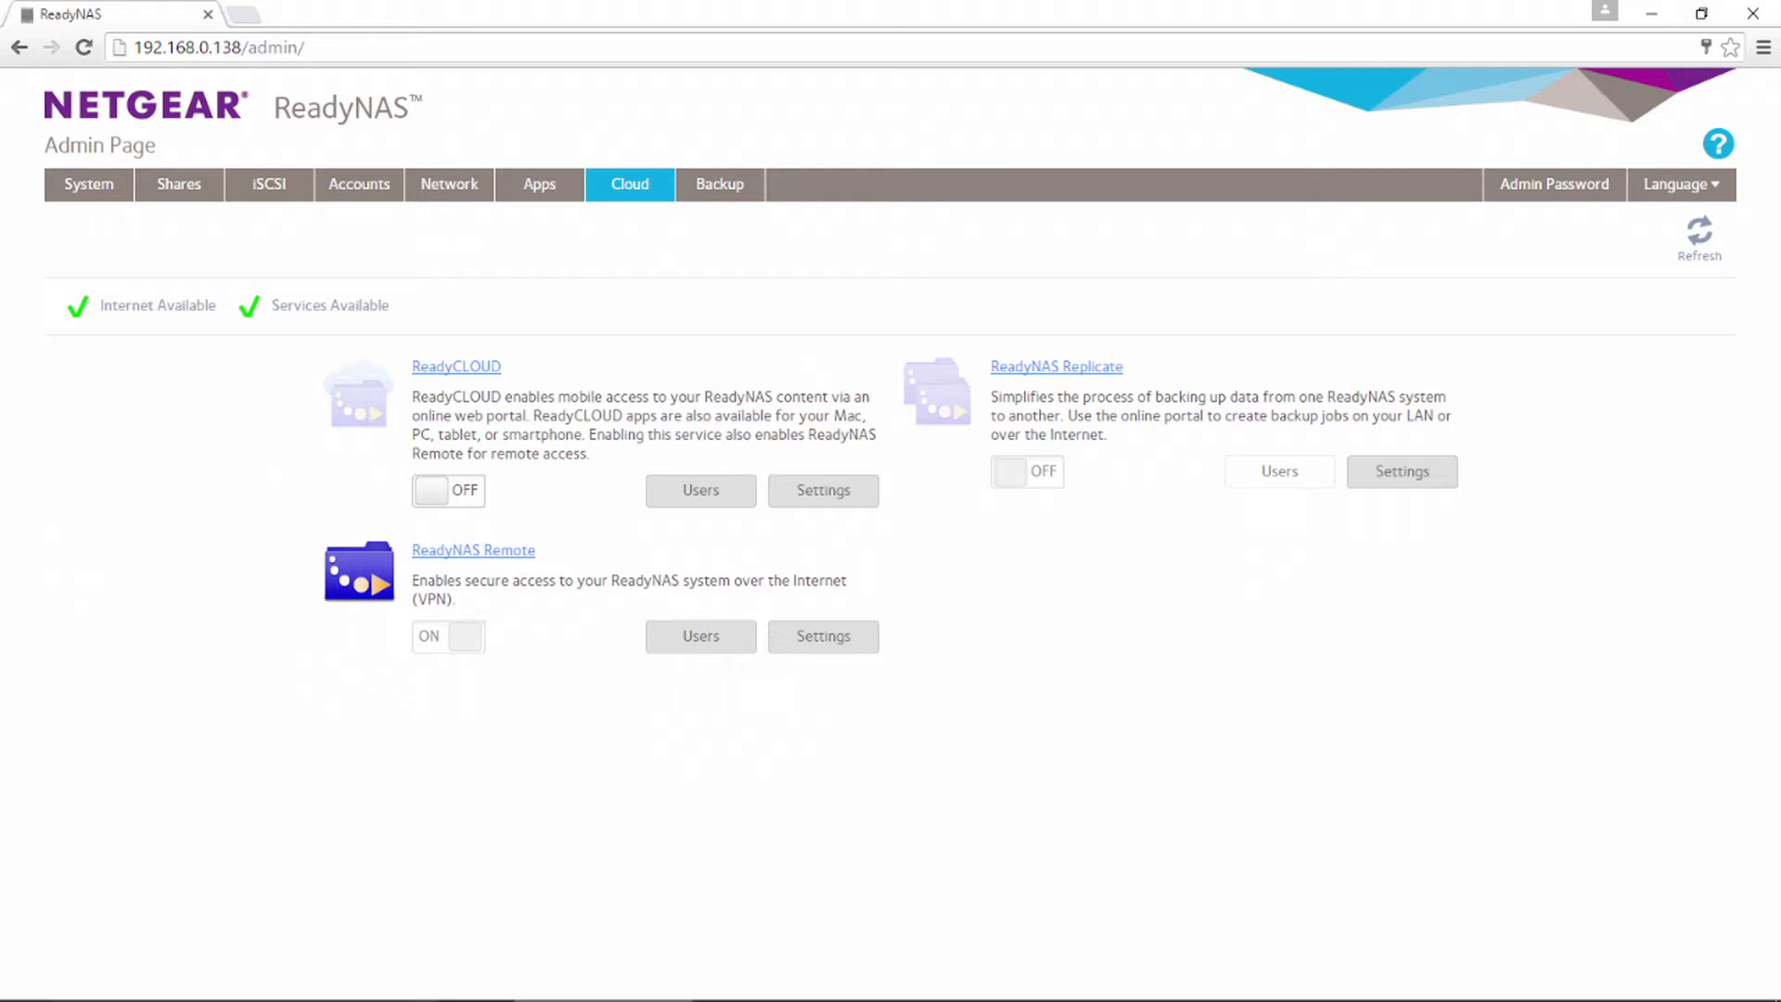
click(448, 489)
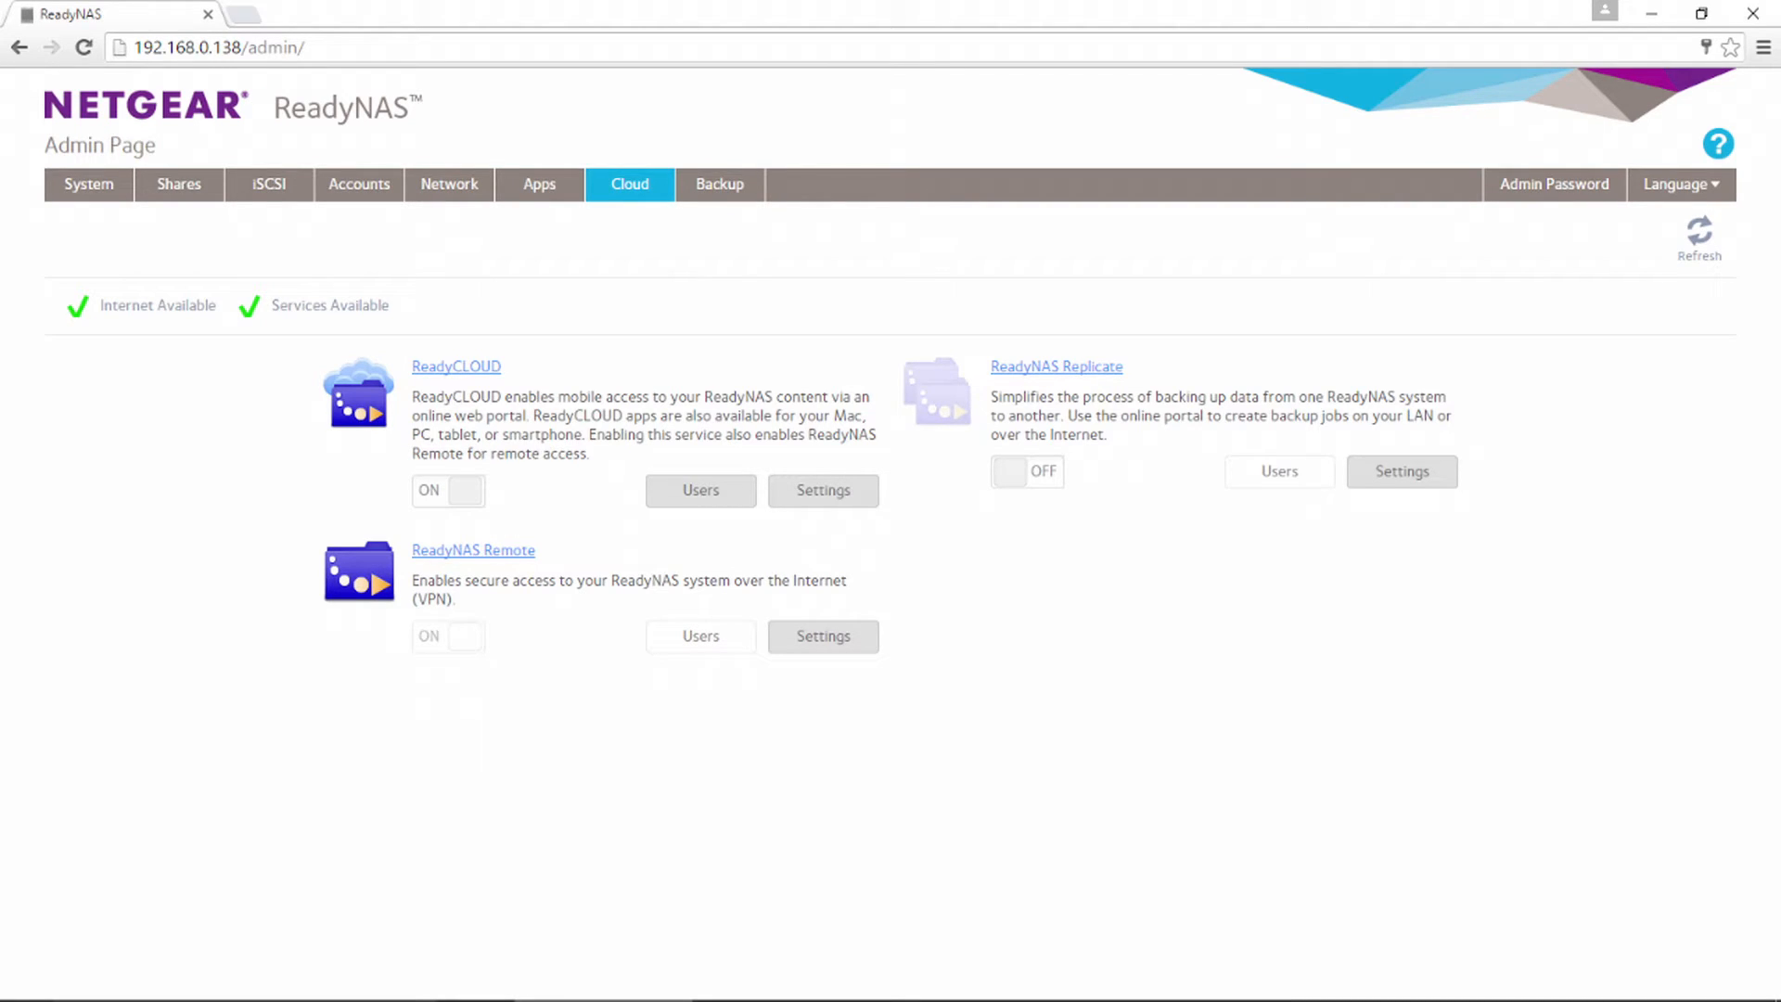
Review the ReadyCLOUD users list, then head to readycloud.netgear.com.
click(700, 490)
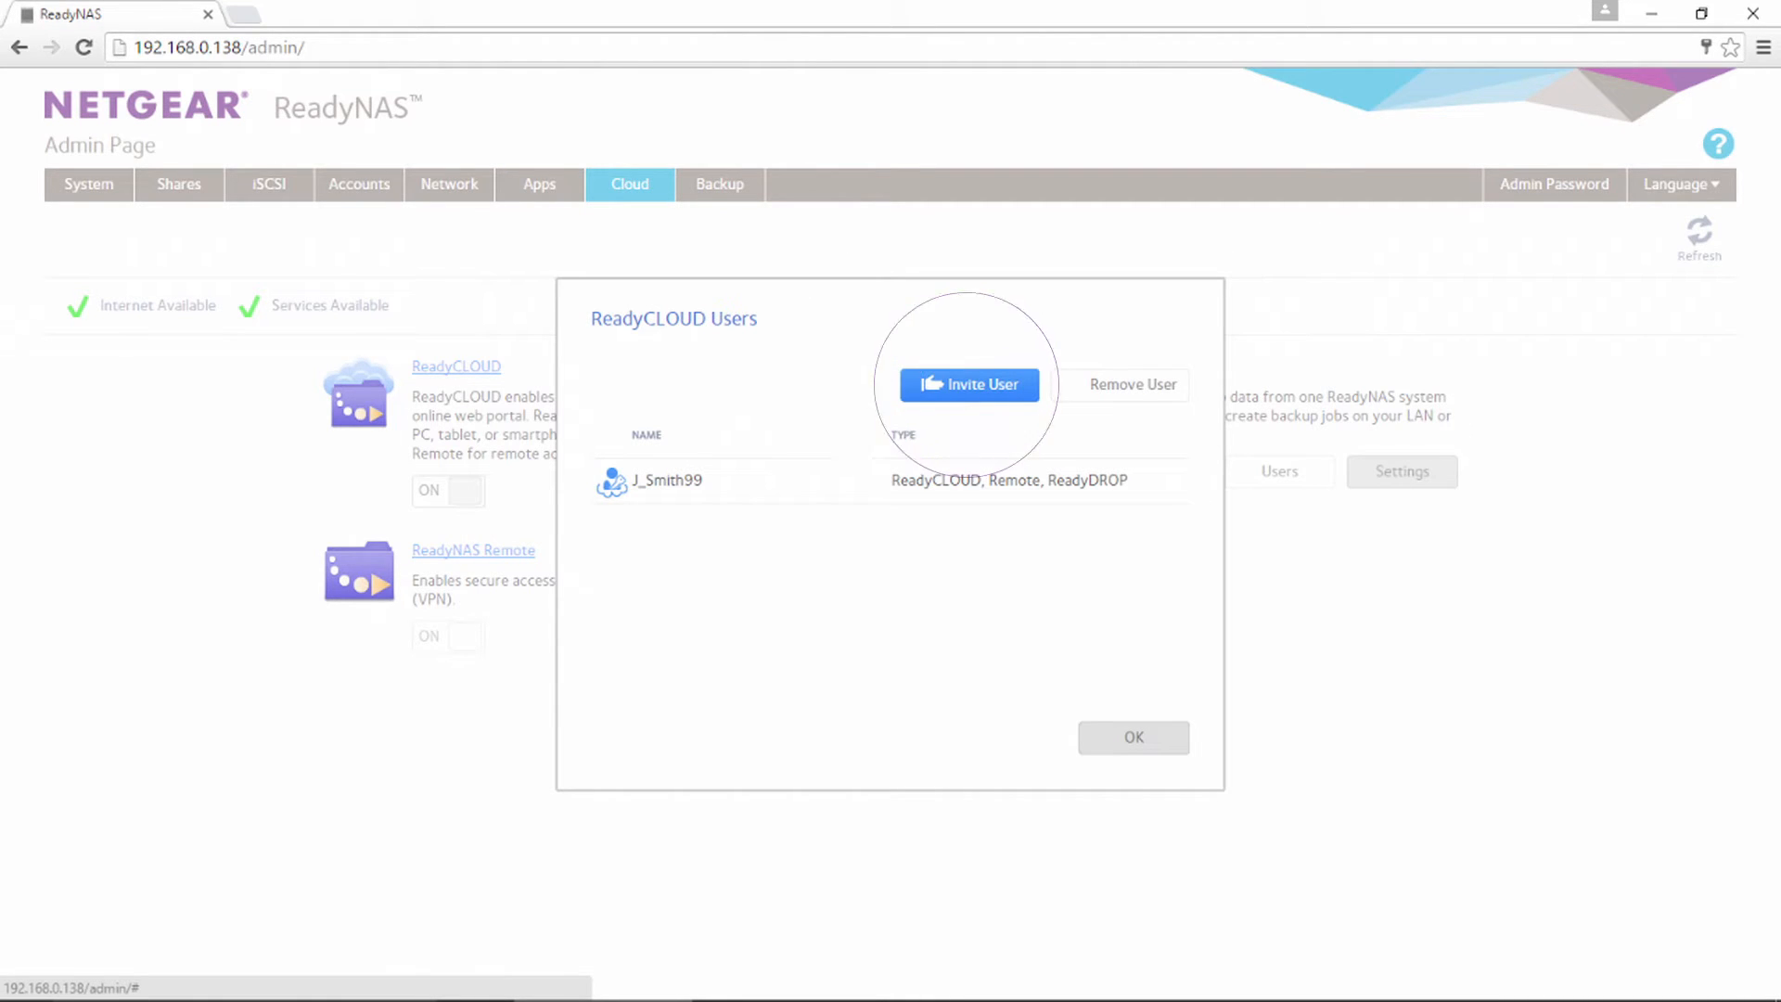
click(1132, 737)
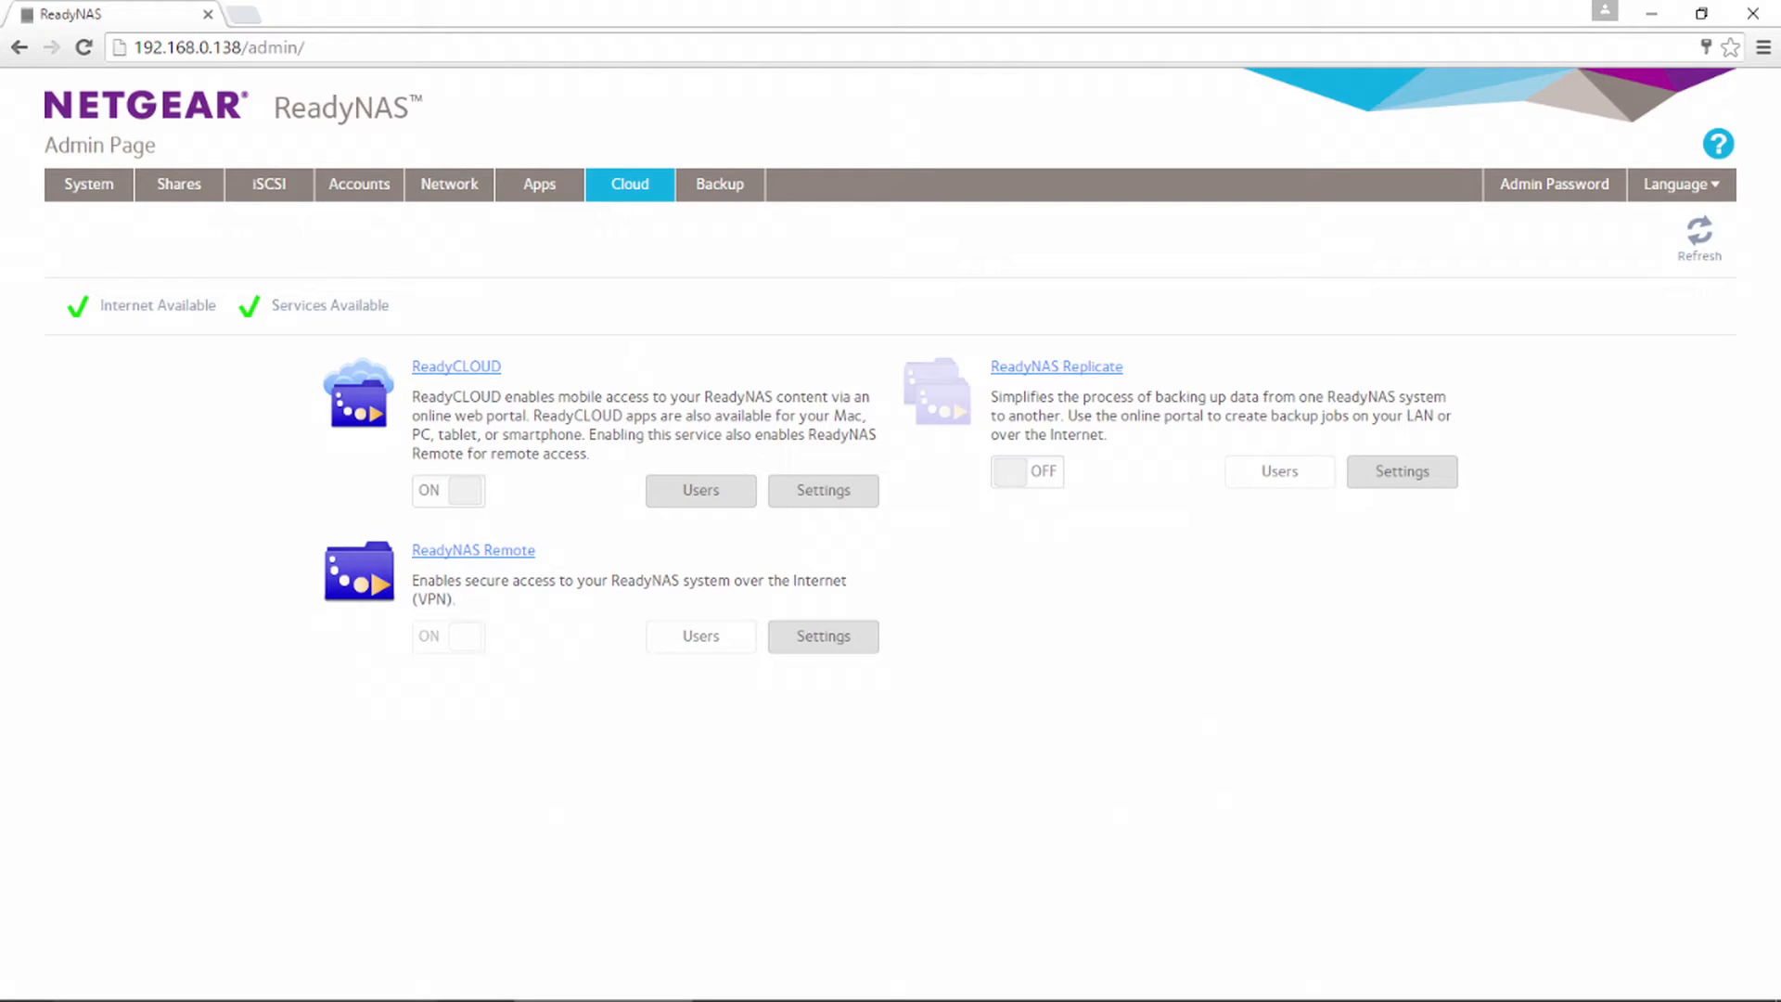
text(readycloud.netgear.com)
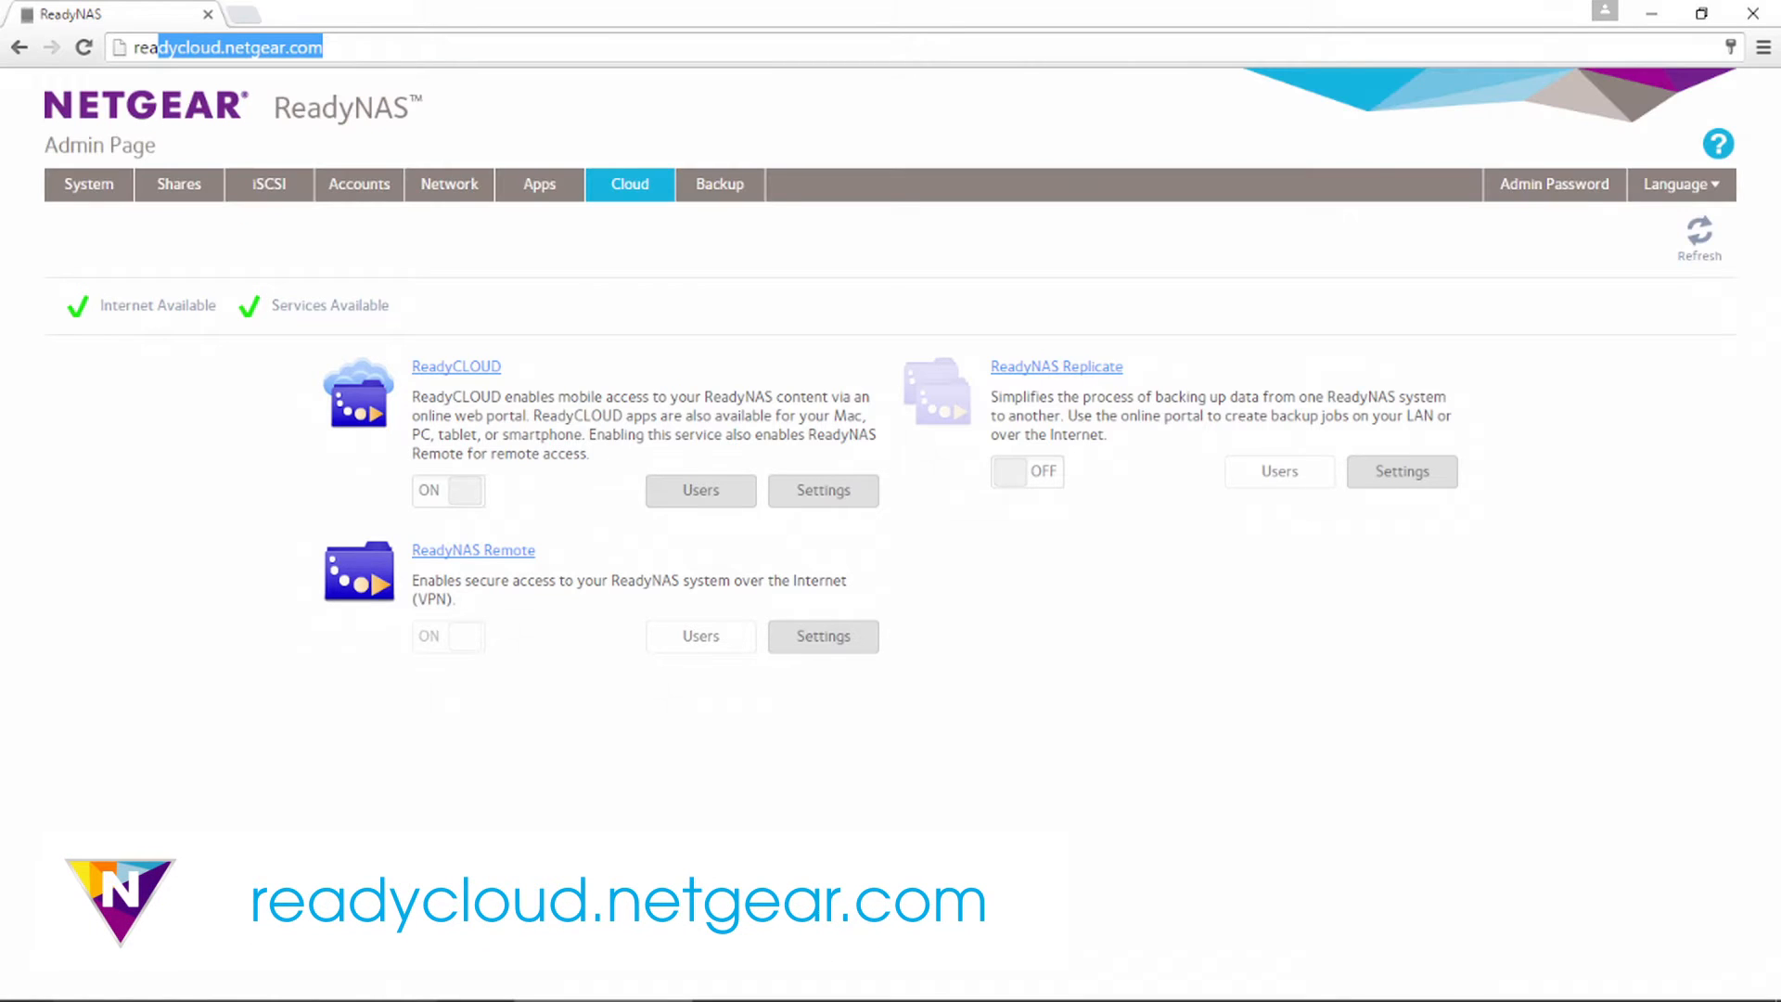
Sign in to the ReadyCLOUD portal at readycloud.netgear.com.
click(456, 365)
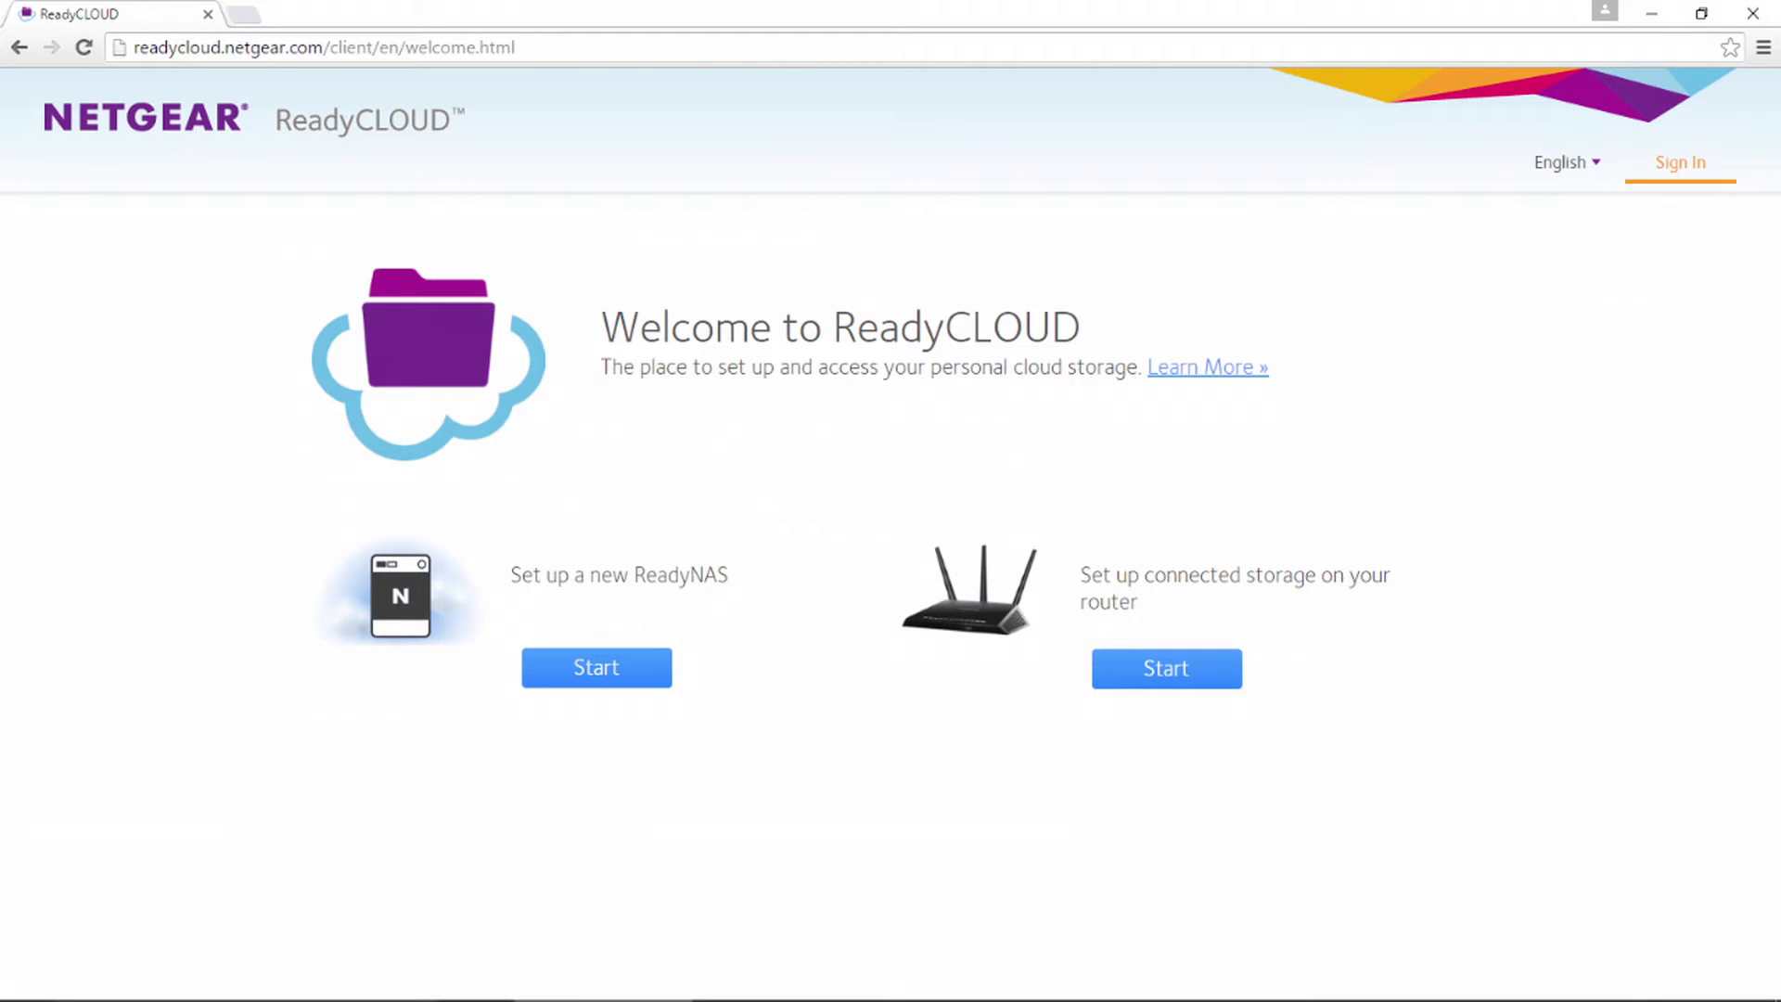
click(1681, 162)
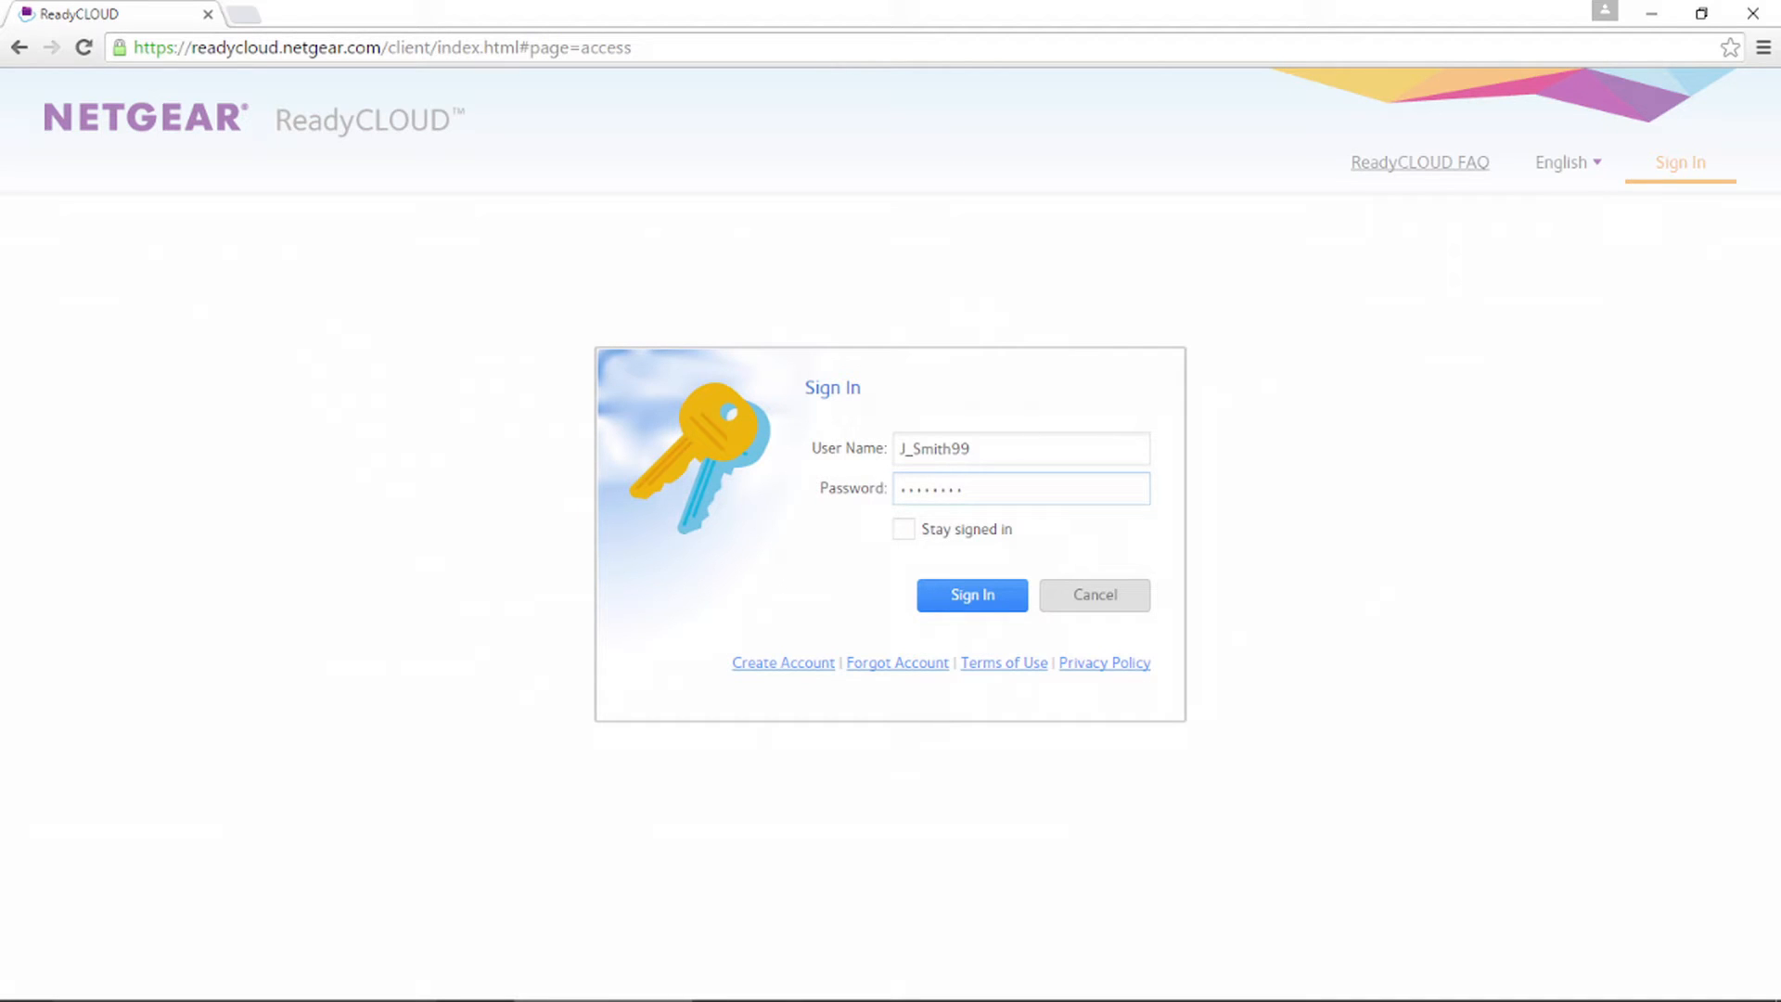
click(971, 593)
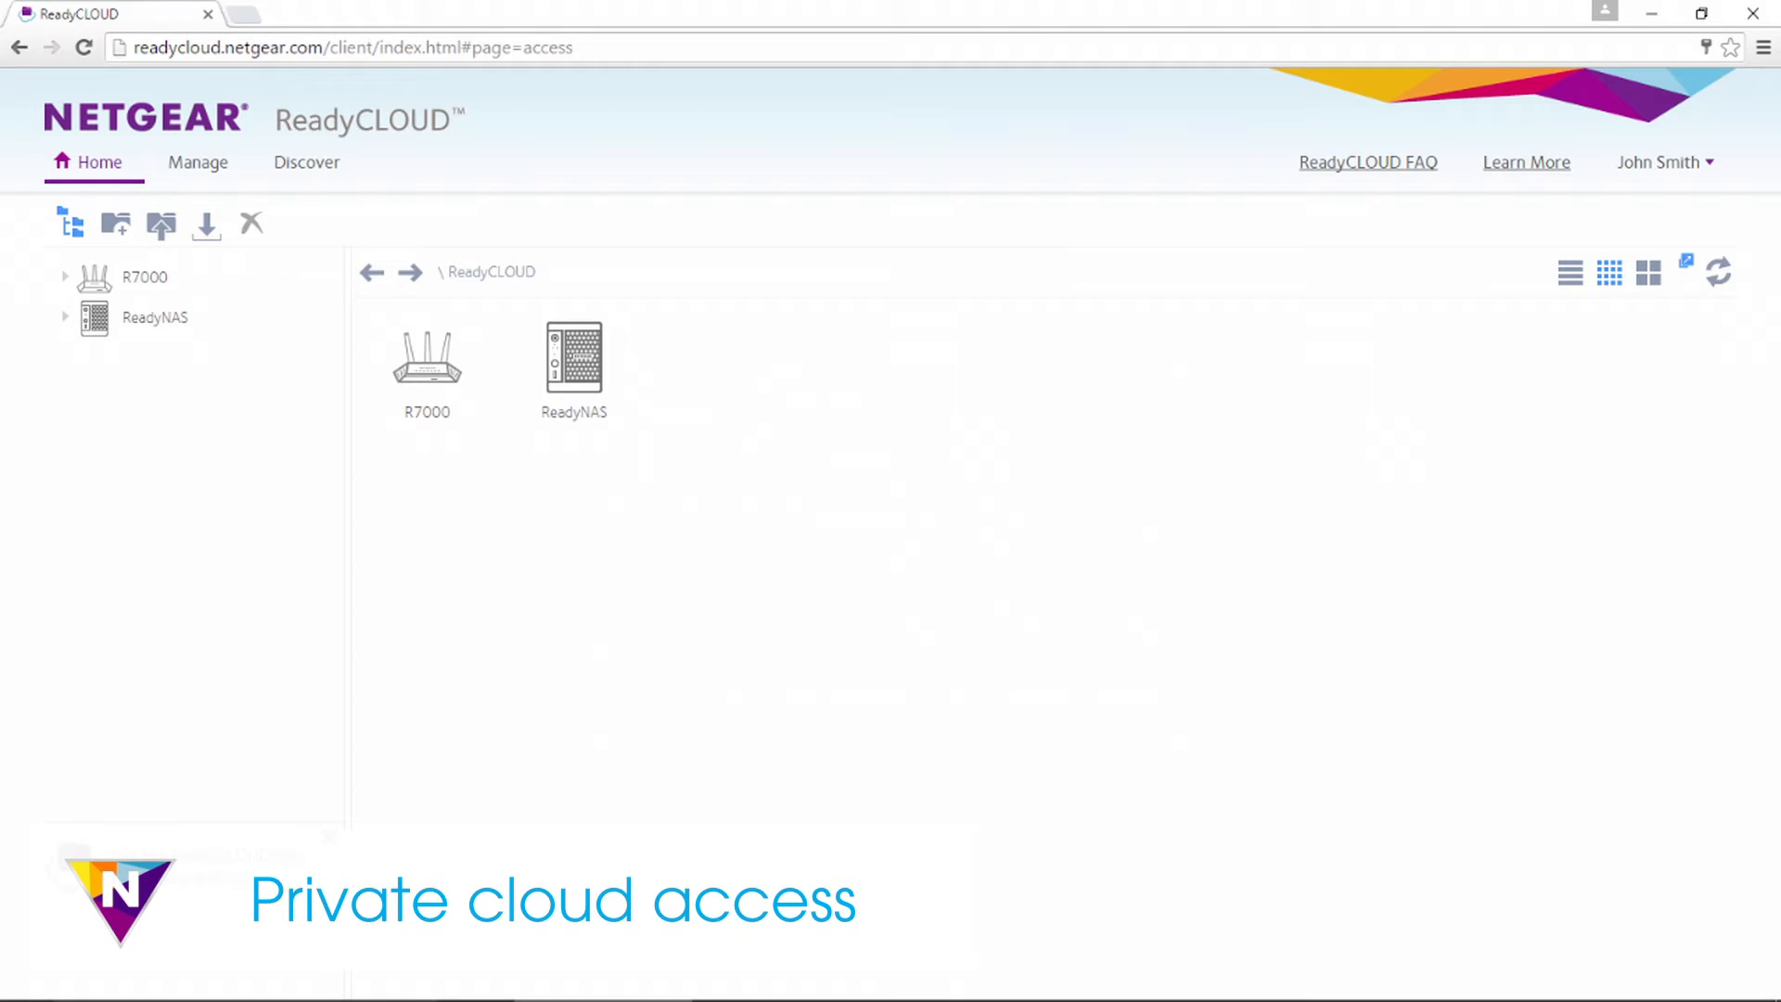
Open the ReadyNAS device to show its shares: Documents, home, Music, Pictures, Videos.
click(574, 359)
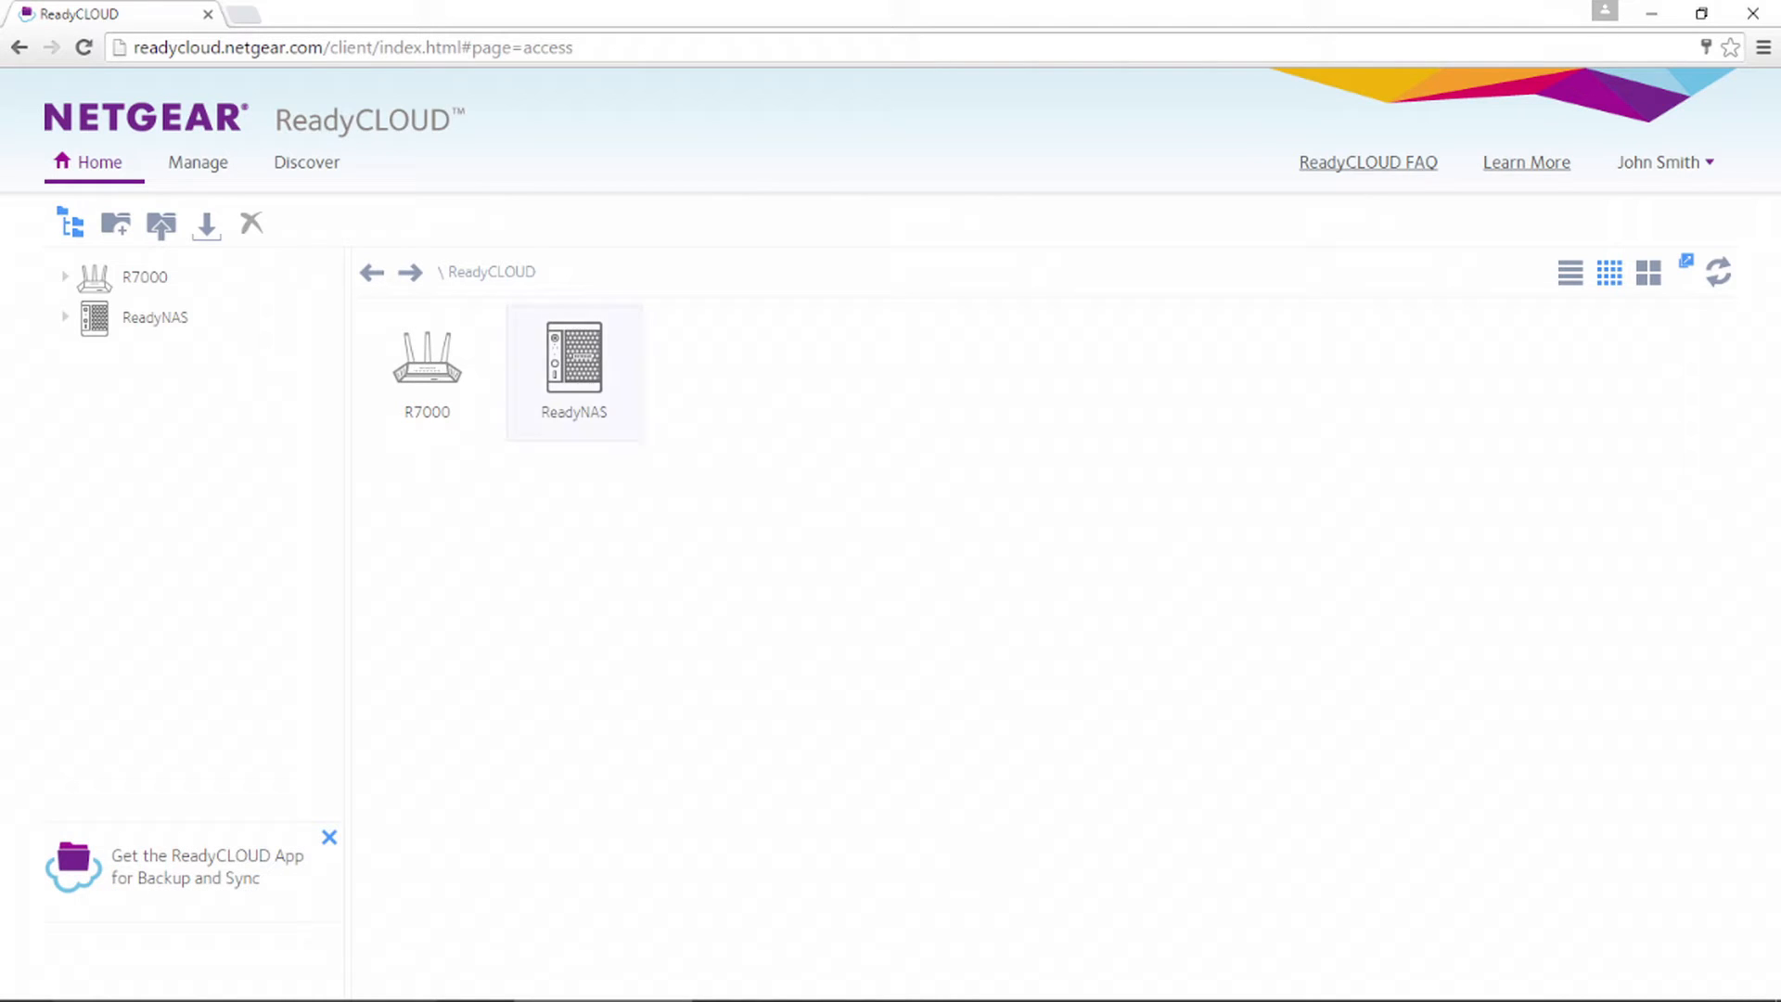
click(573, 371)
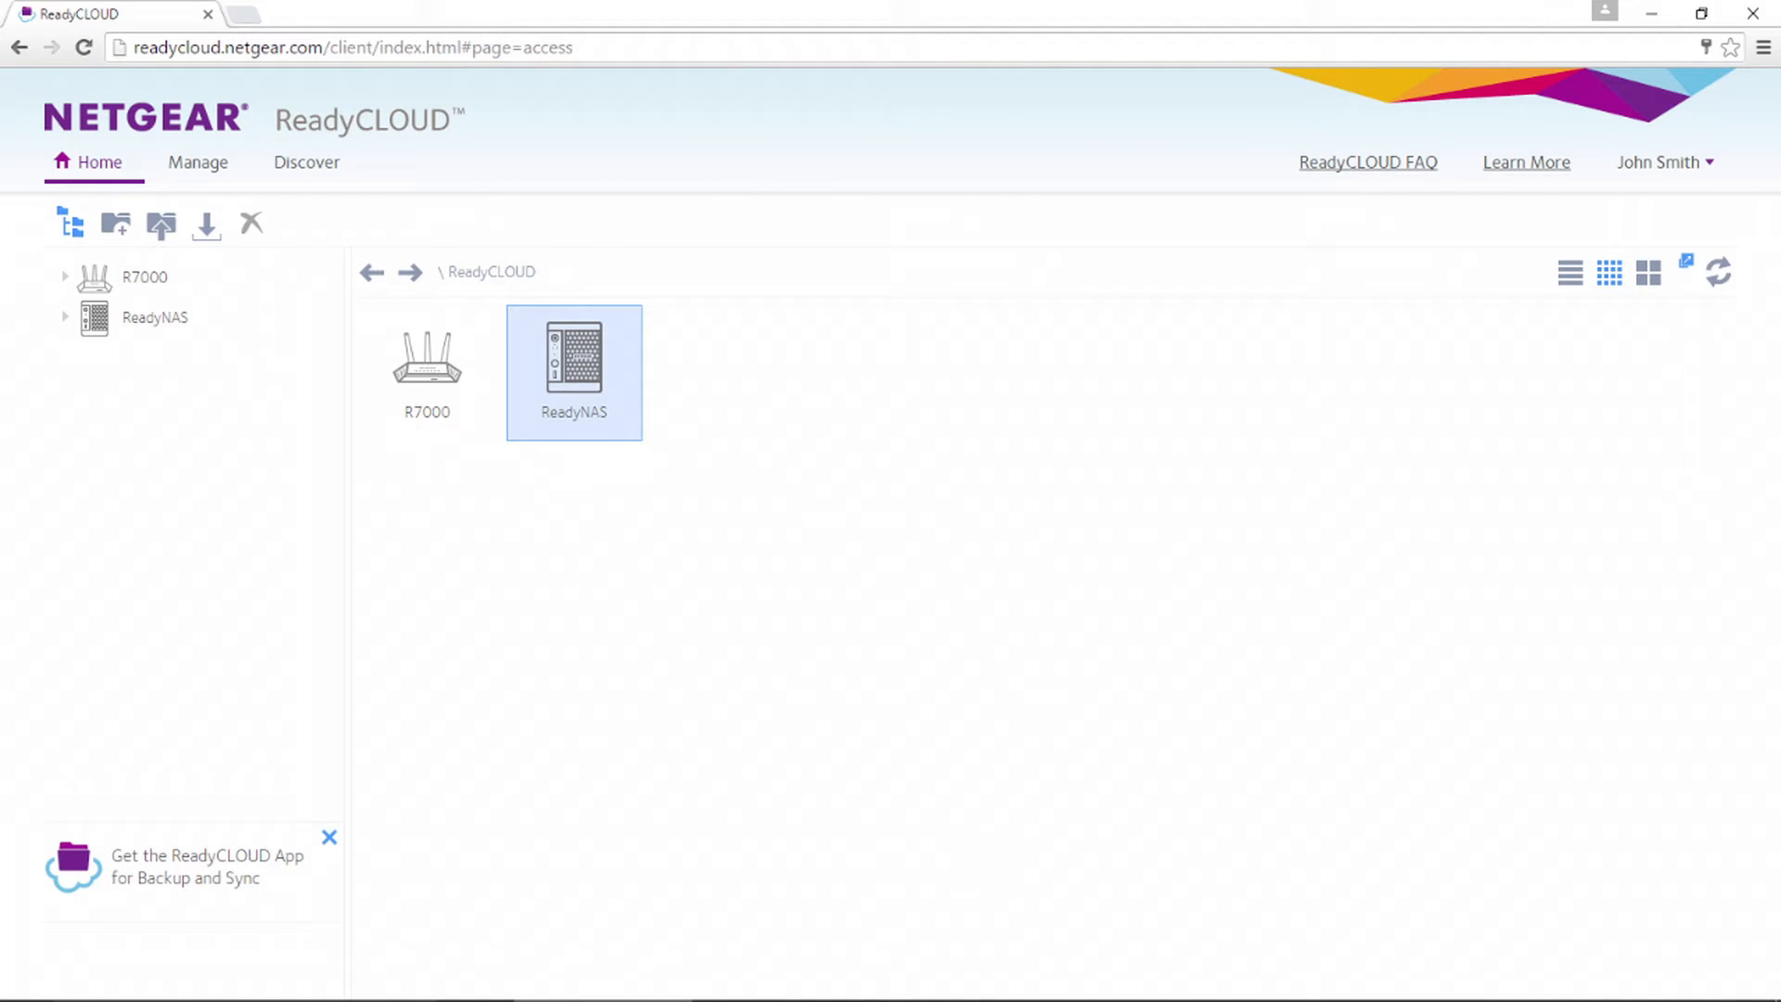
double_click(574, 352)
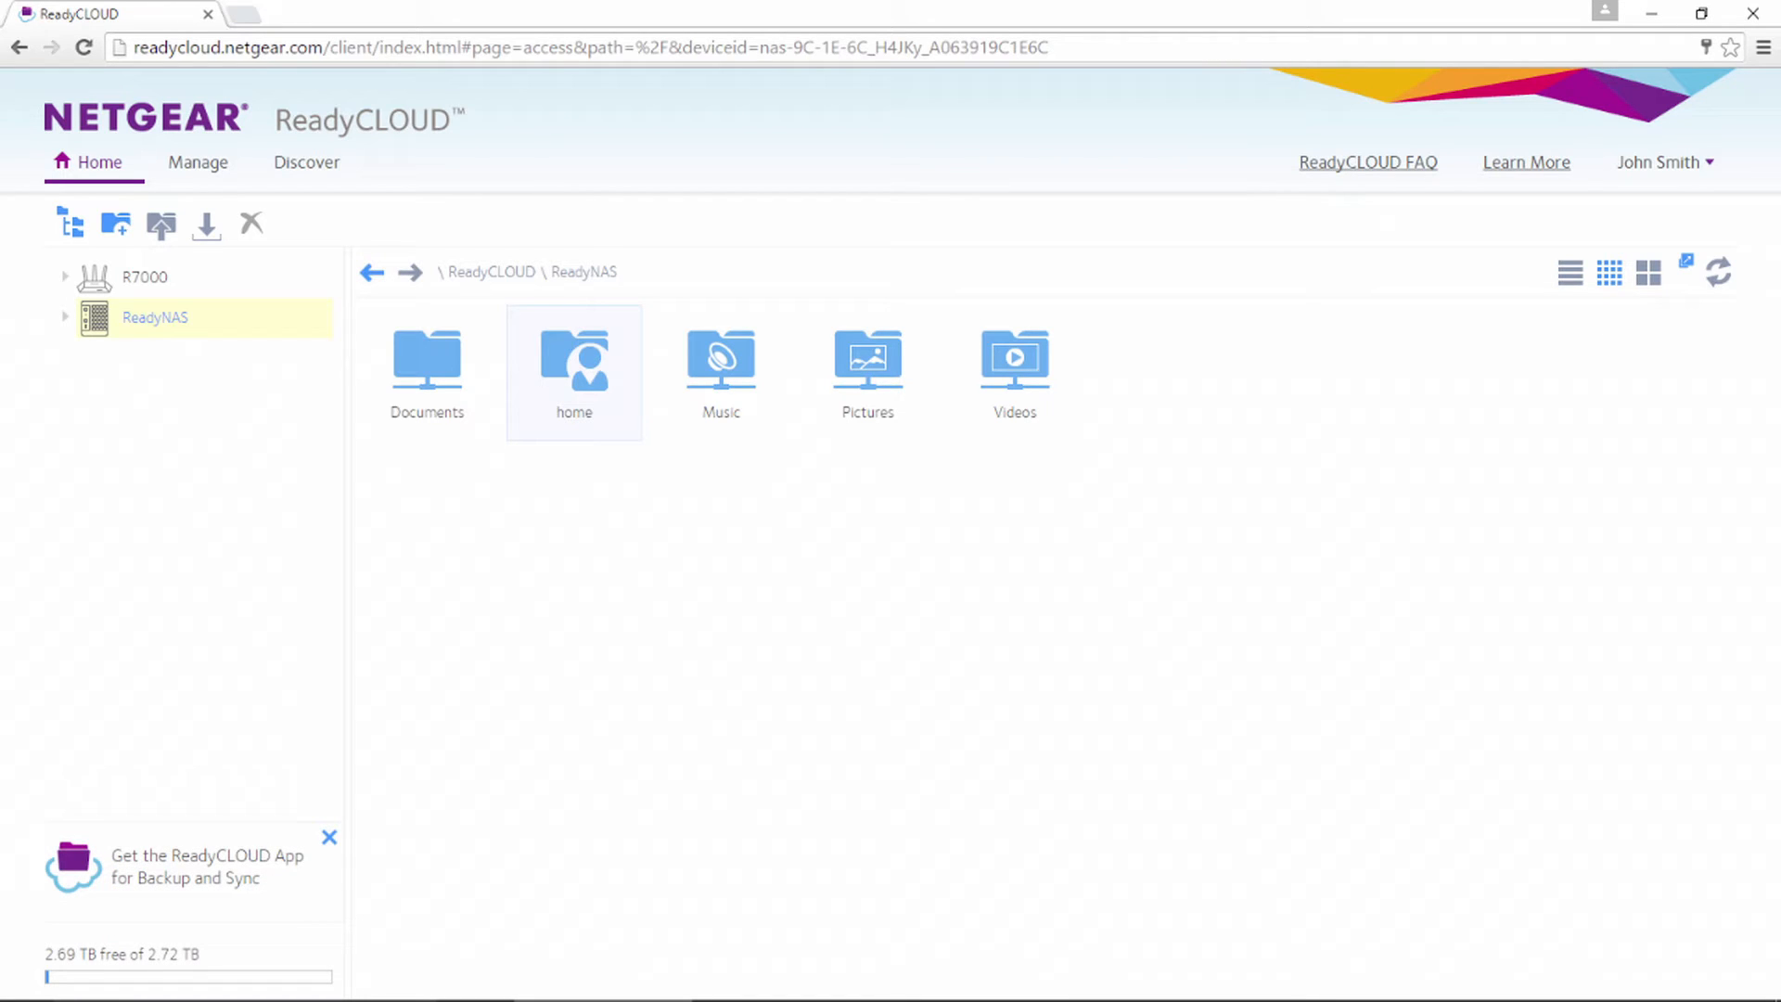
Open the Pictures share and select the last photo to show its action bar.
click(867, 364)
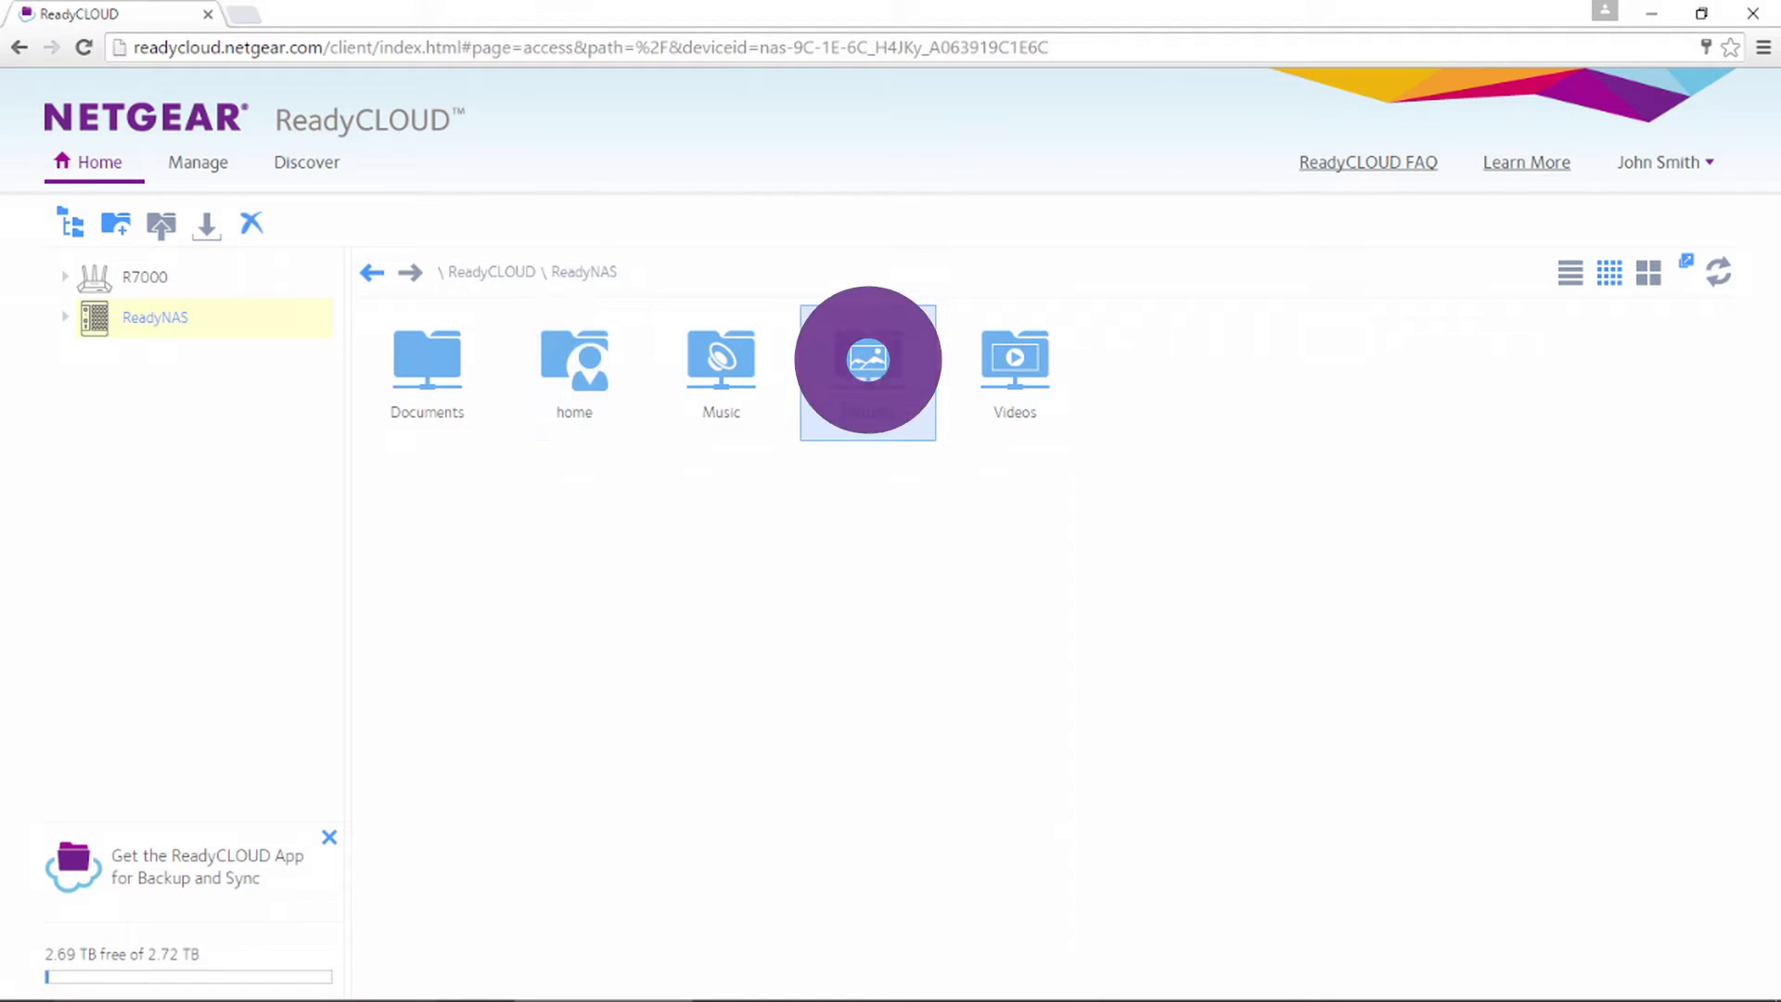
double_click(868, 365)
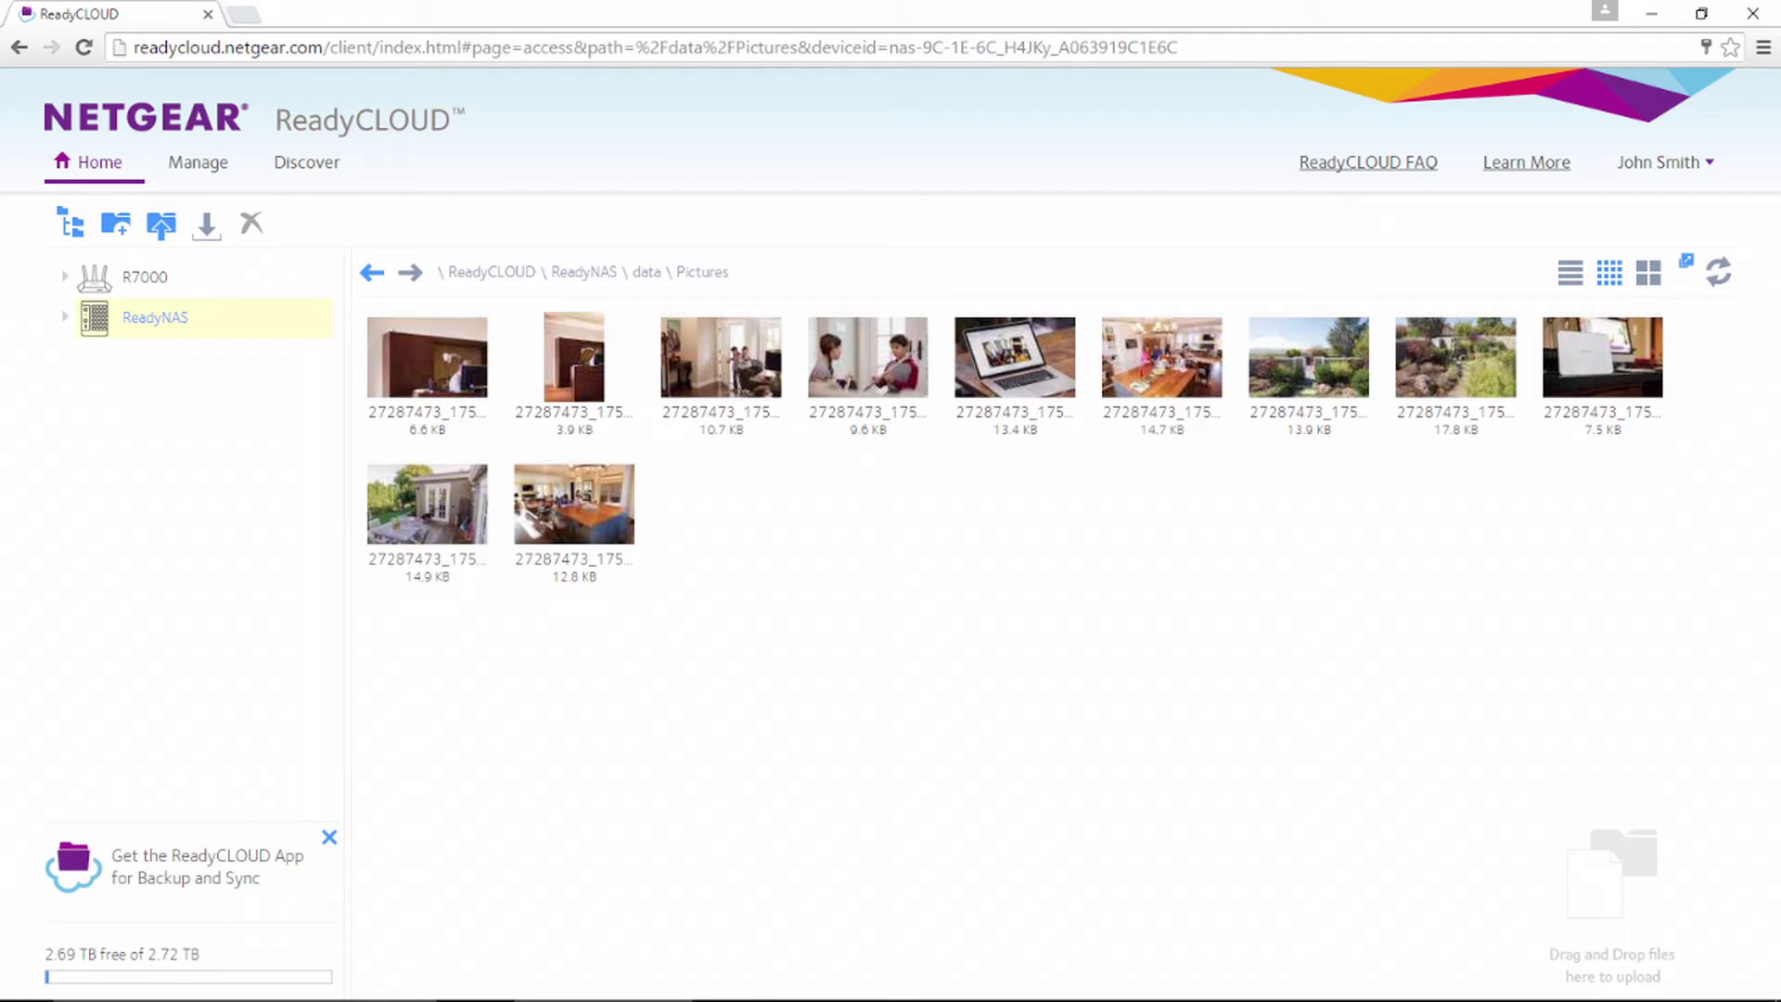
click(573, 503)
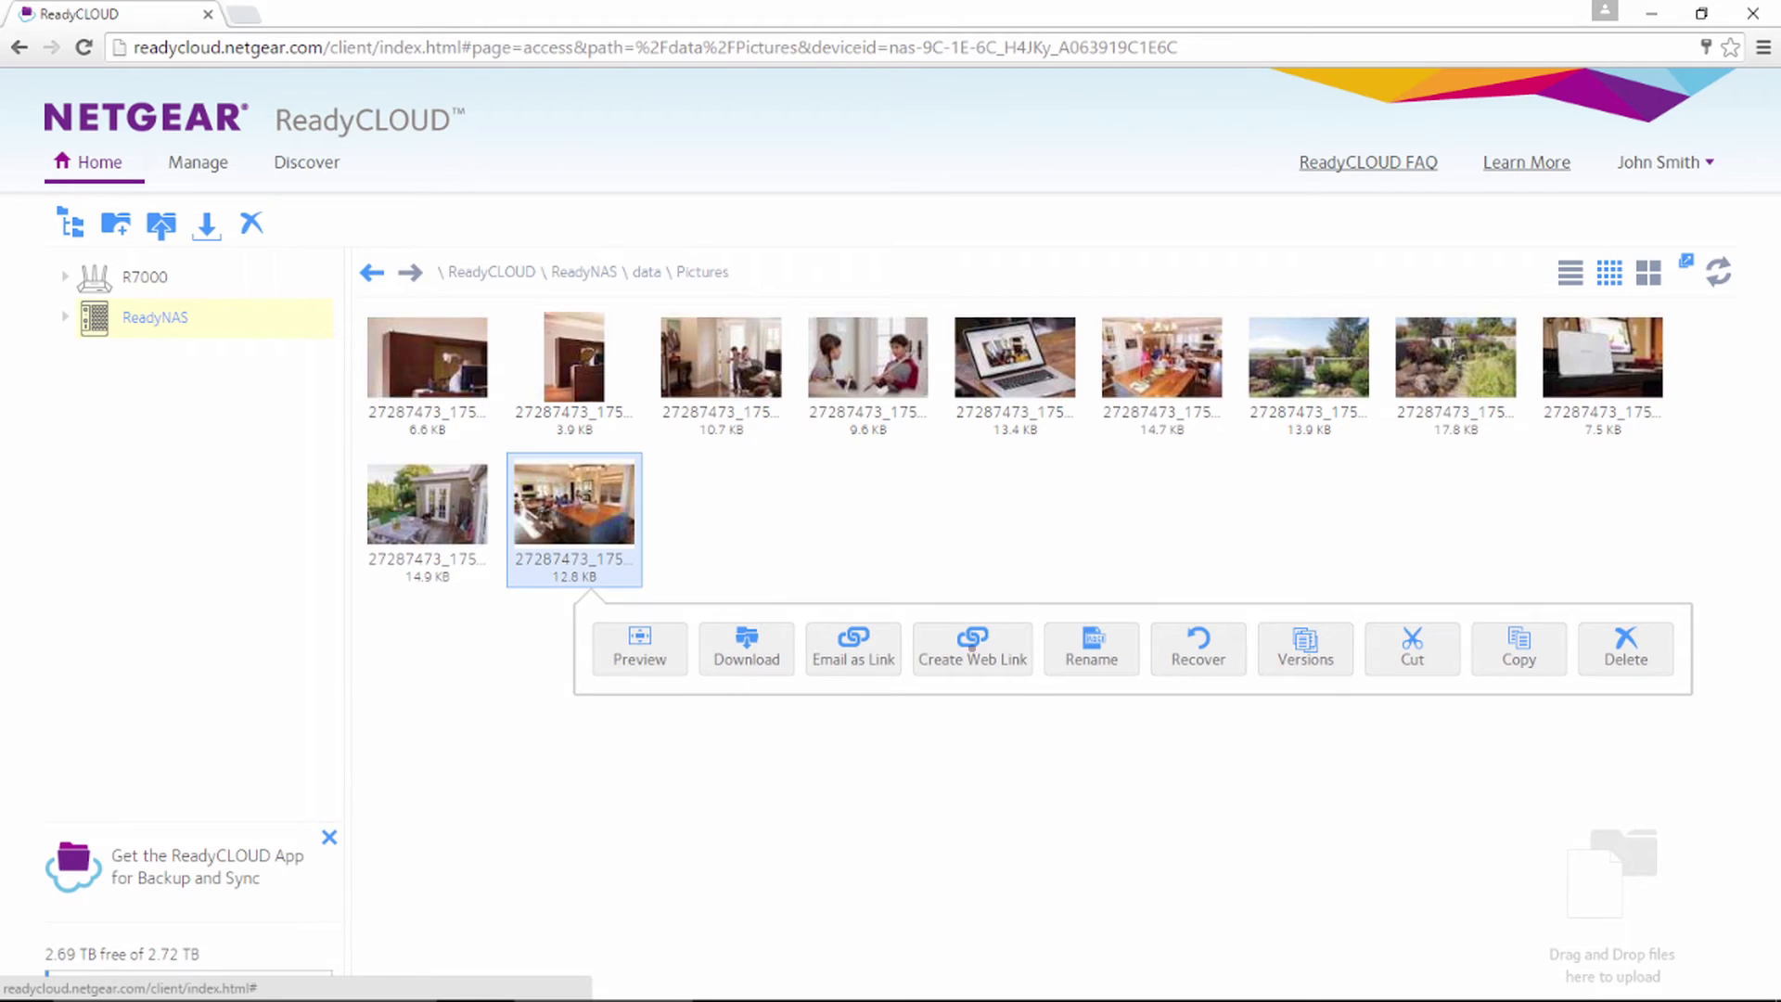
Create a web link for the photo requiring a password and notifying on click.
click(971, 647)
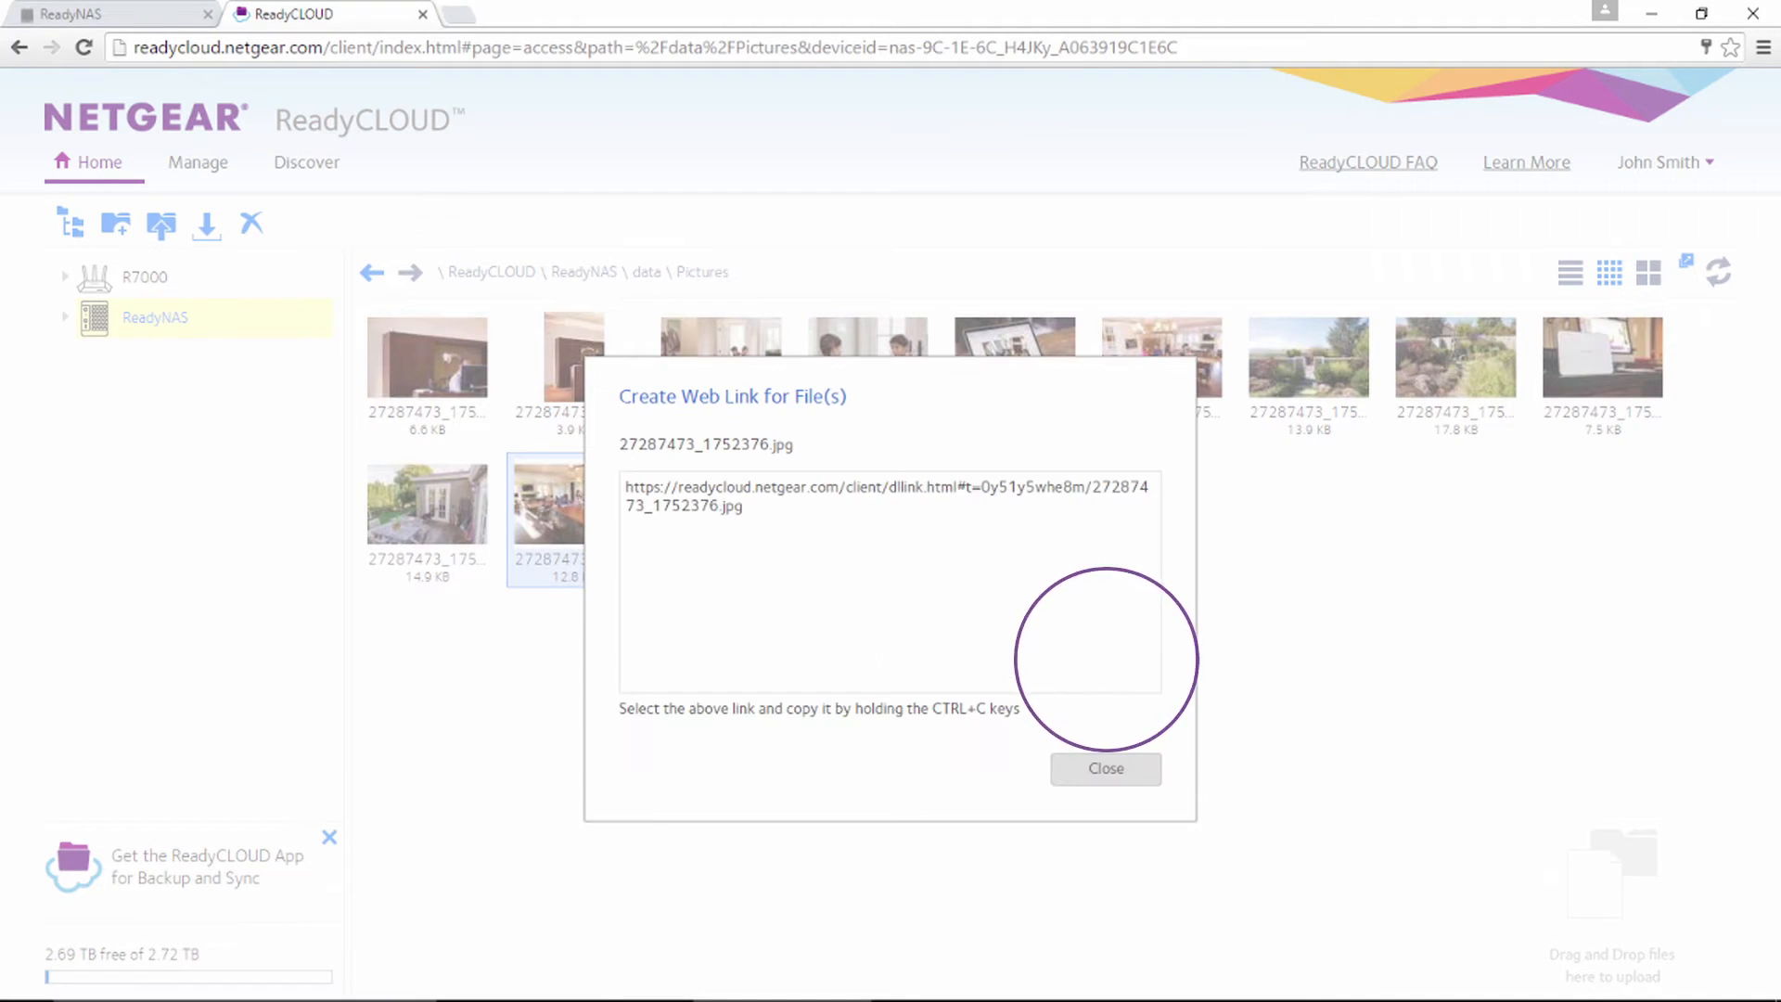
click(330, 13)
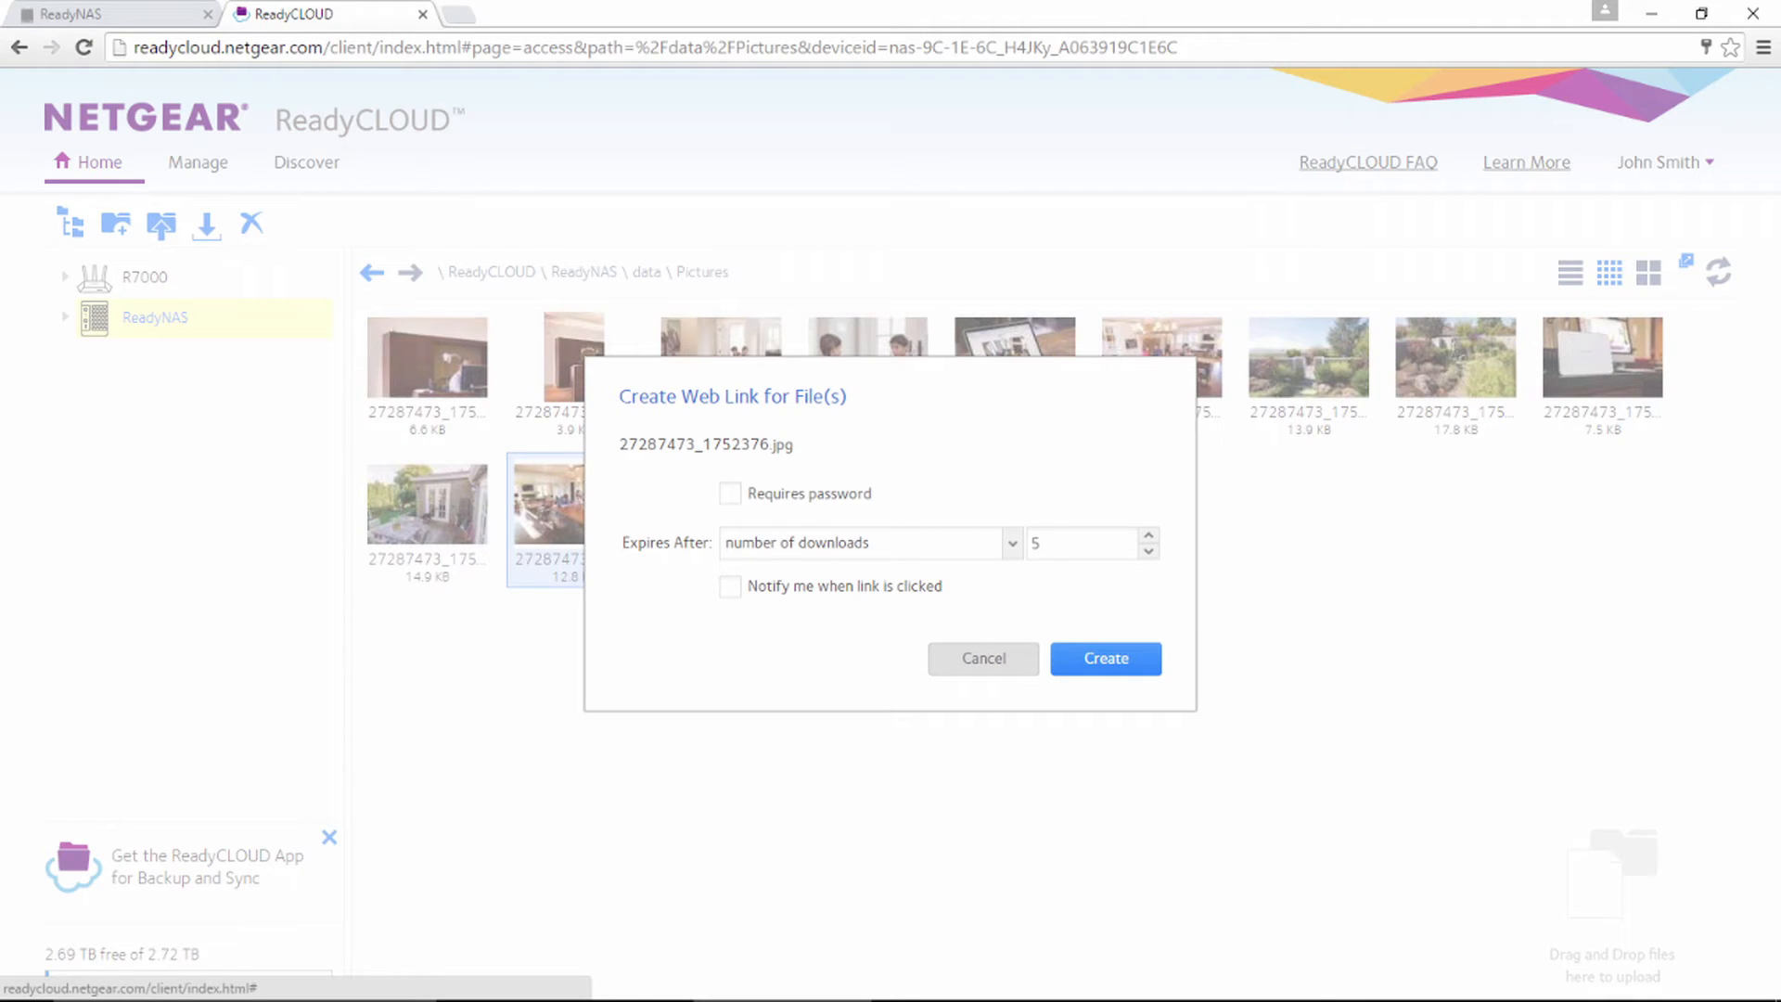
click(731, 493)
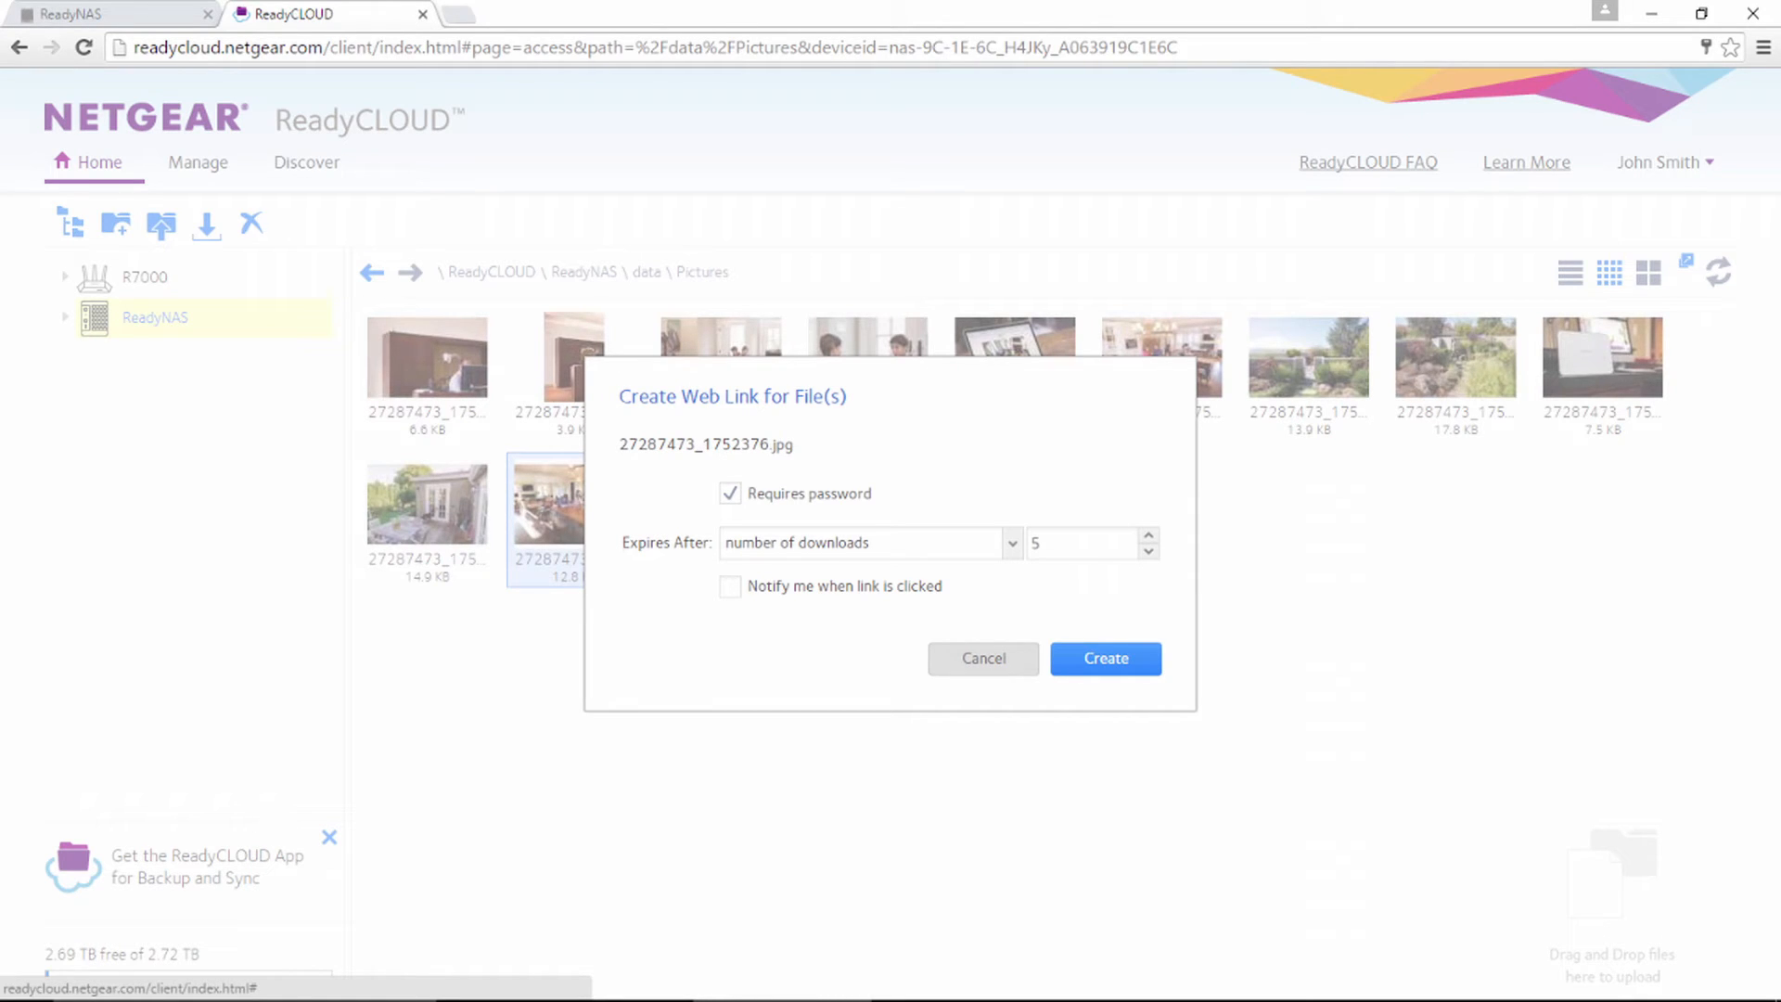
click(729, 586)
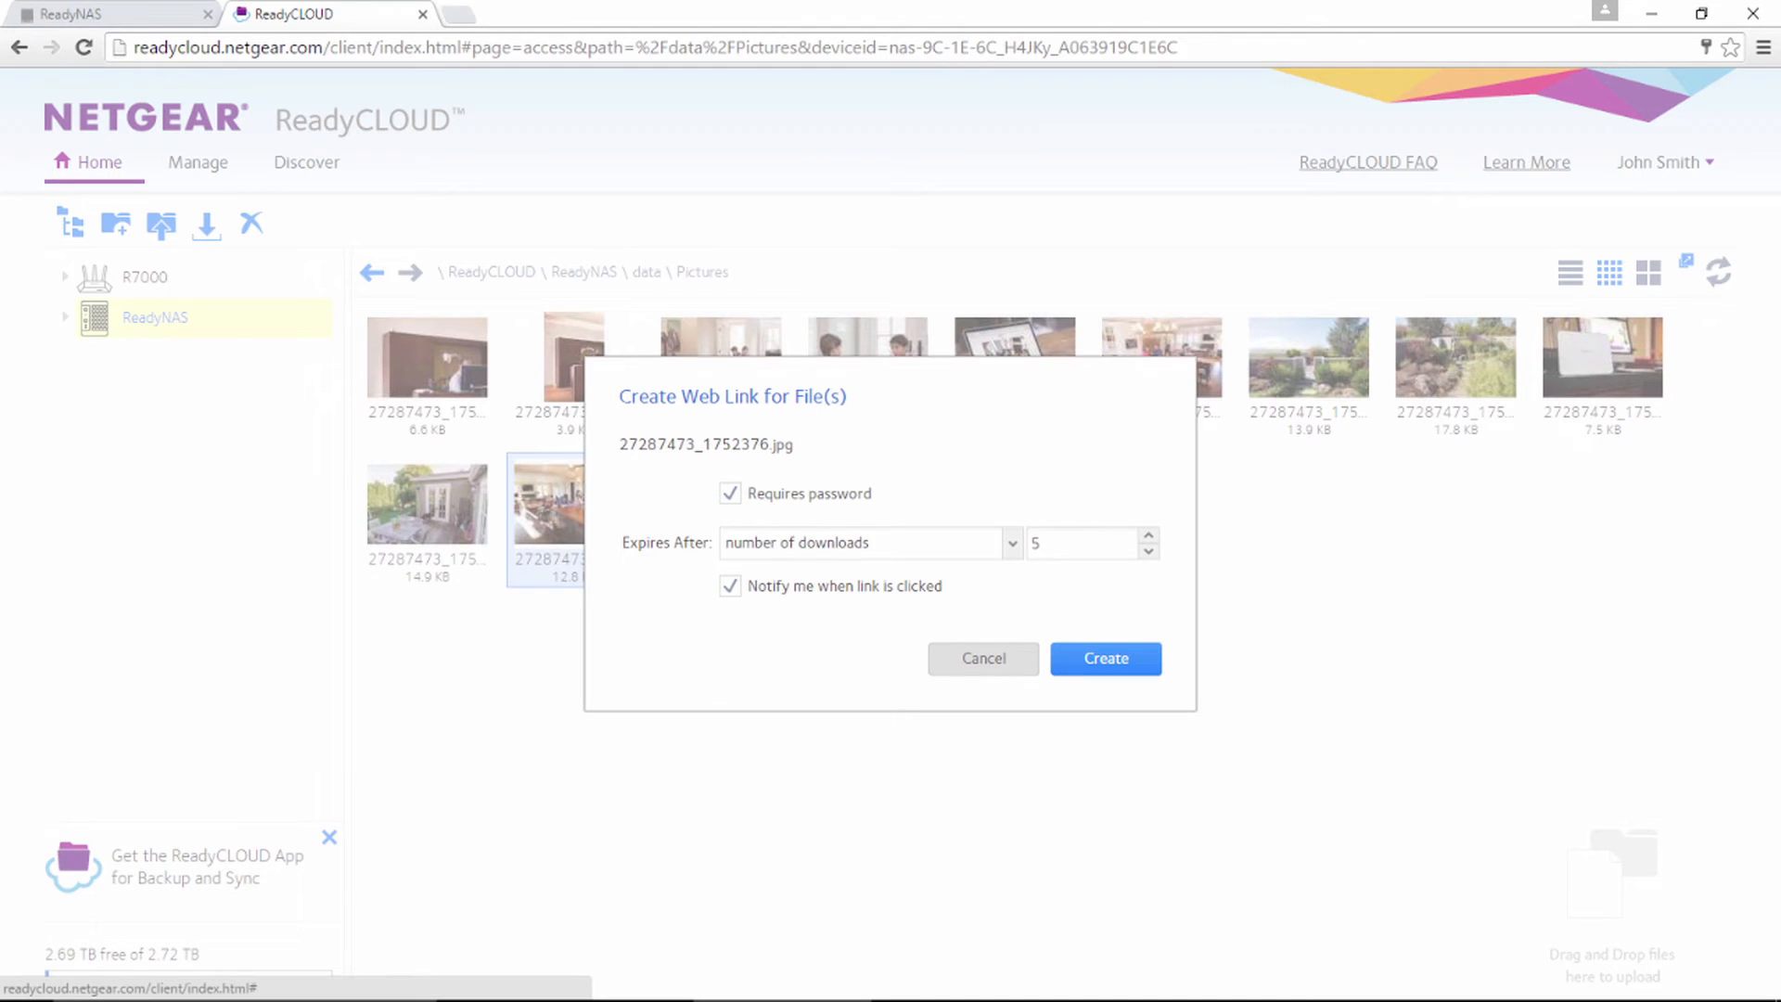
click(1102, 658)
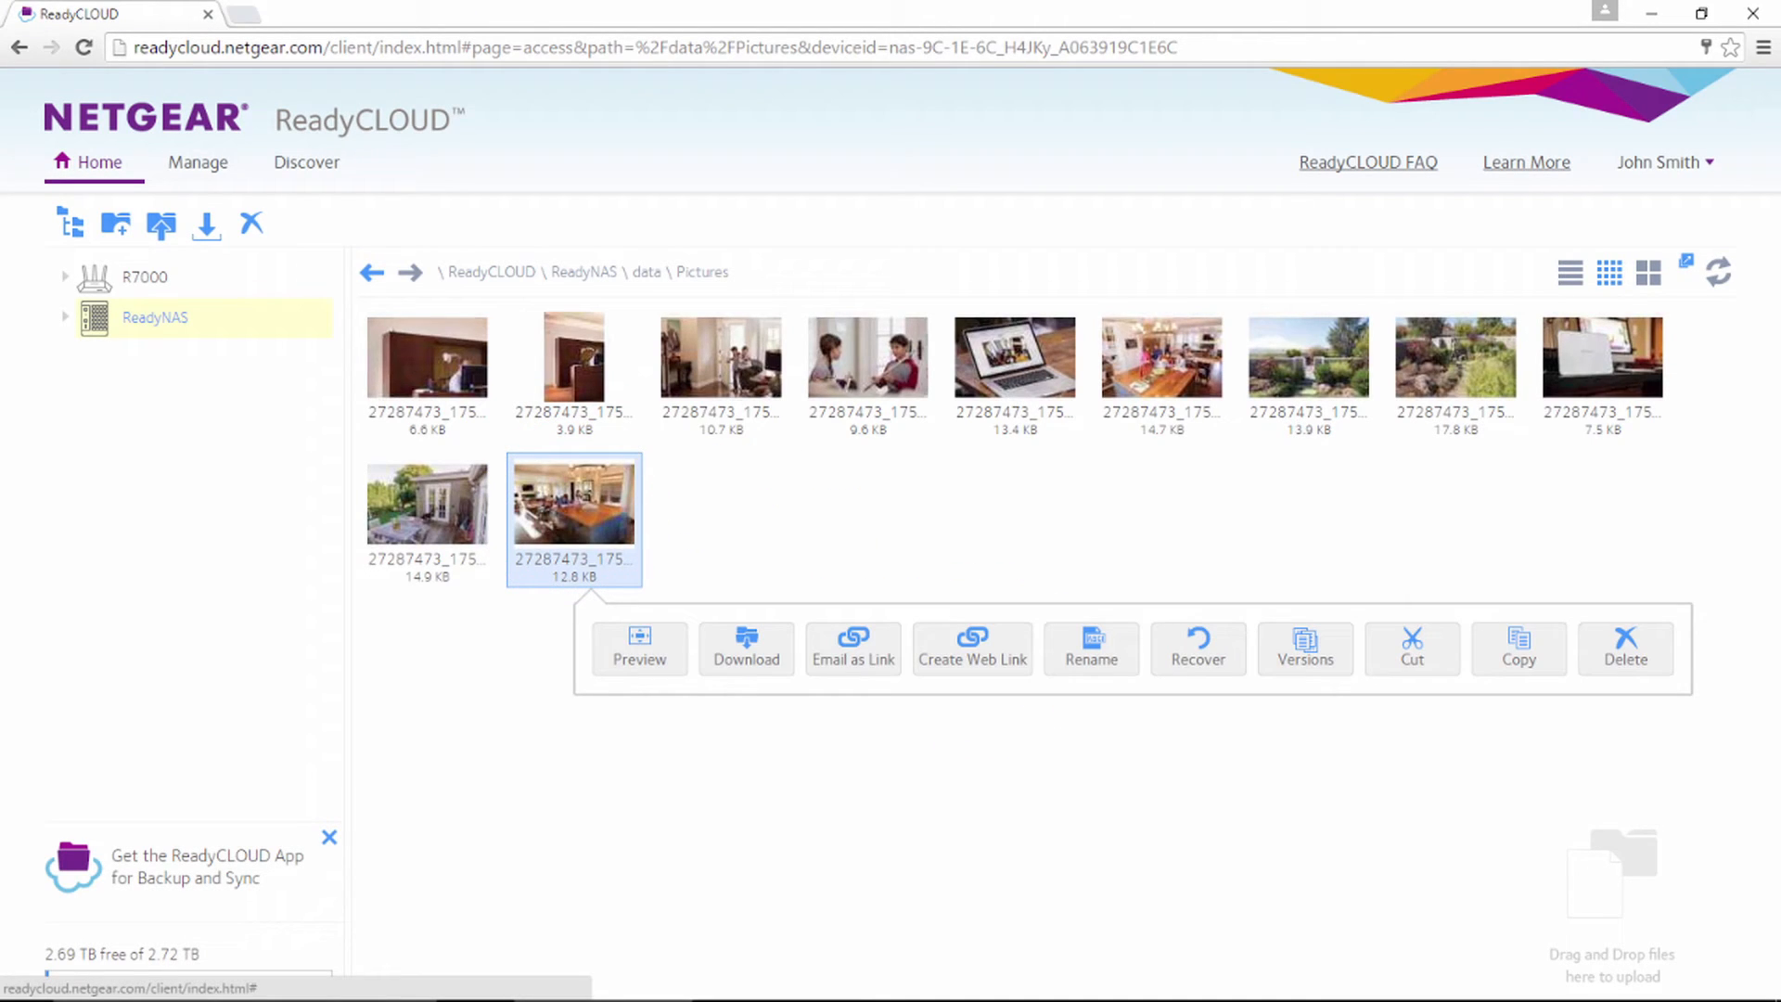
Email a password-protected link to the kitchen photo limited to 5 downloads, then return to the shares.
click(852, 648)
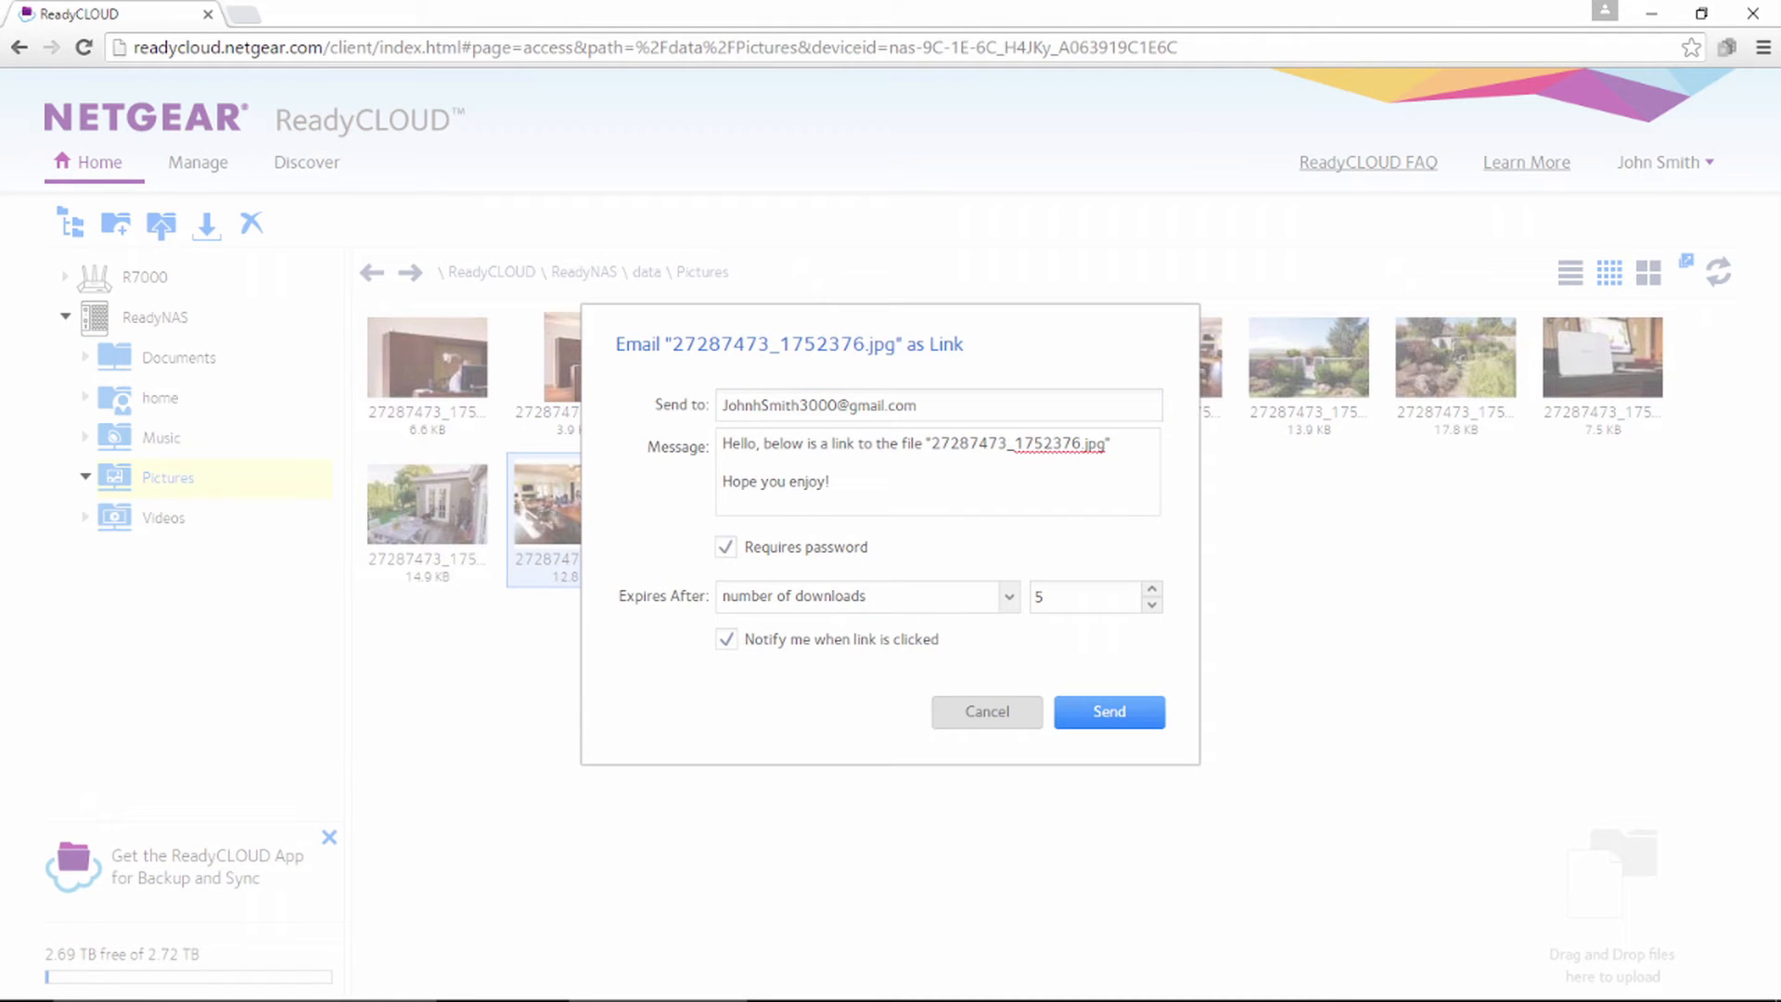
click(1108, 710)
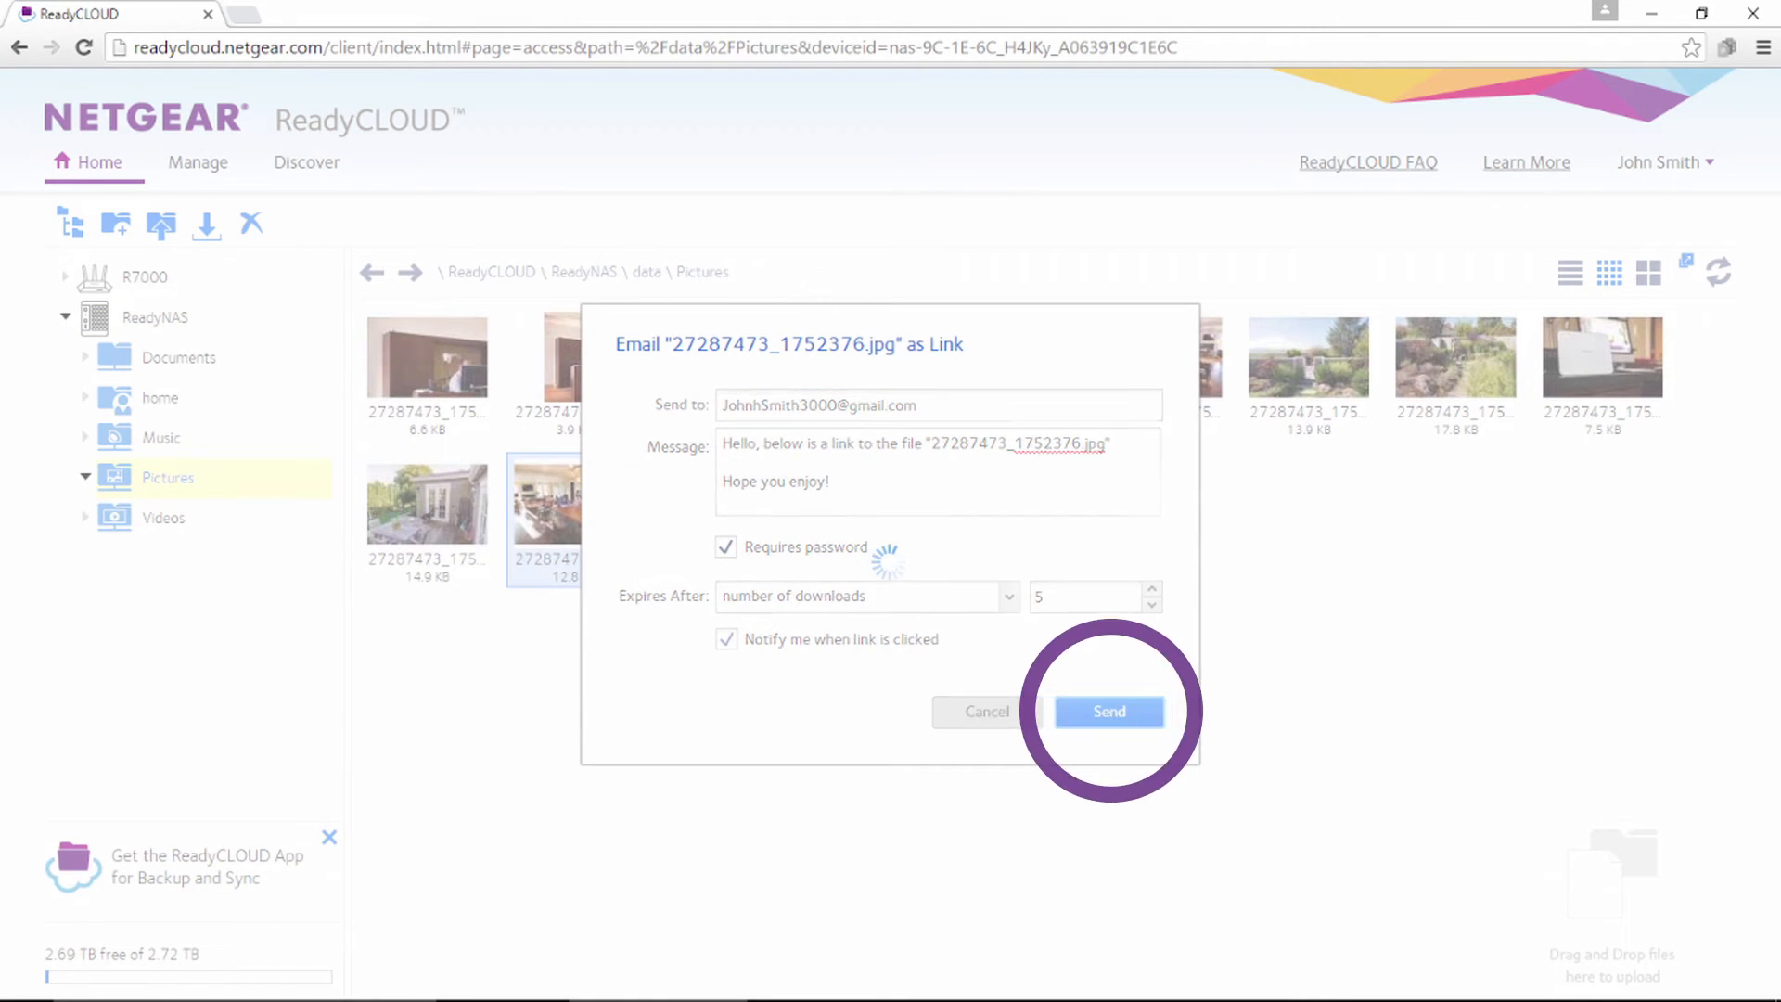
click(1107, 710)
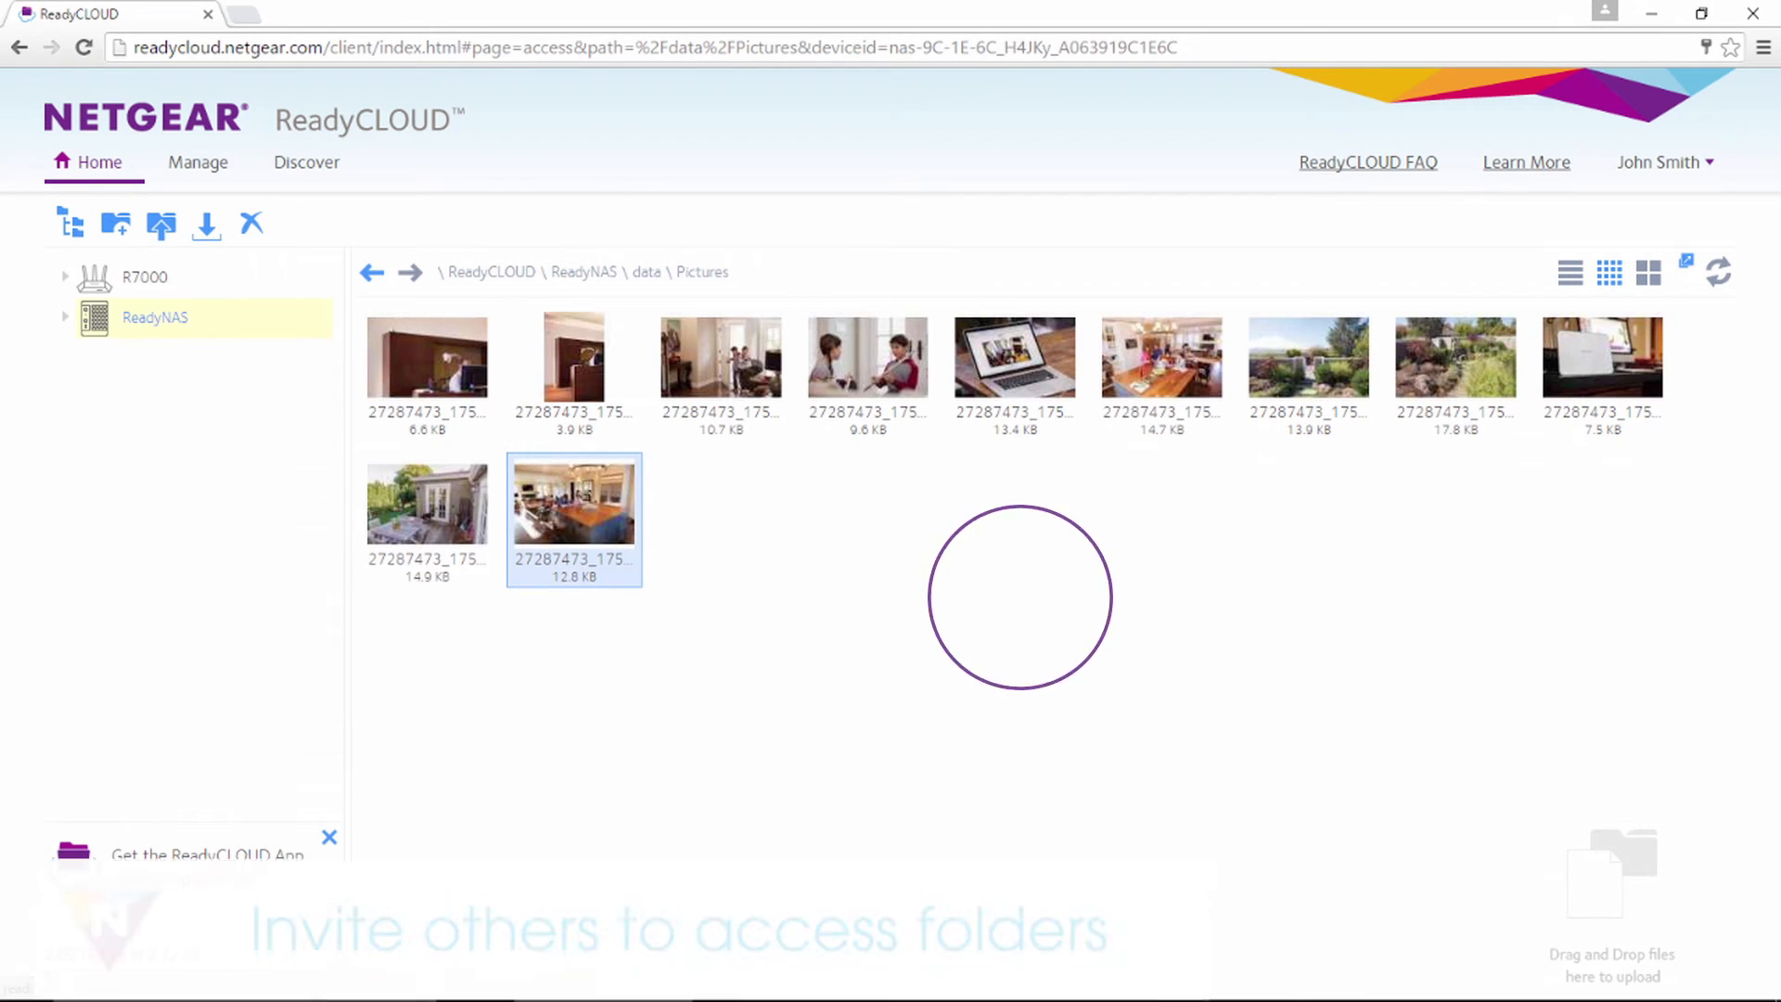
mouse_move(115, 224)
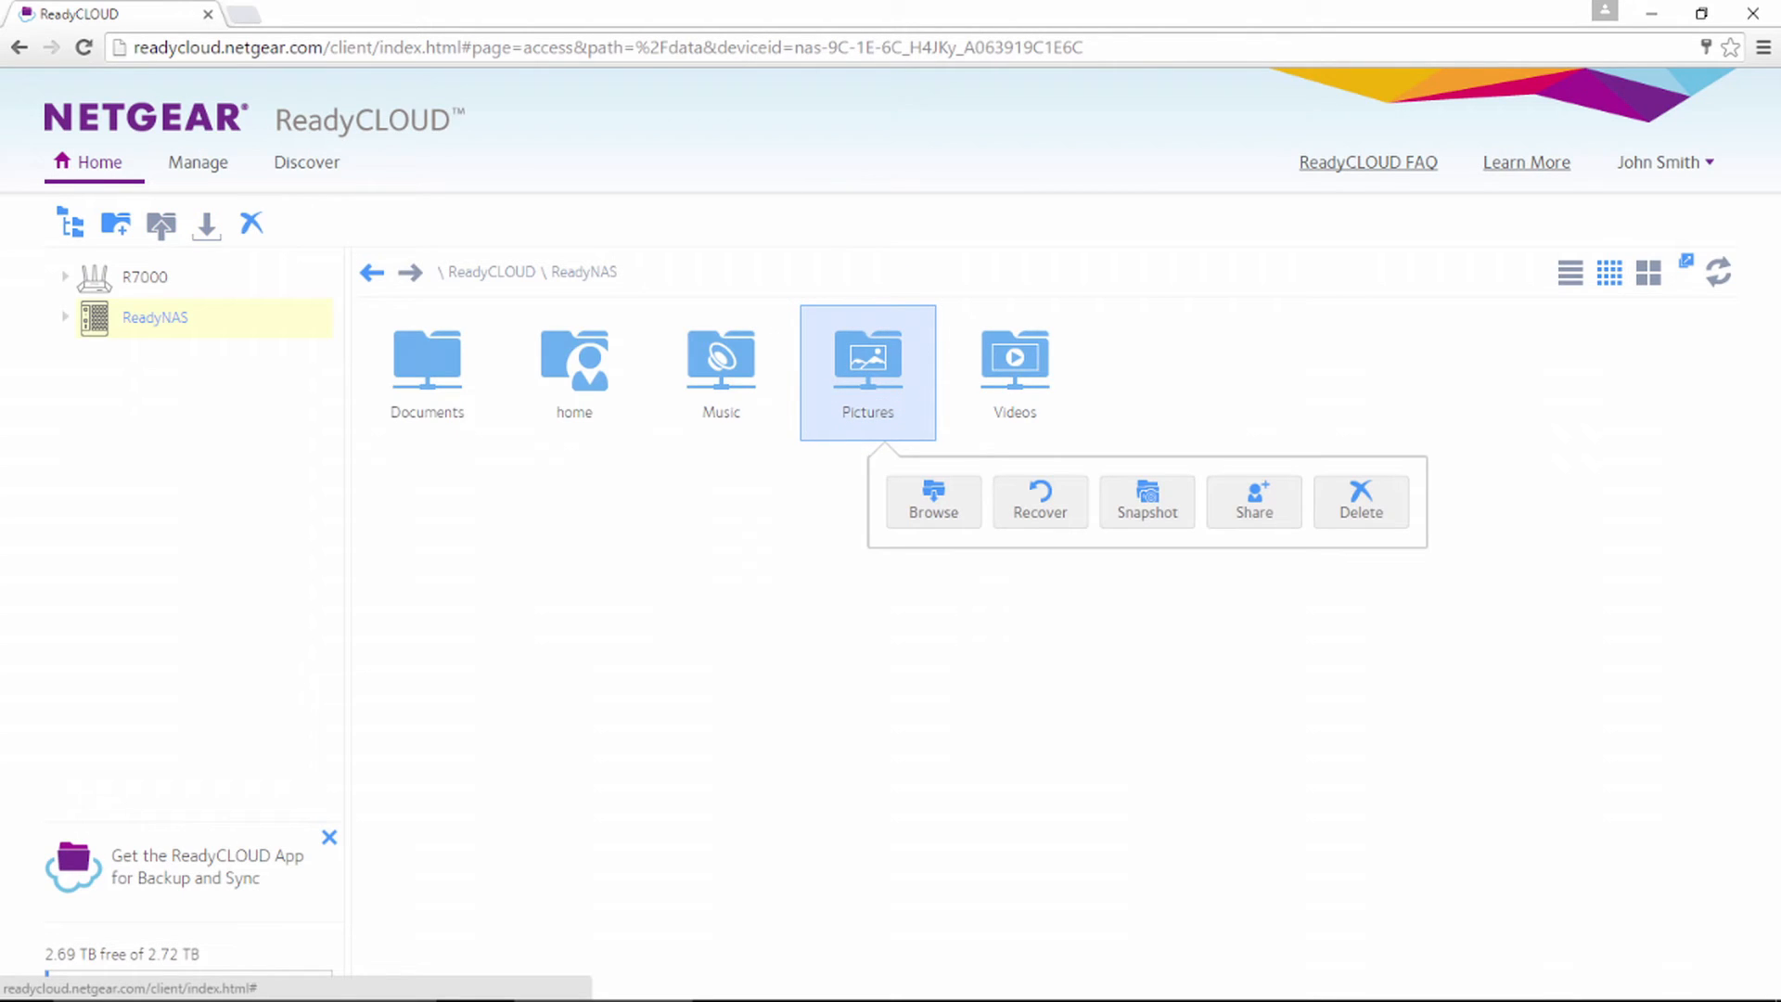
Share the Pictures folder as a web link expiring on the date 03/12/2016.
click(1253, 499)
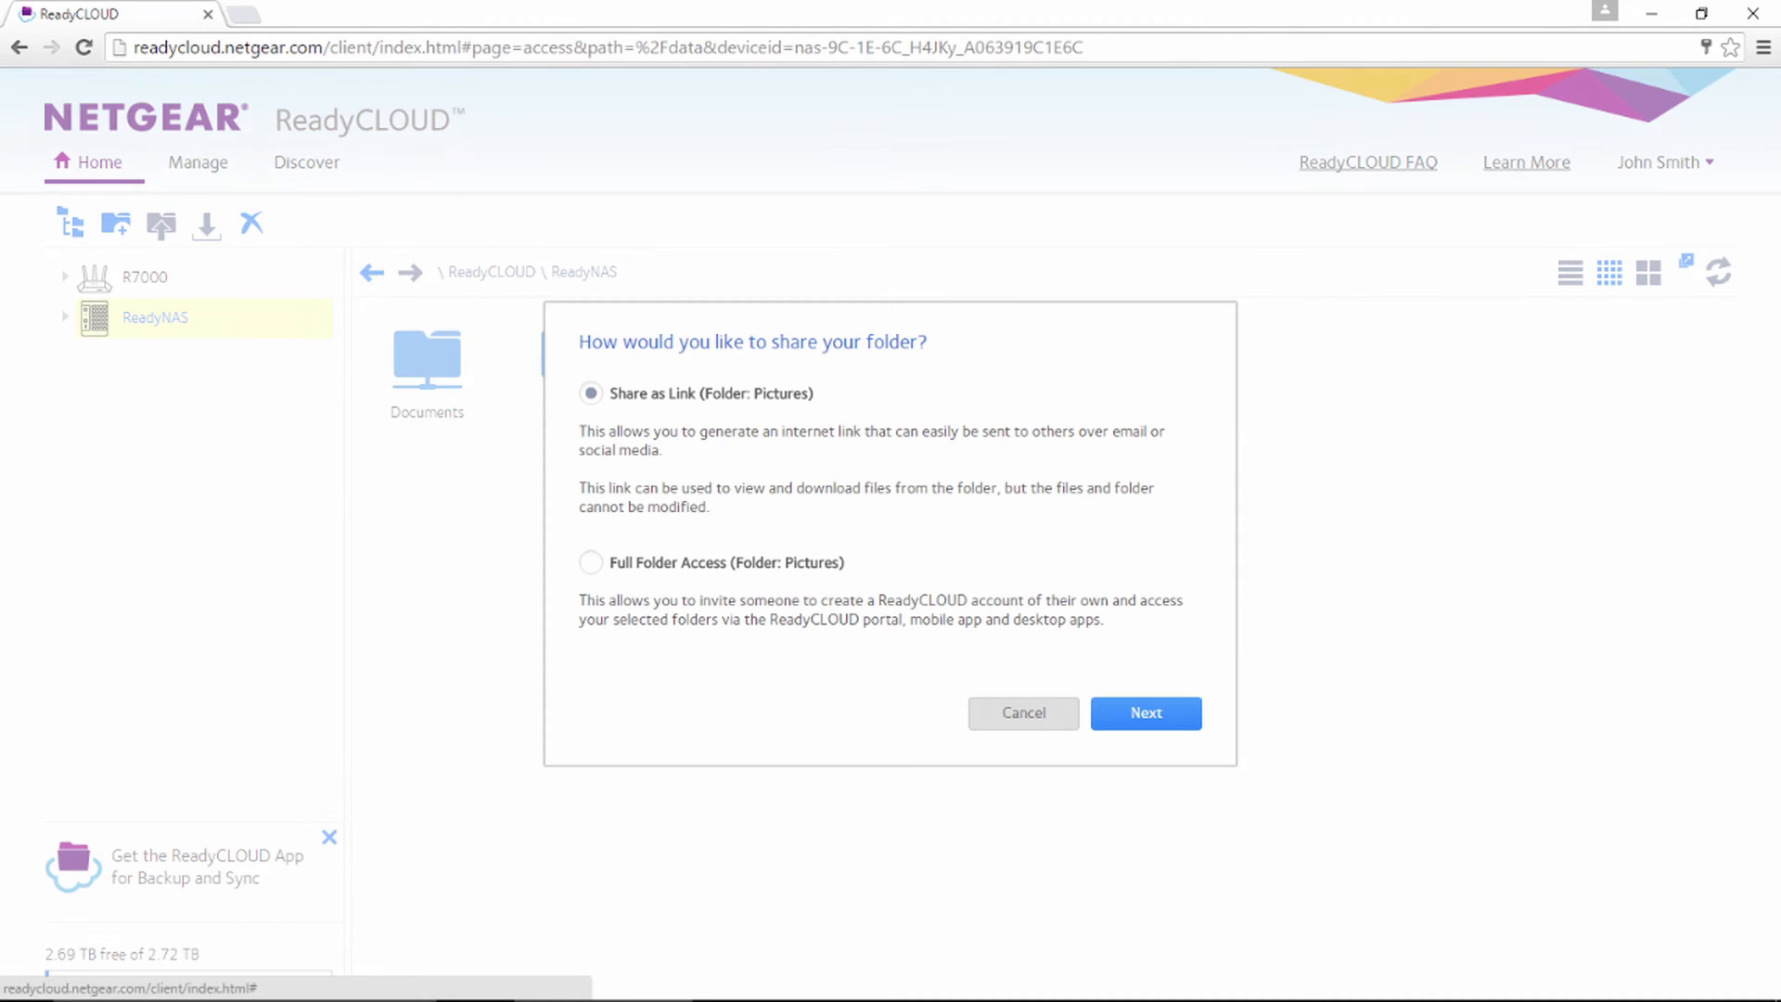
click(1145, 712)
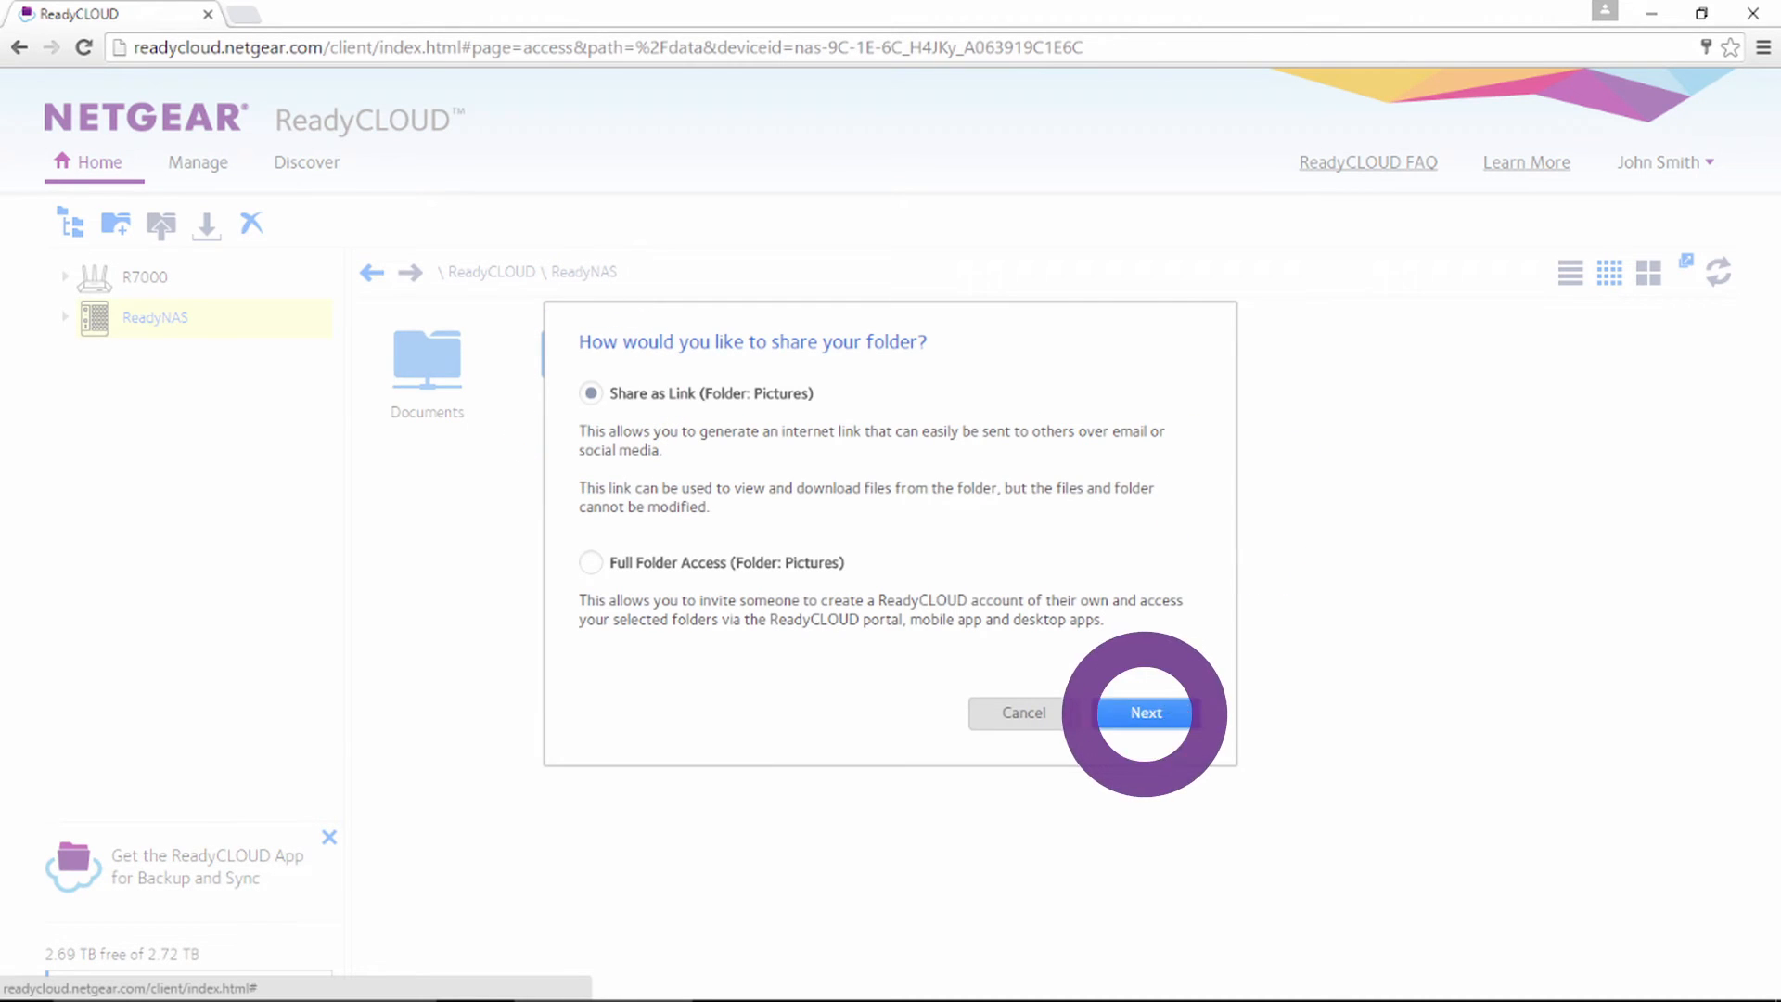
click(1145, 712)
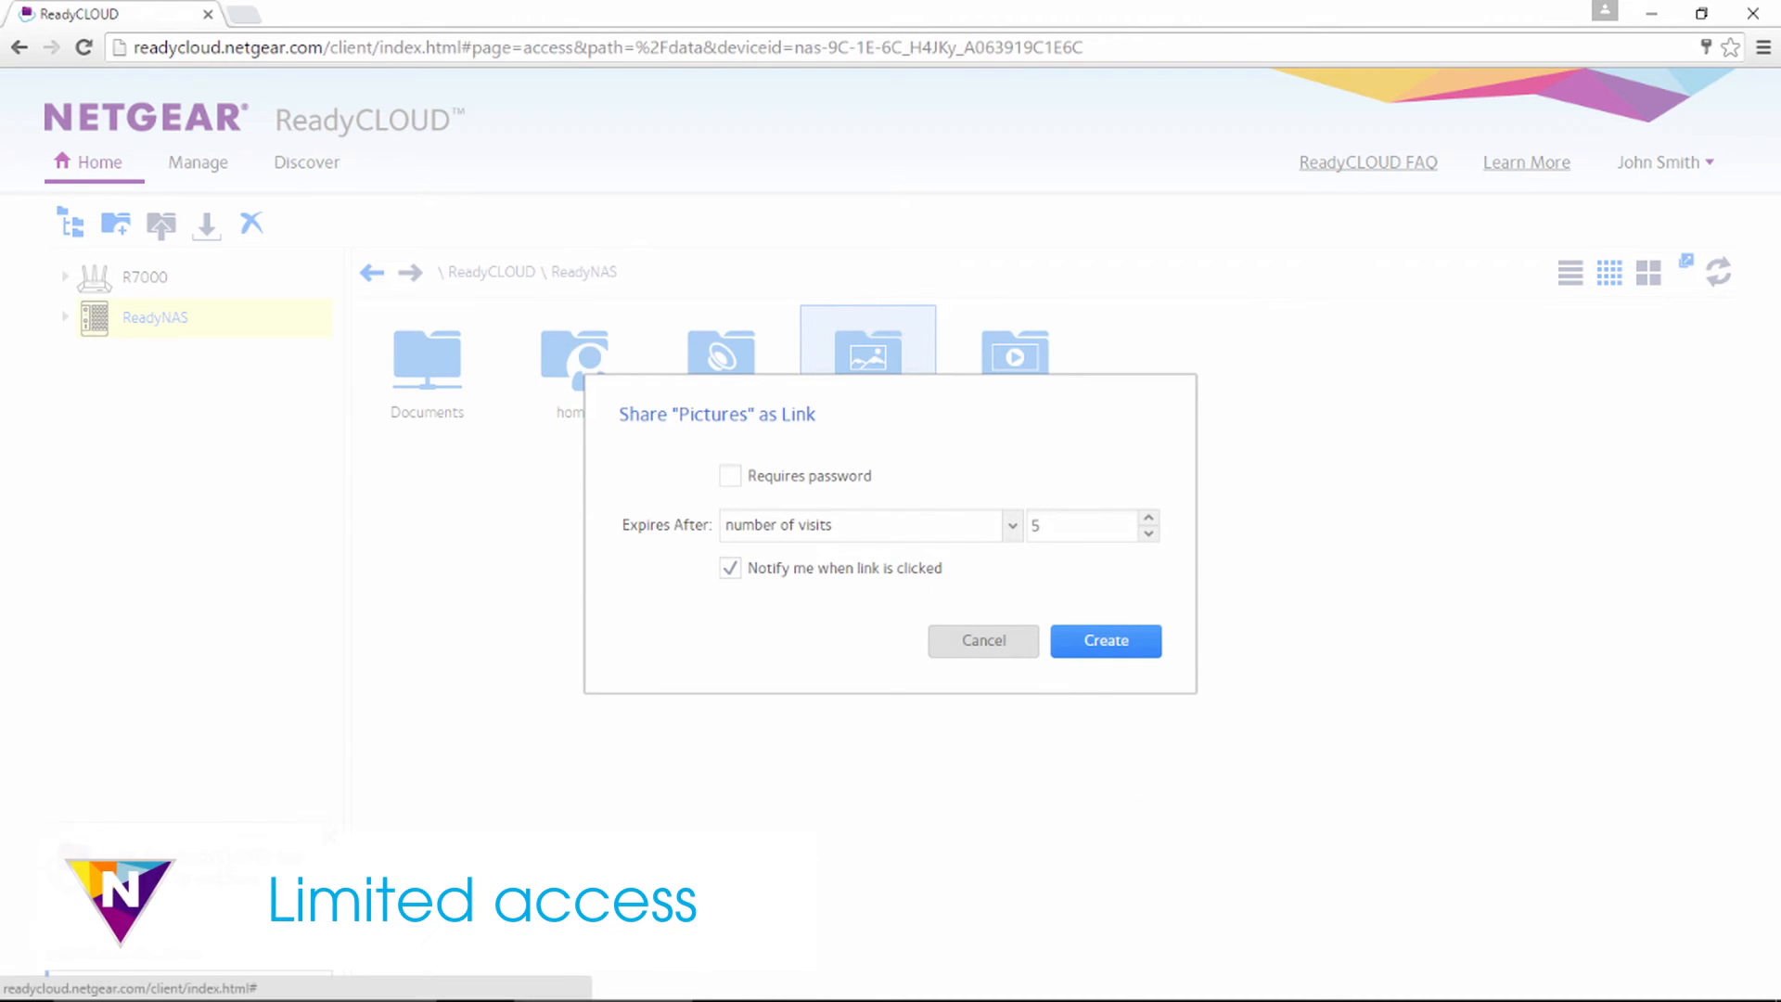
click(1005, 525)
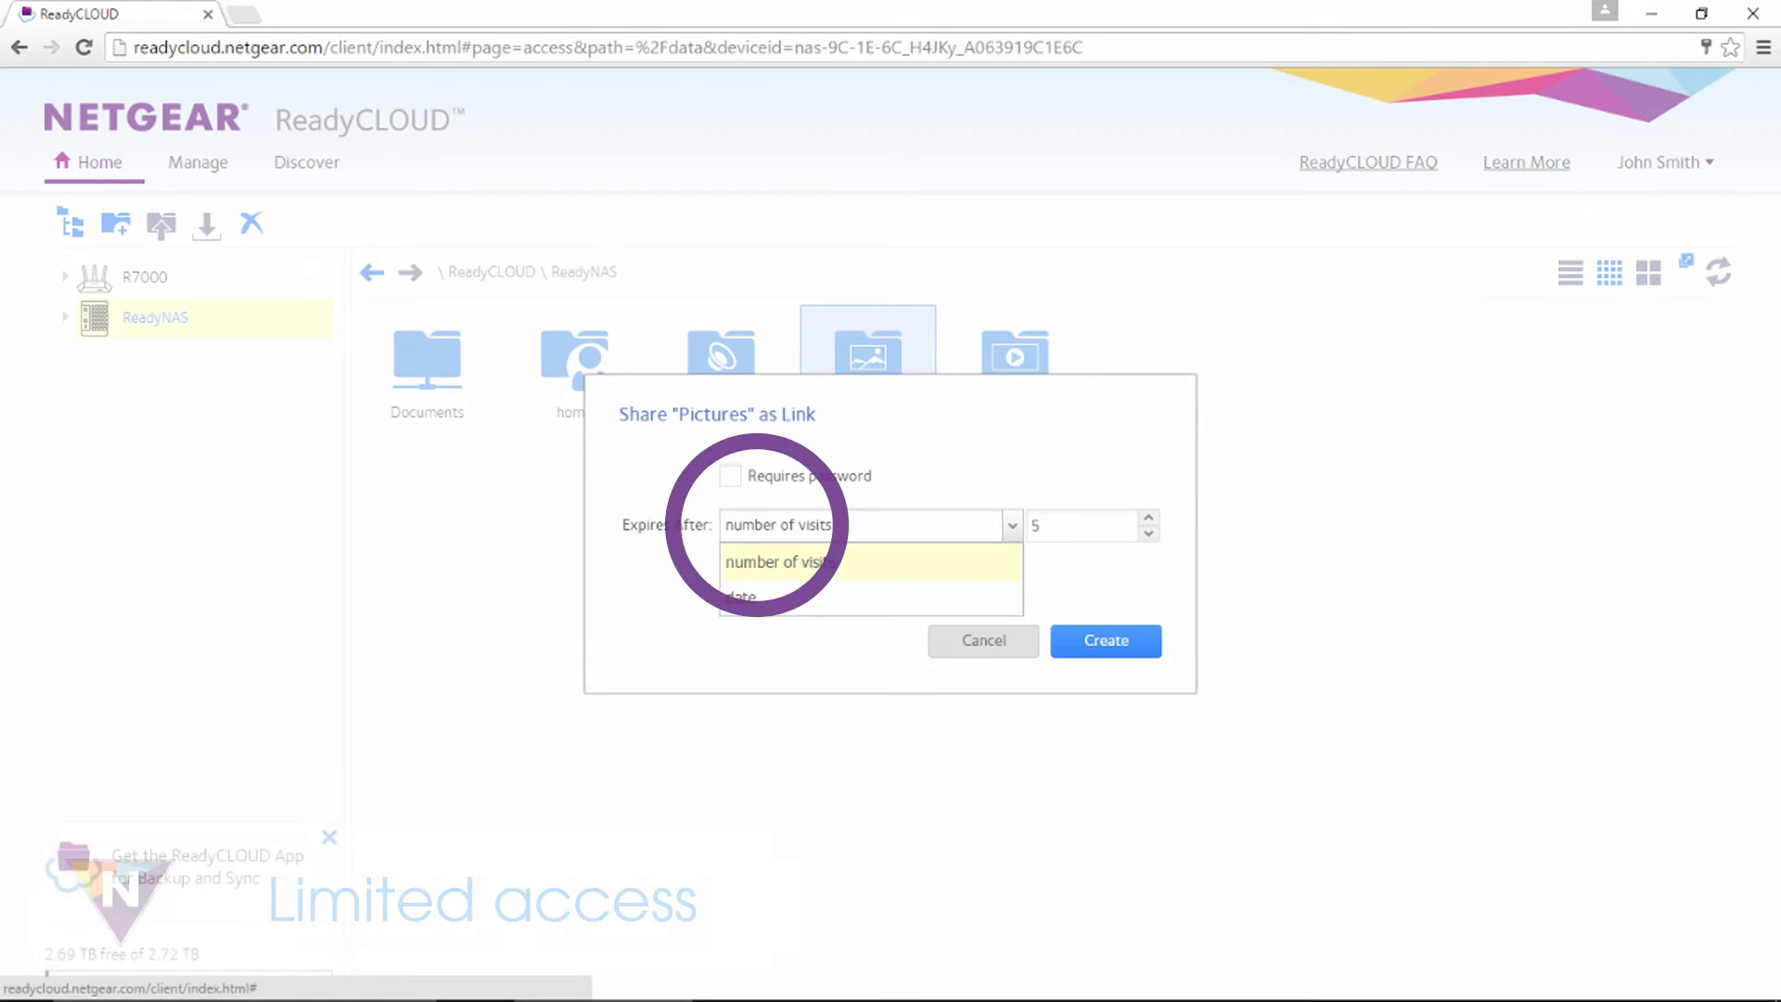
click(740, 595)
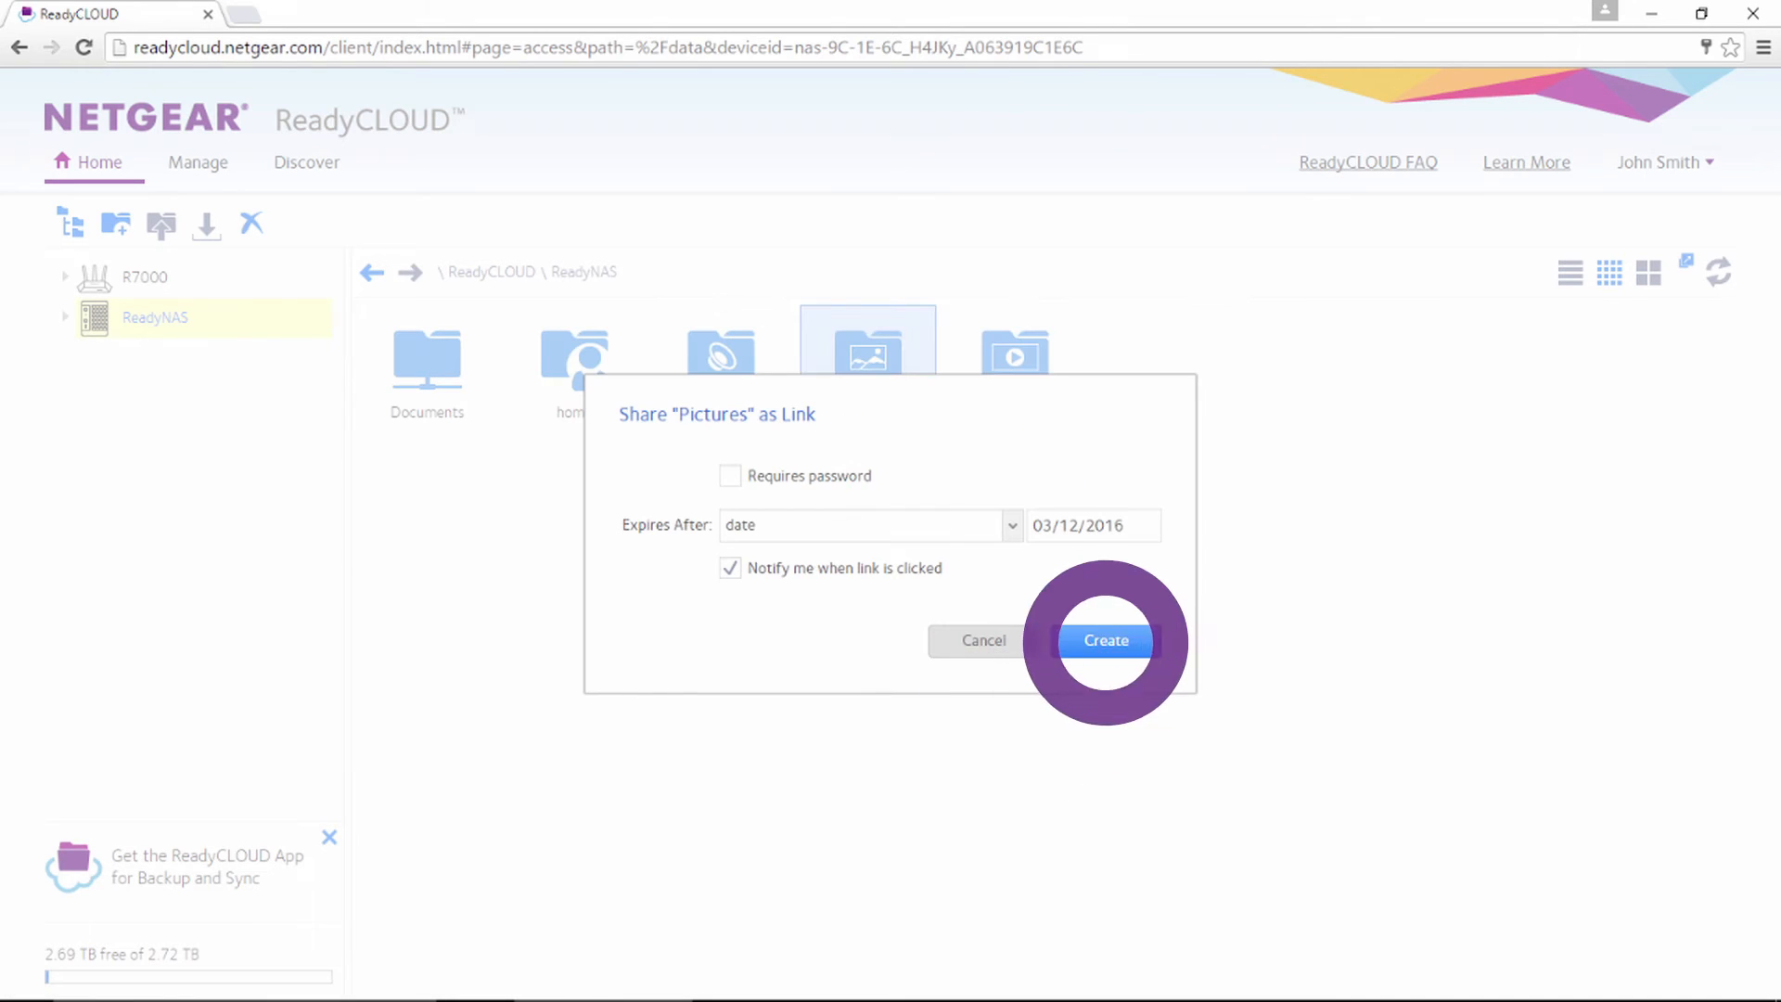
click(1104, 640)
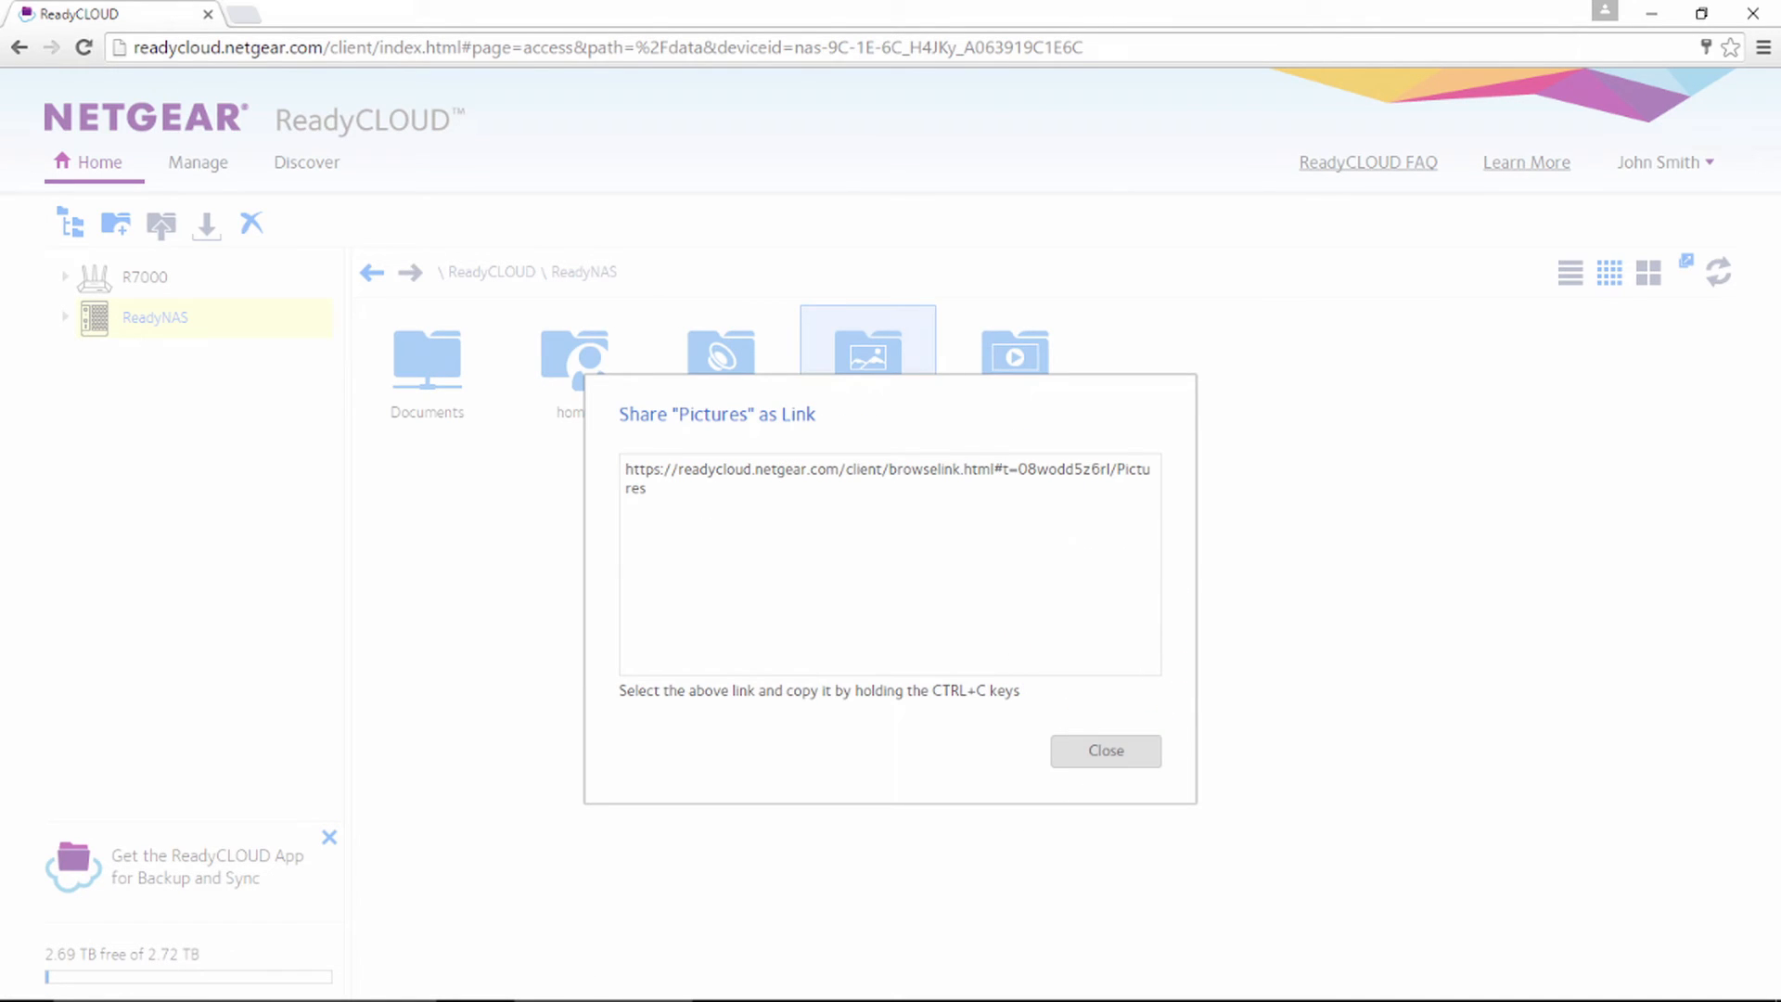
click(1104, 750)
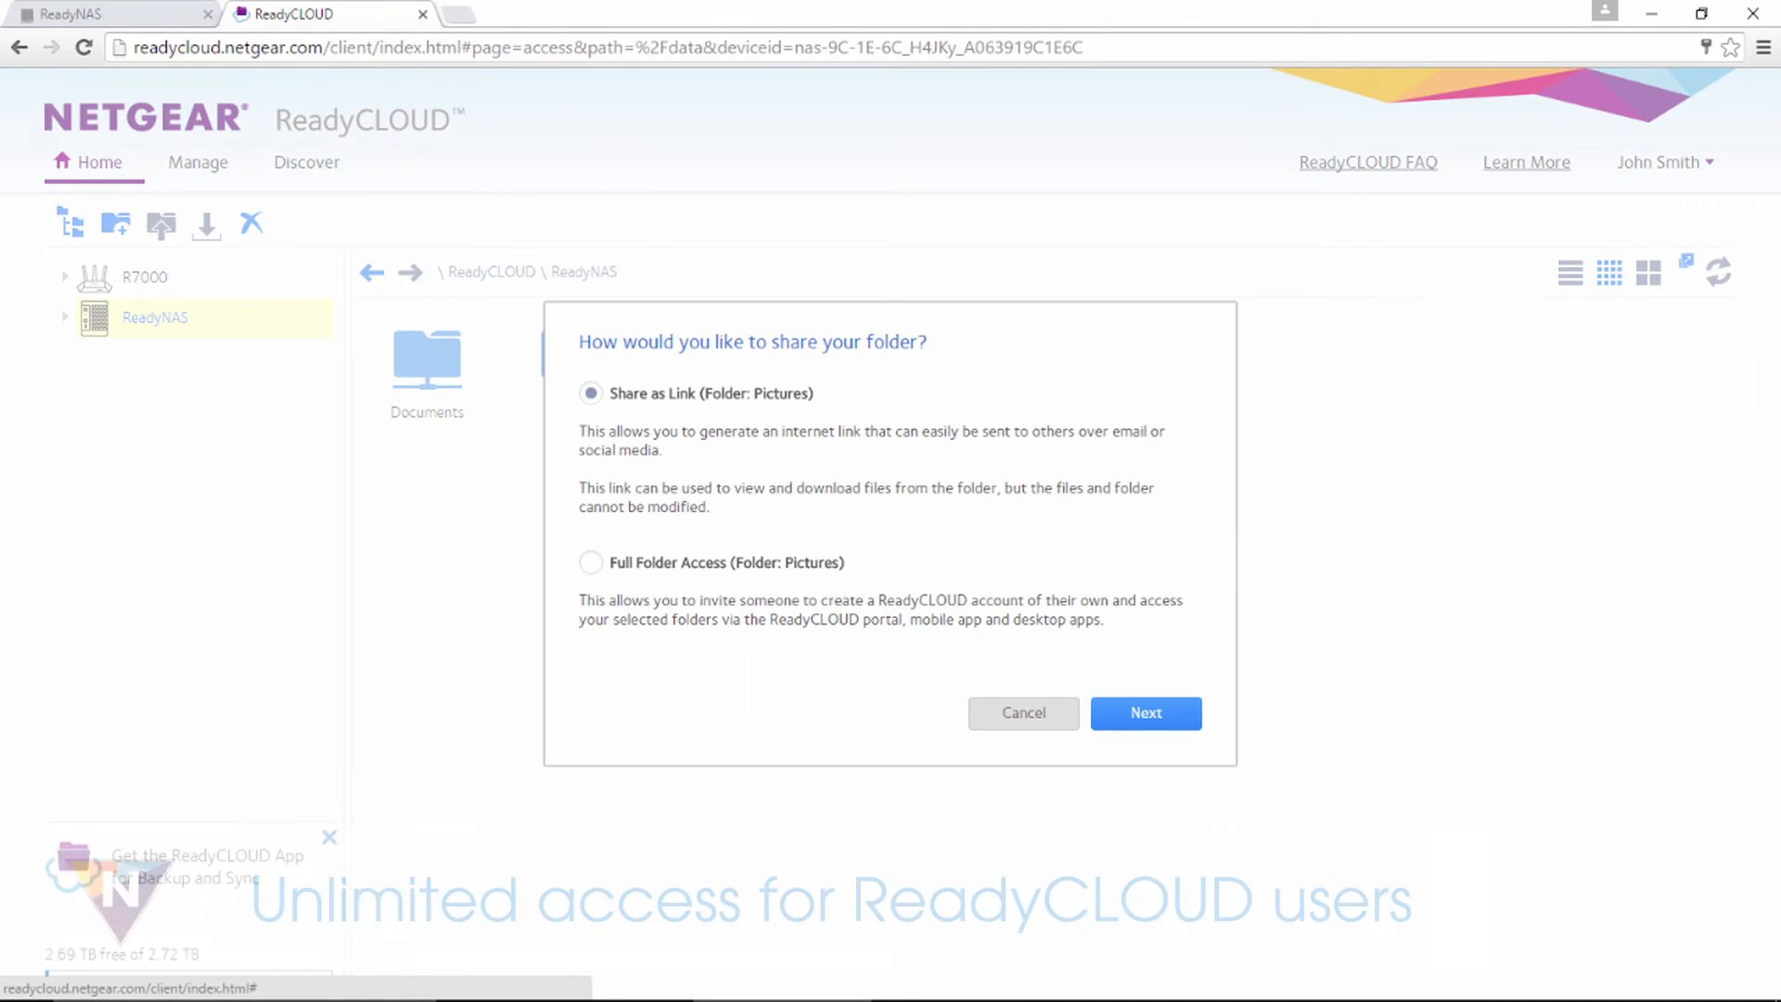
click(590, 562)
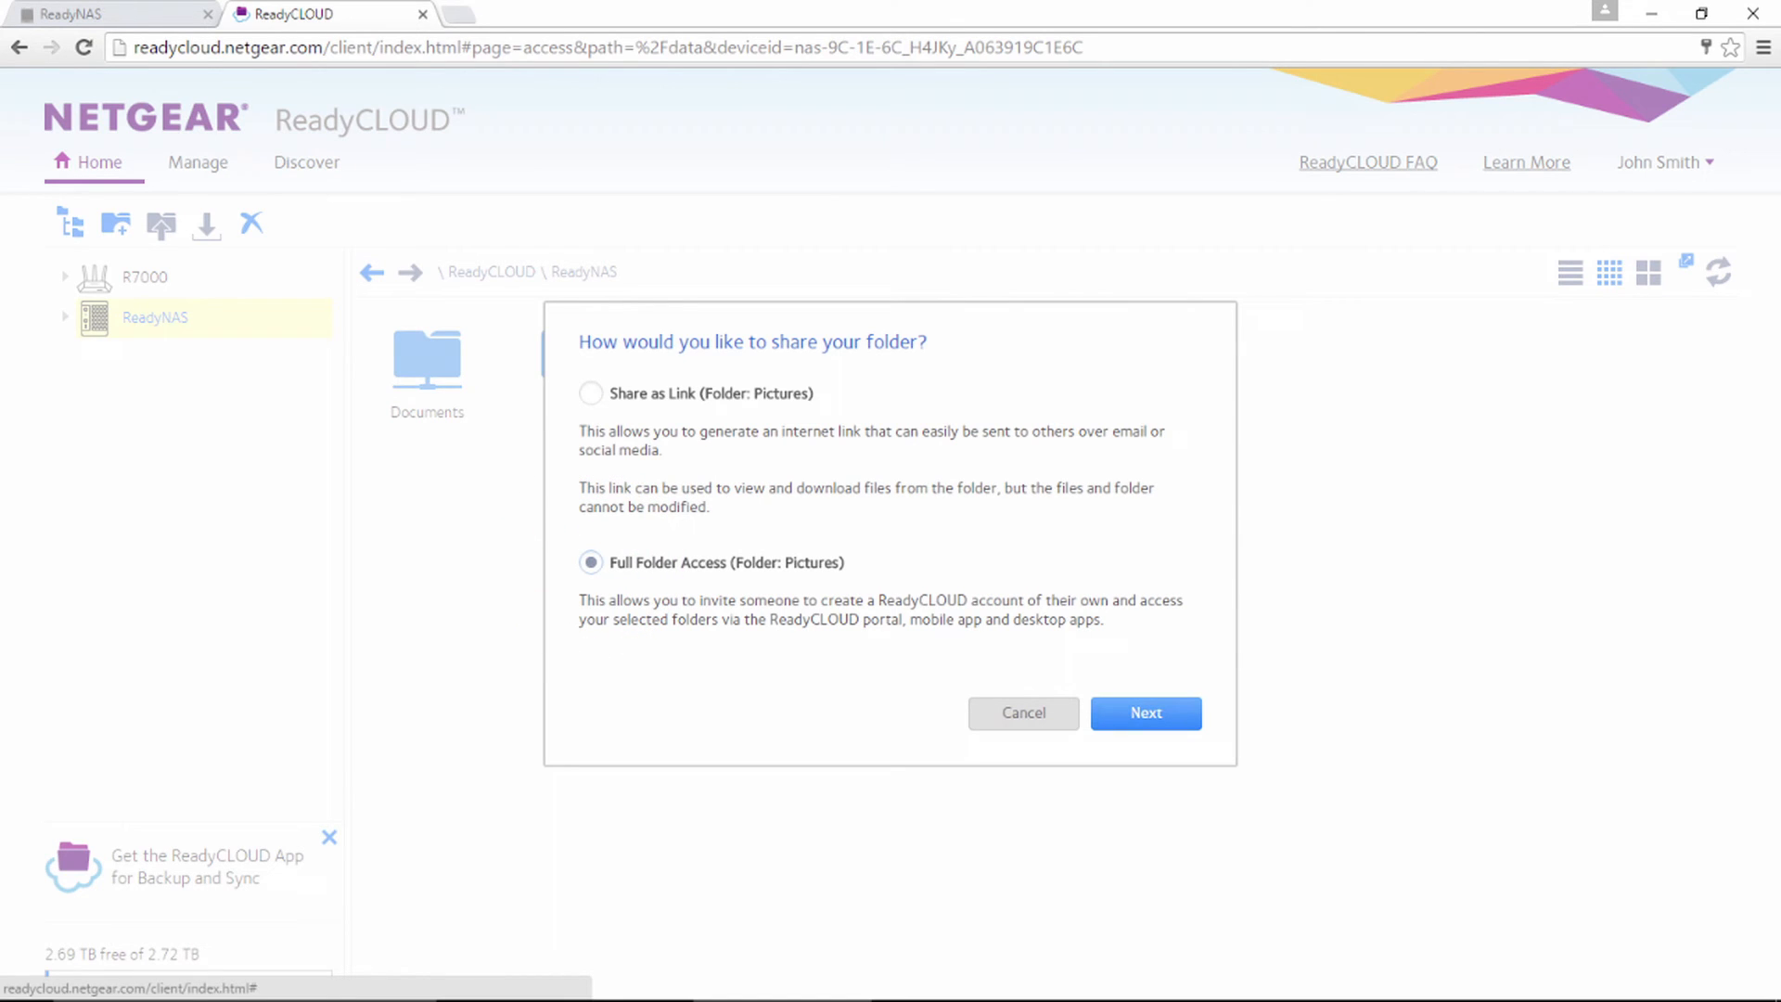
click(1145, 712)
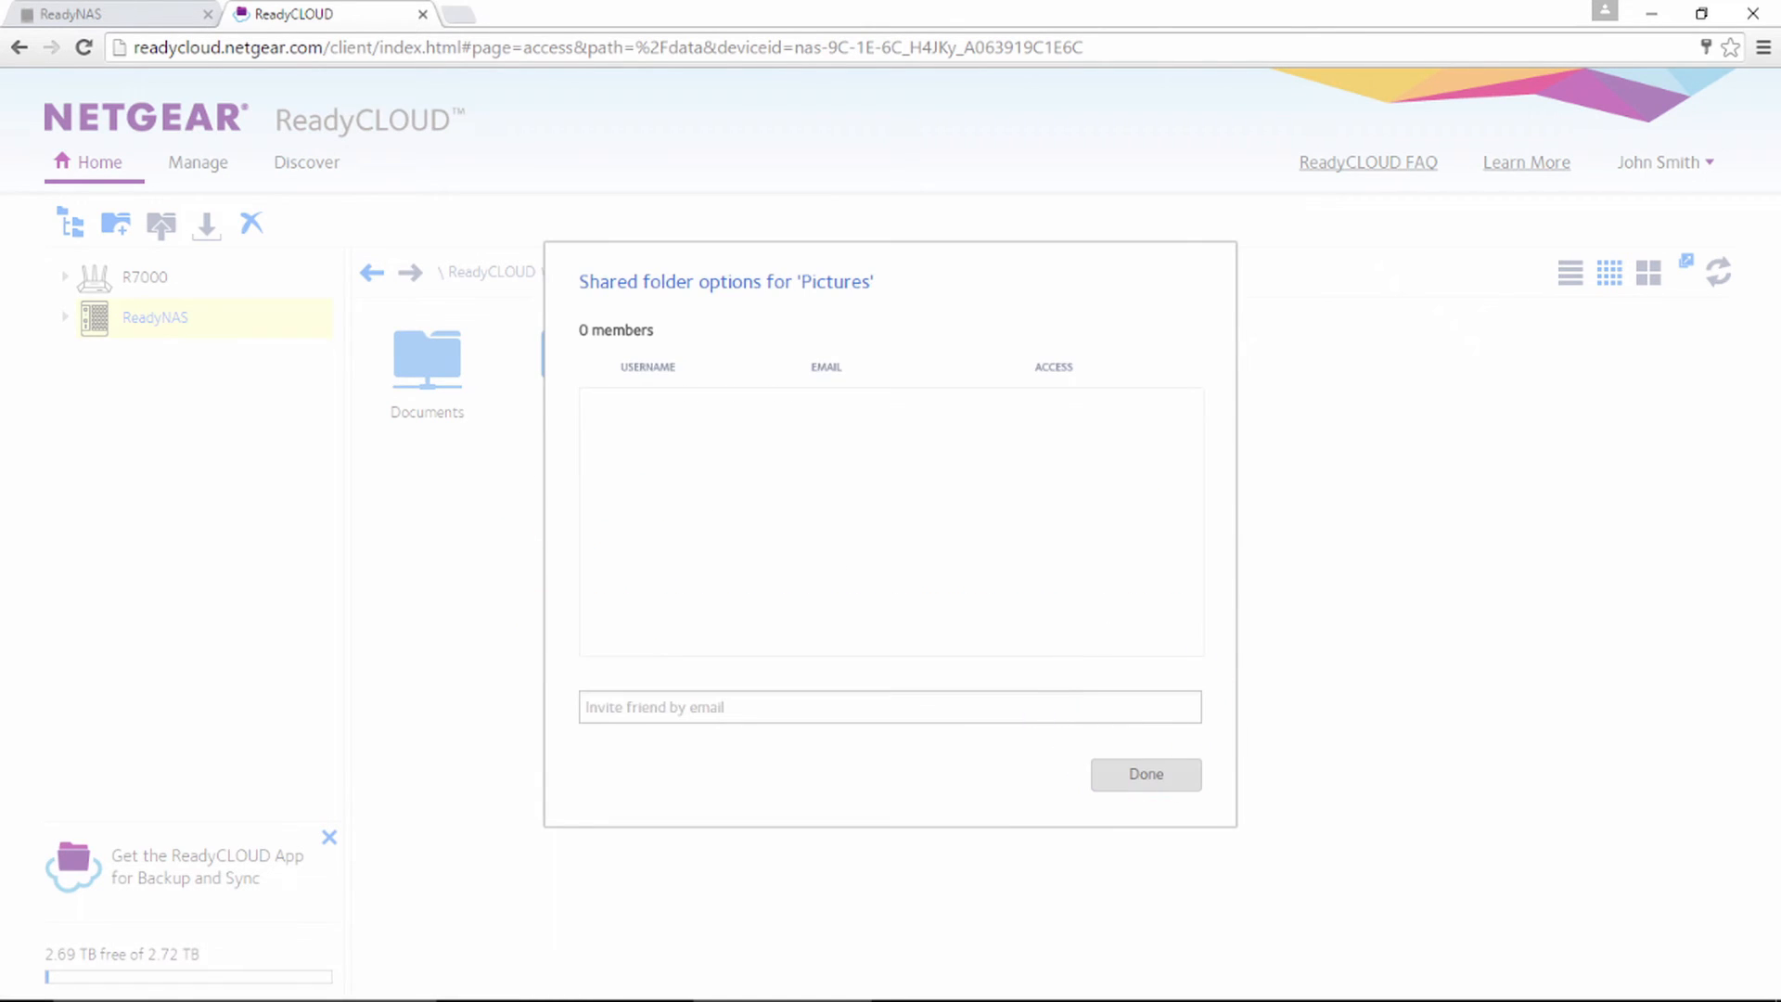
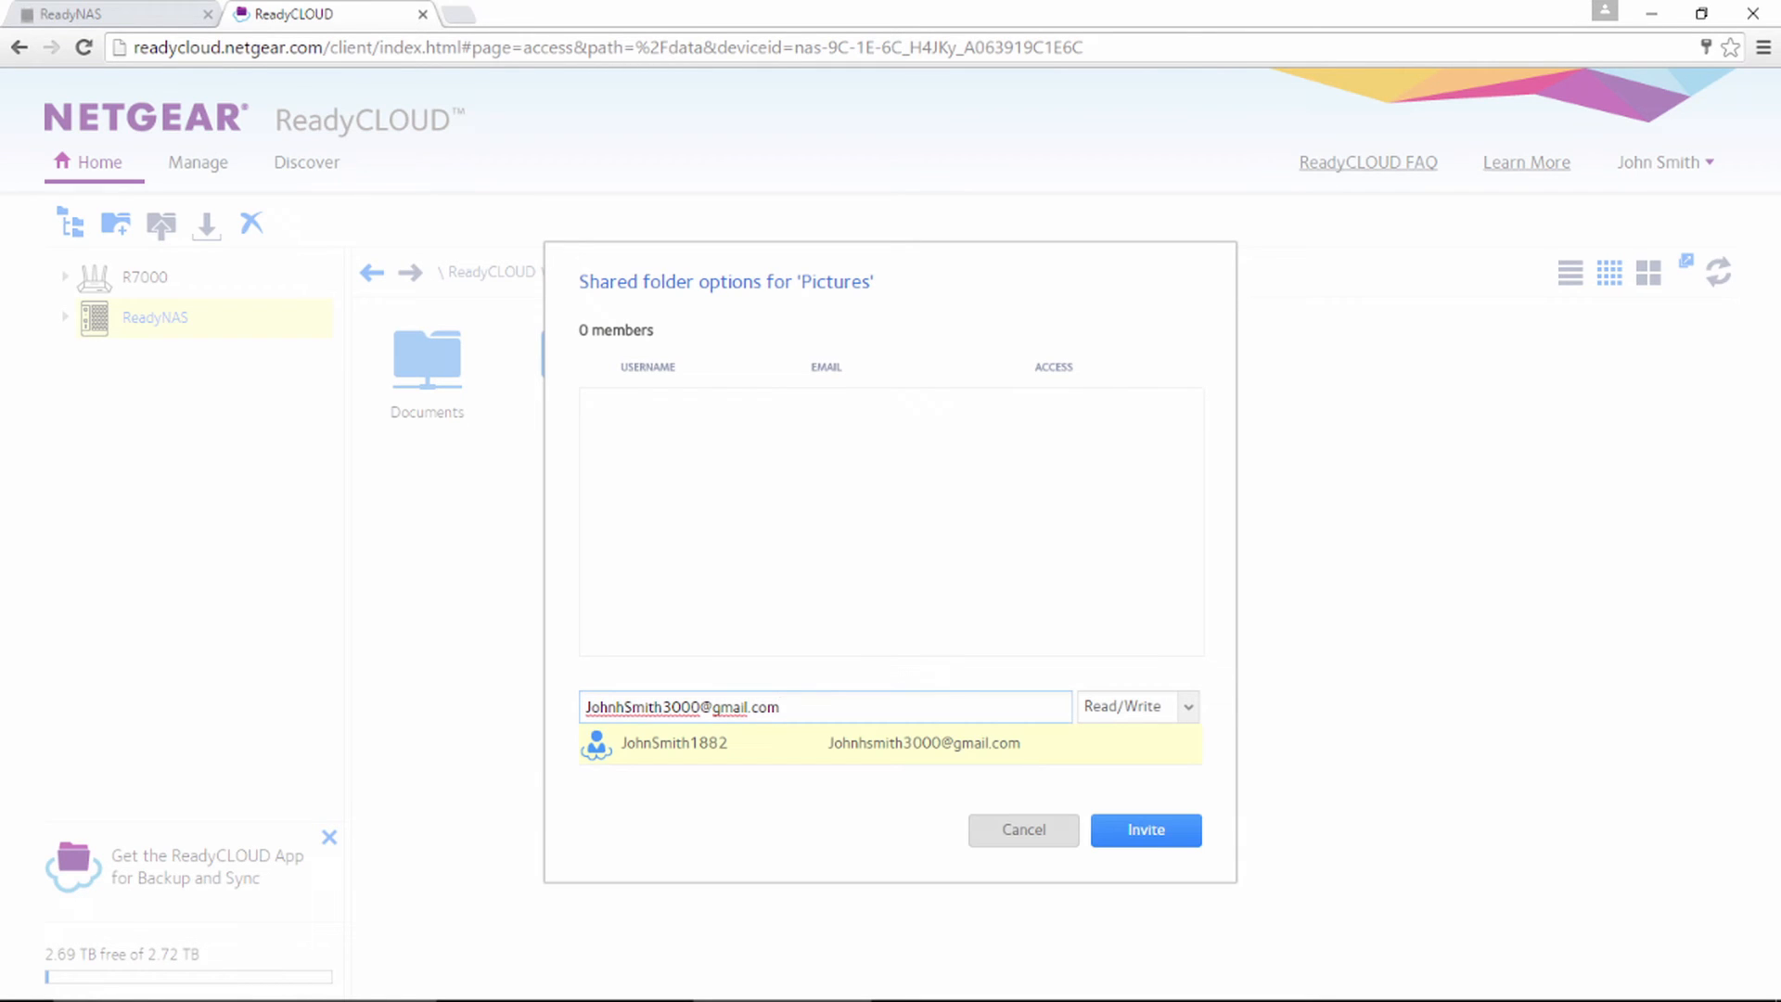
click(1145, 831)
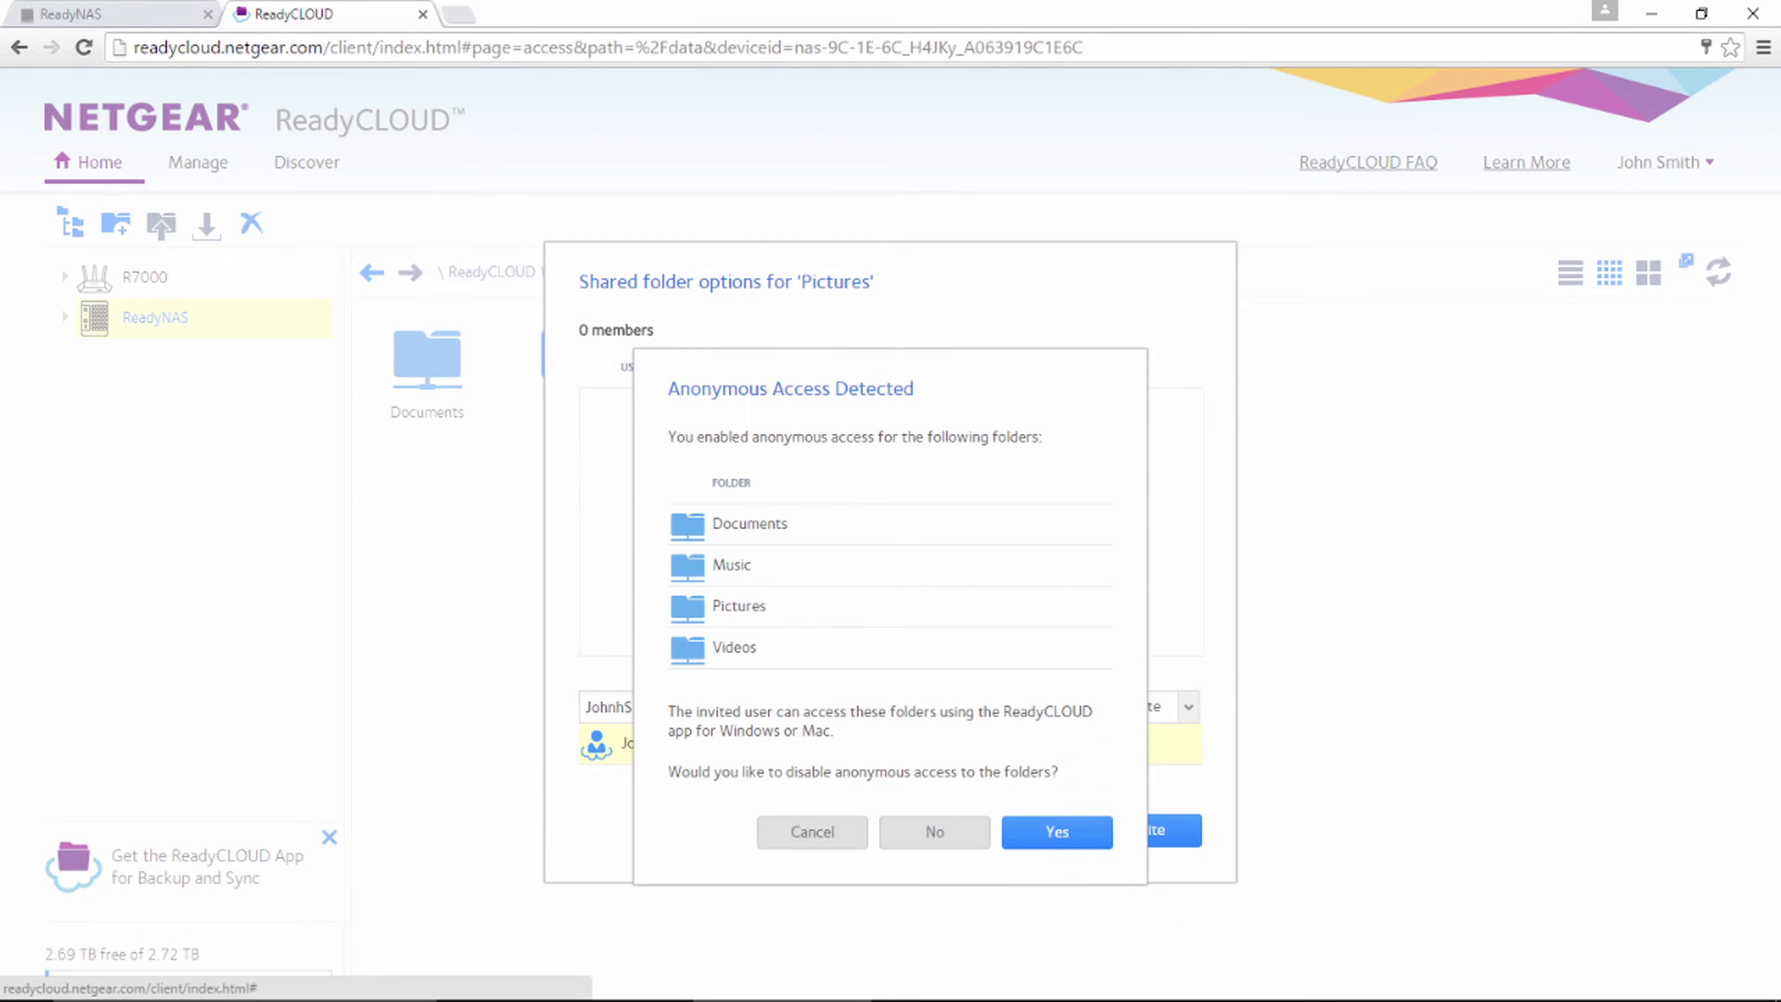
Answer the anonymous access prompt, confirm the invitation sent and finish managing members.
click(933, 832)
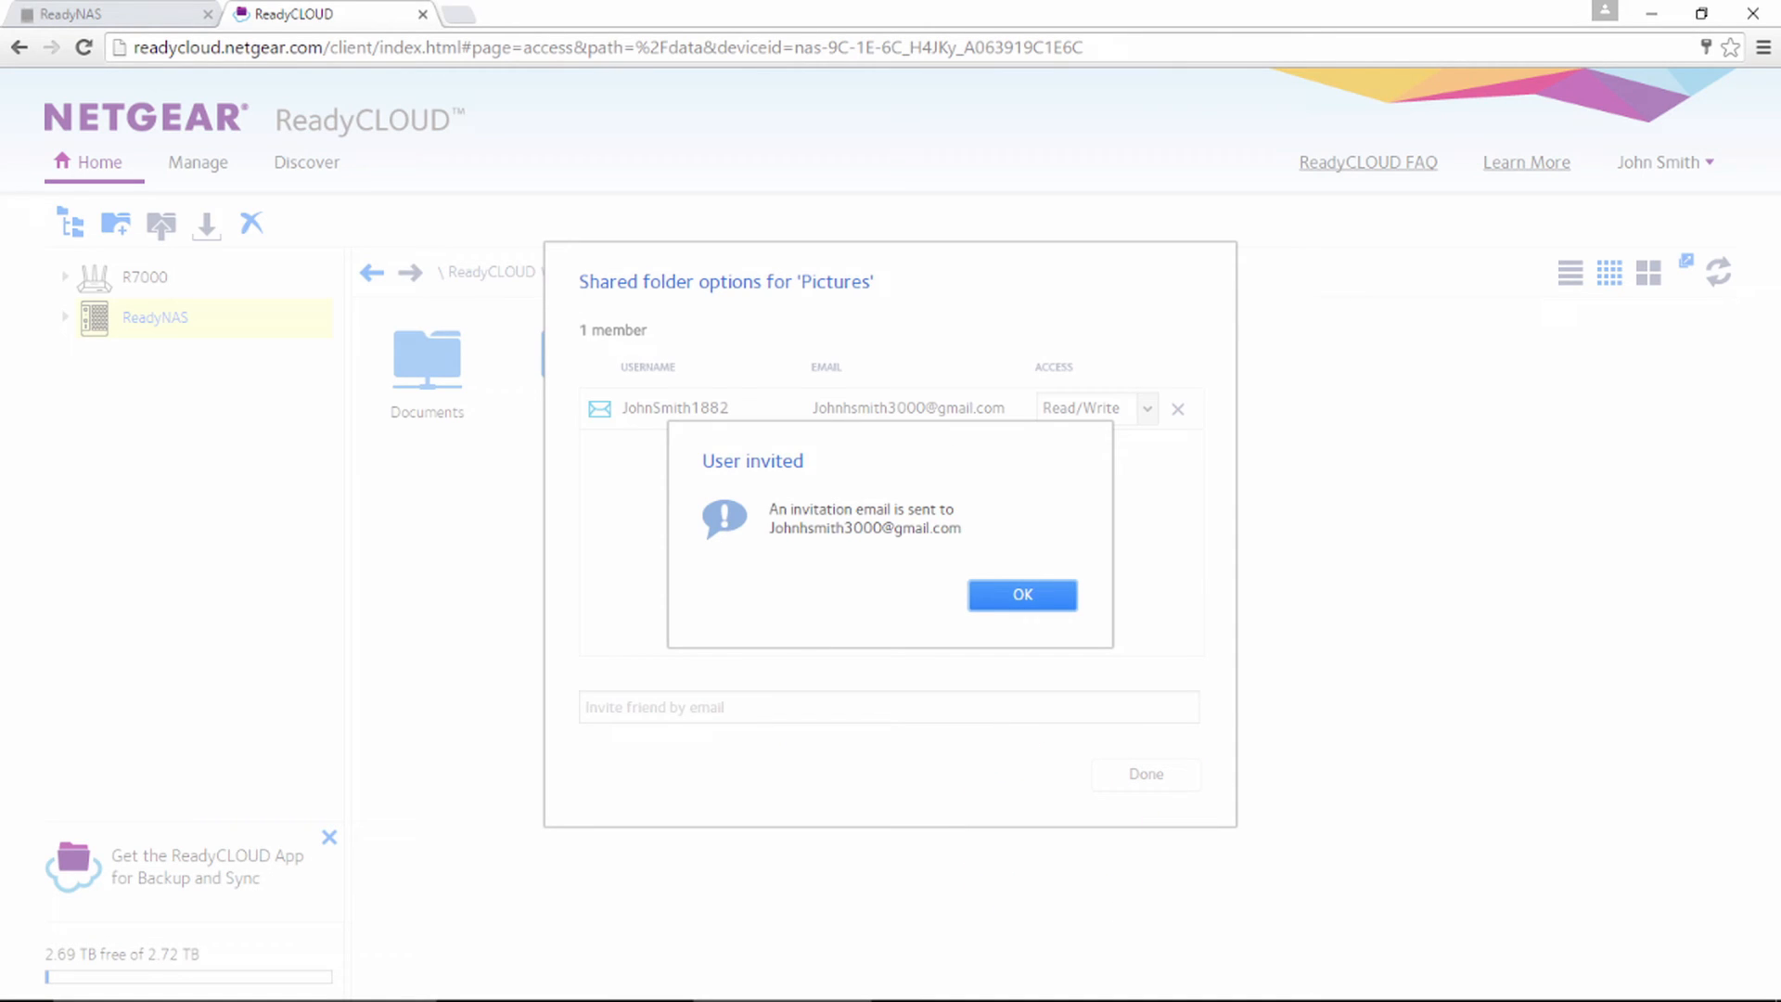
click(1021, 594)
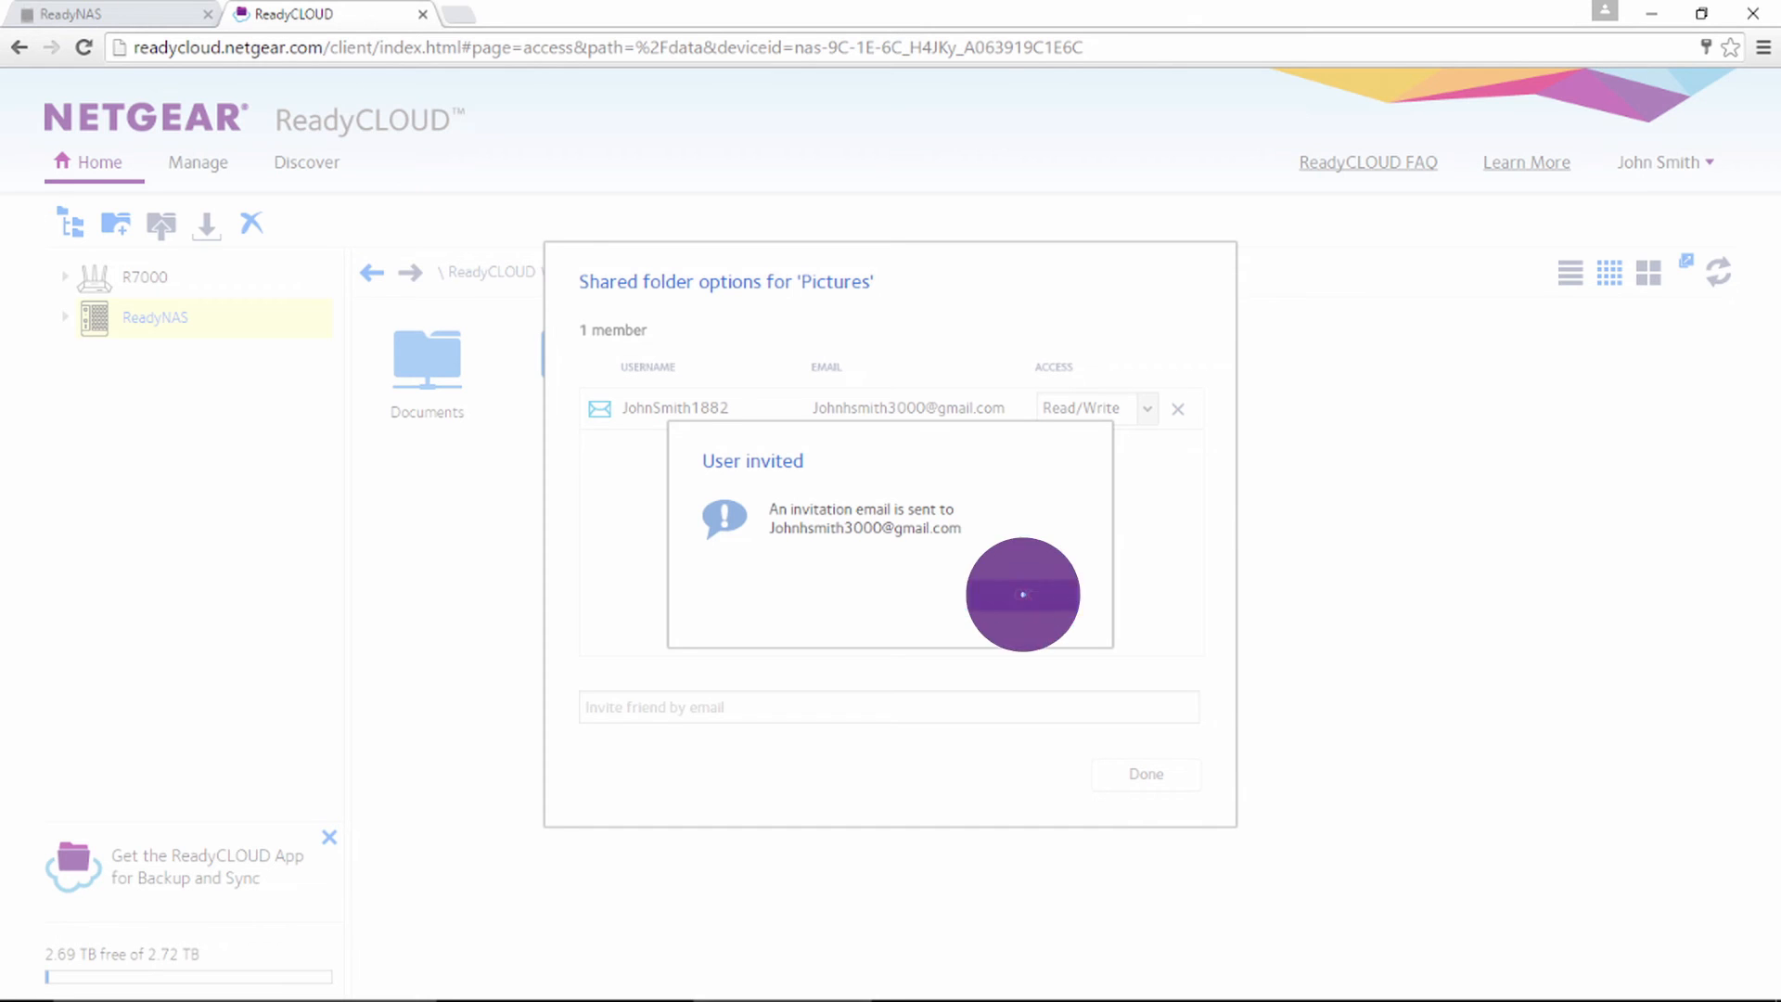
click(1145, 774)
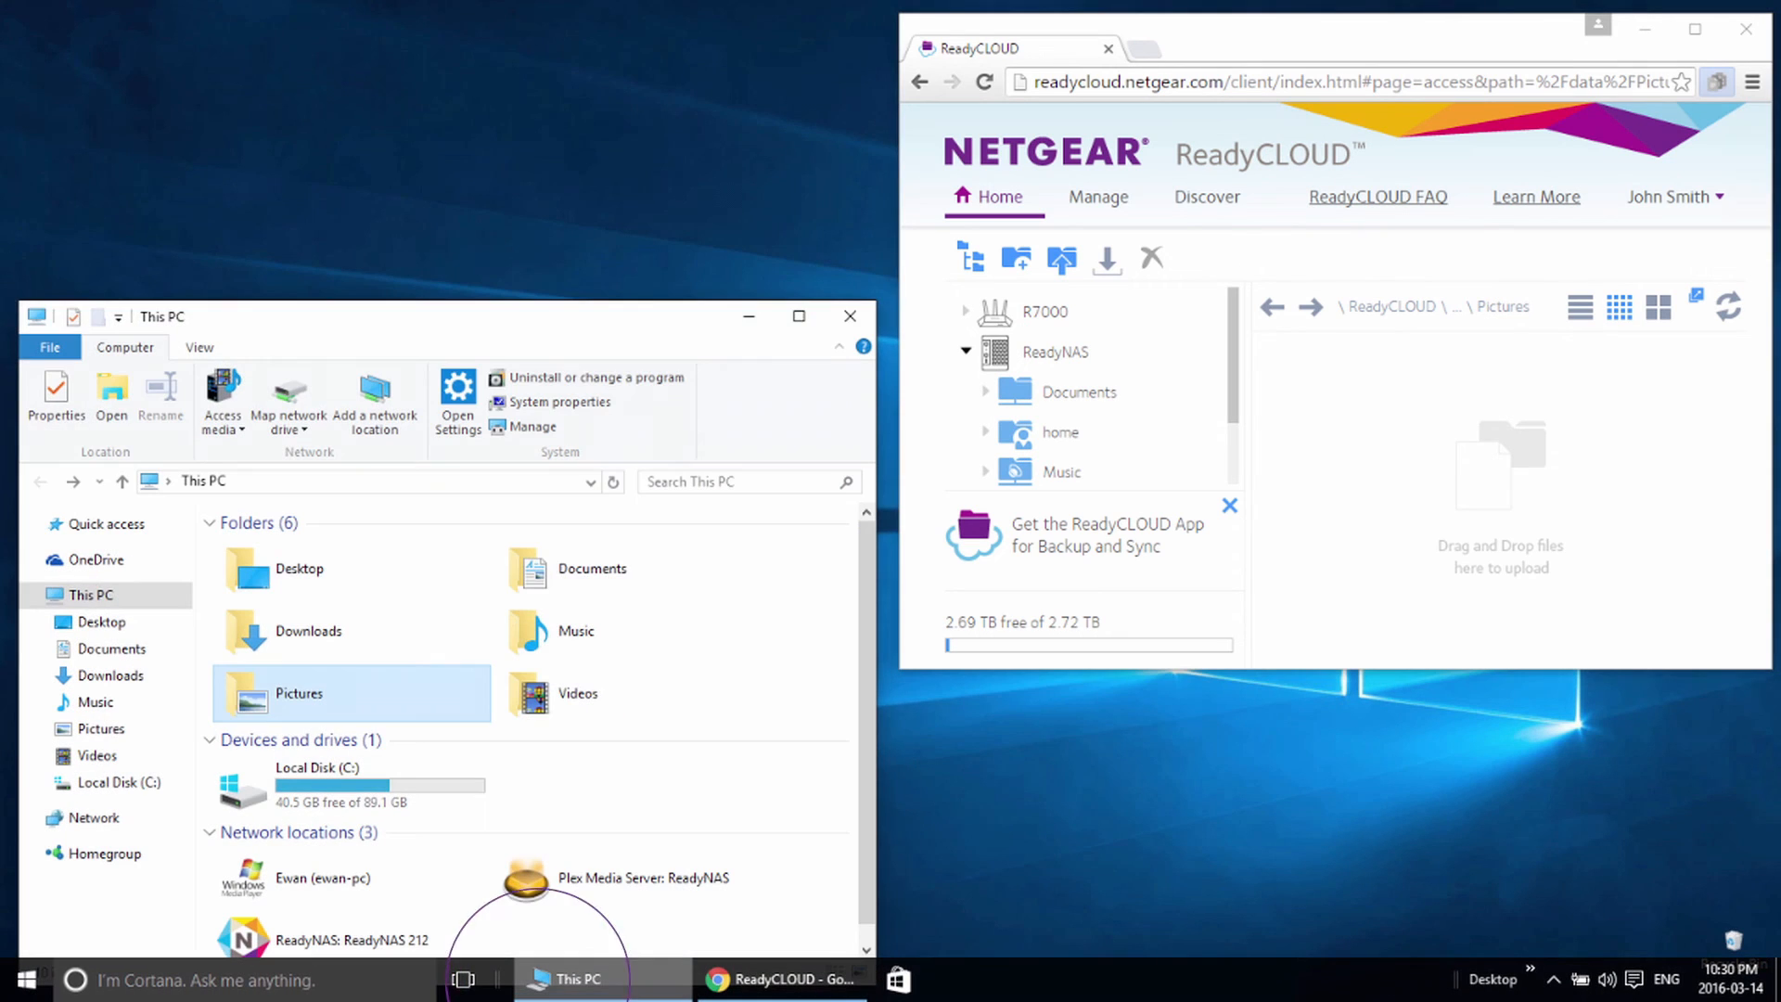
Drag the 11 photos from the local Pictures folder into the ReadyNAS Pictures share.
double_click(299, 692)
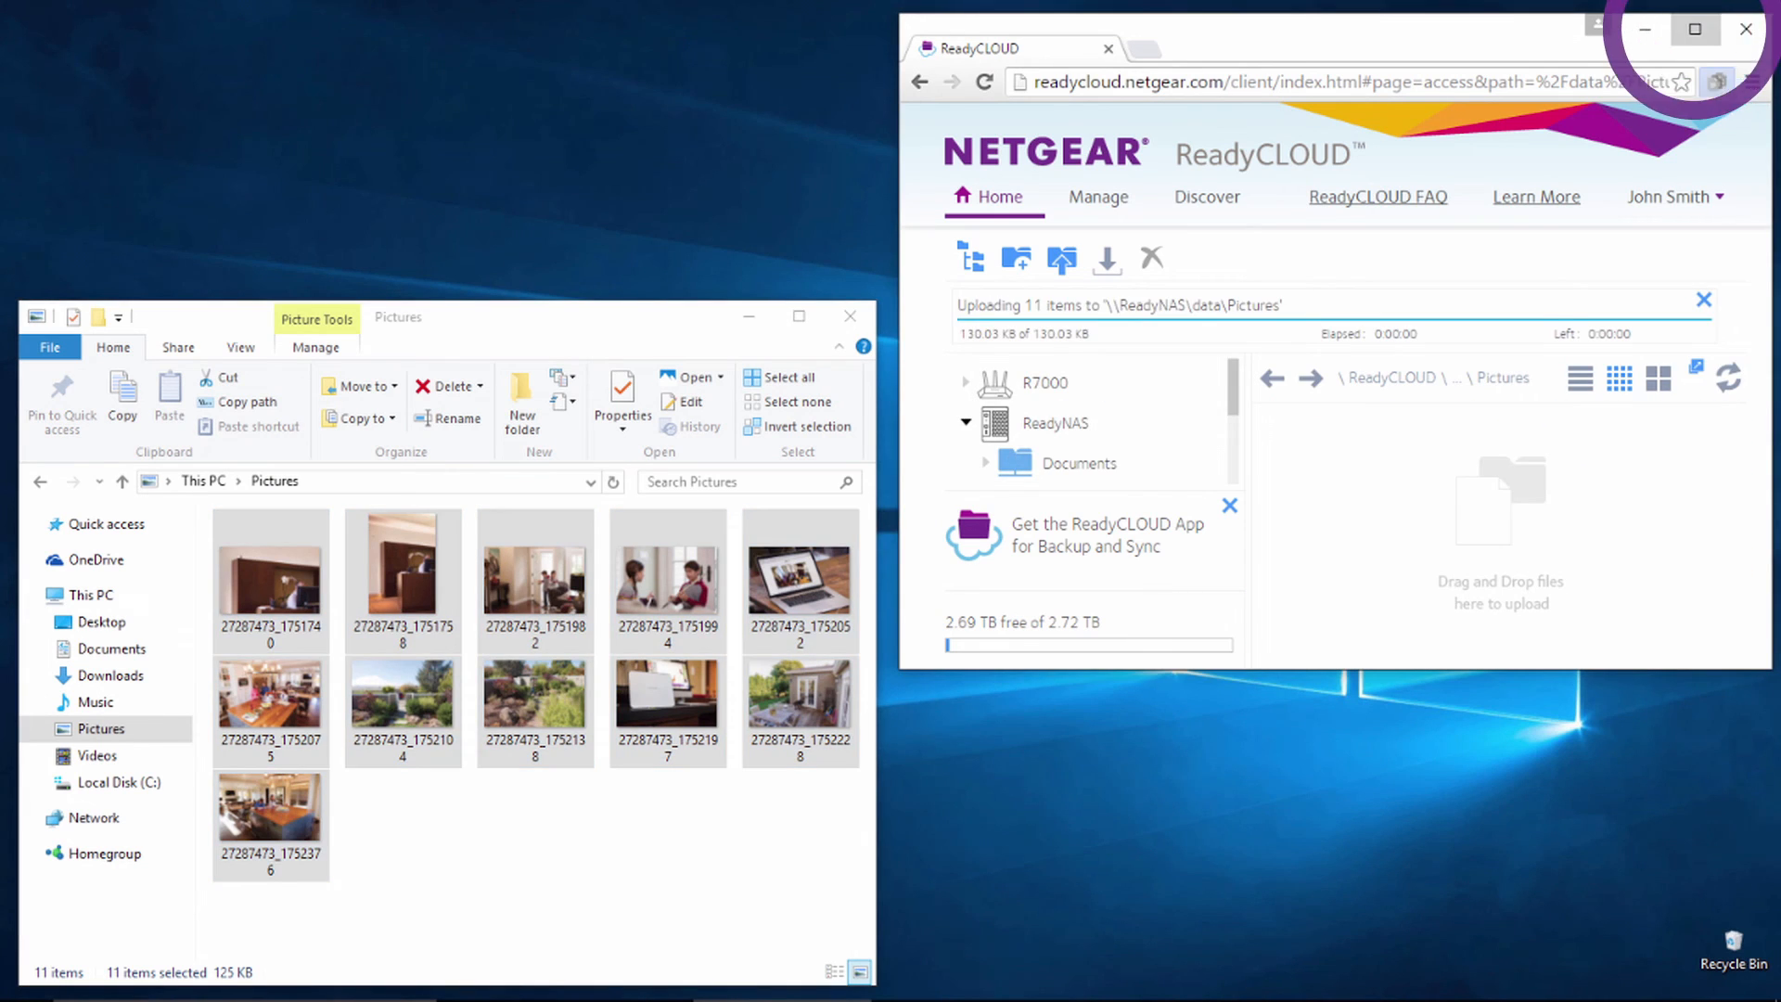
click(1694, 32)
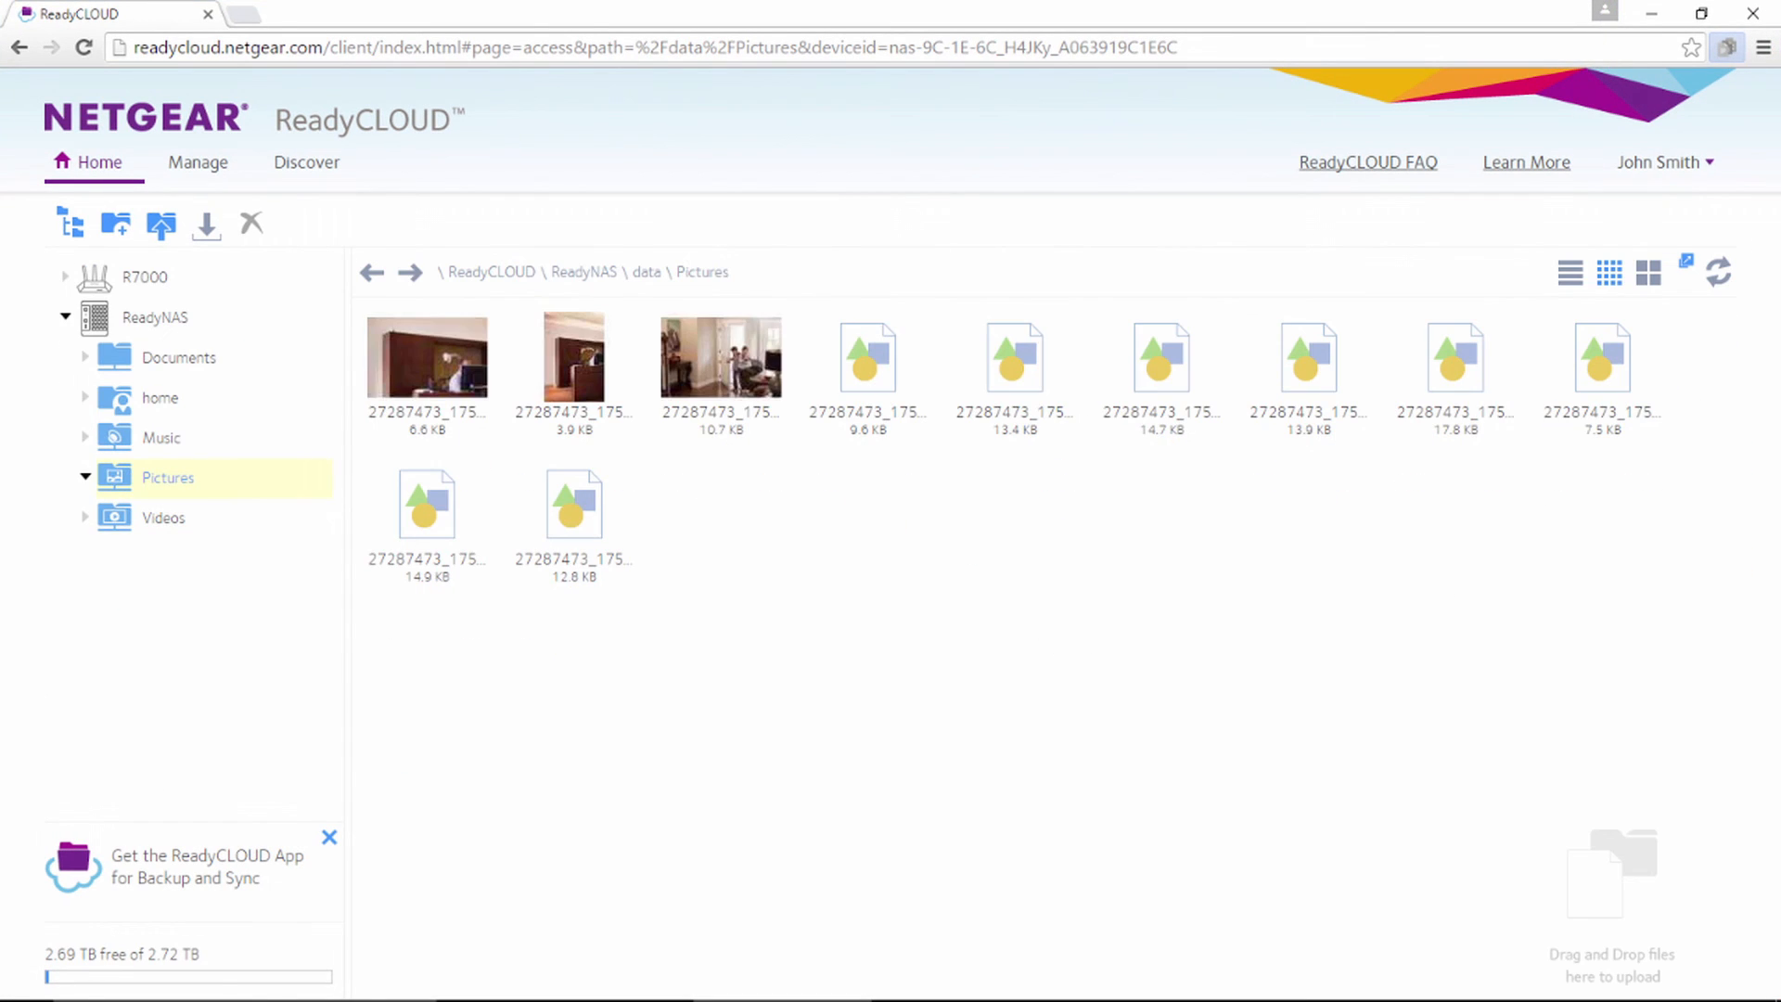